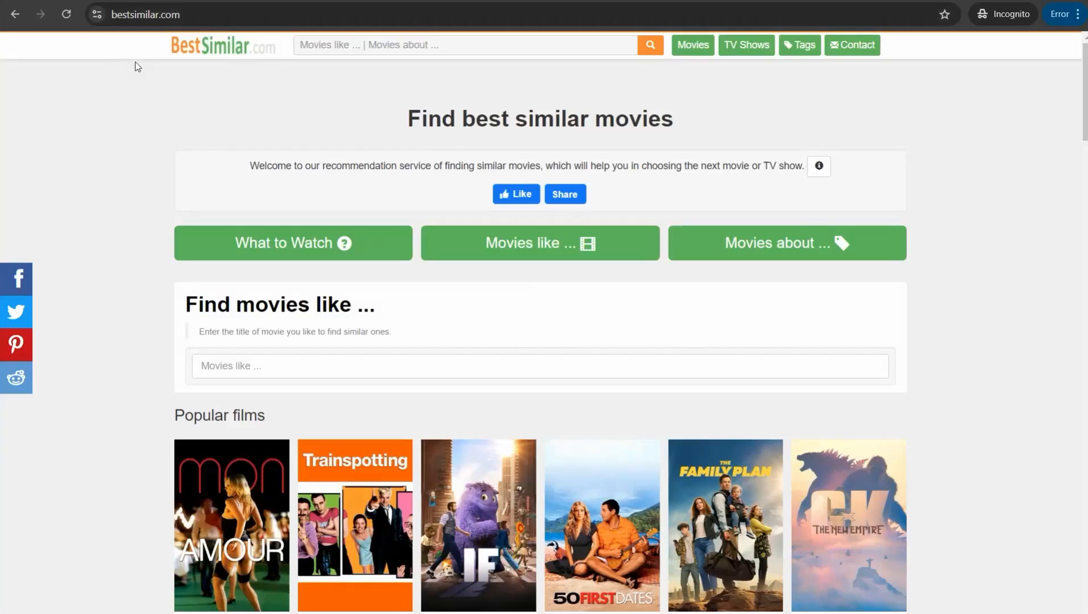
{"action": "mouse_move", "coordinate": [339, 313]}
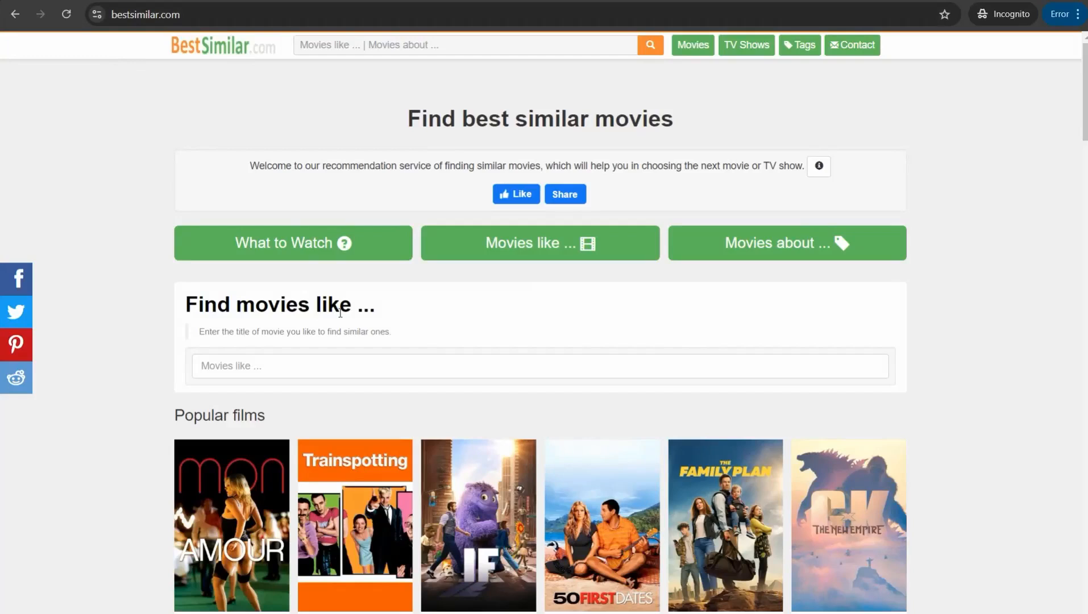
{"action": "mouse_move", "coordinate": [236, 175]}
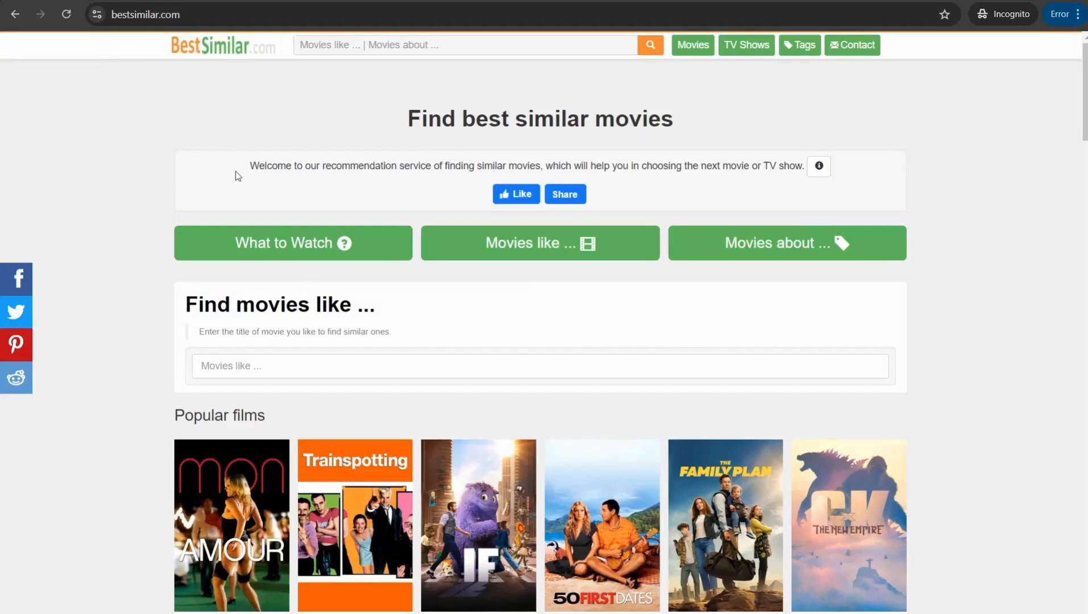
{"action": "mouse_move", "coordinate": [232, 139]}
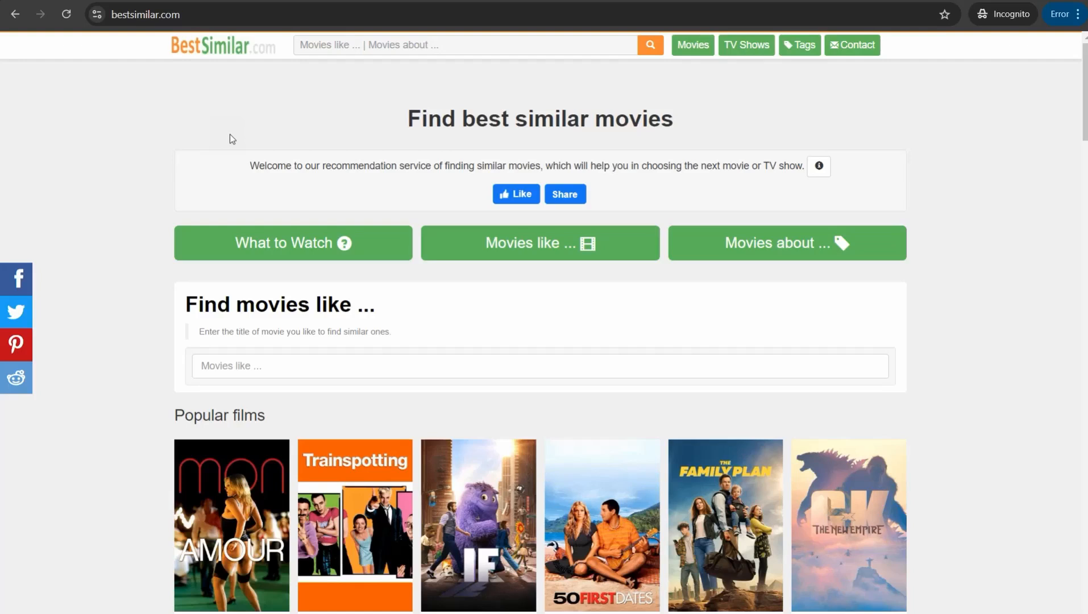
{"action": "mouse_move", "coordinate": [234, 137]}
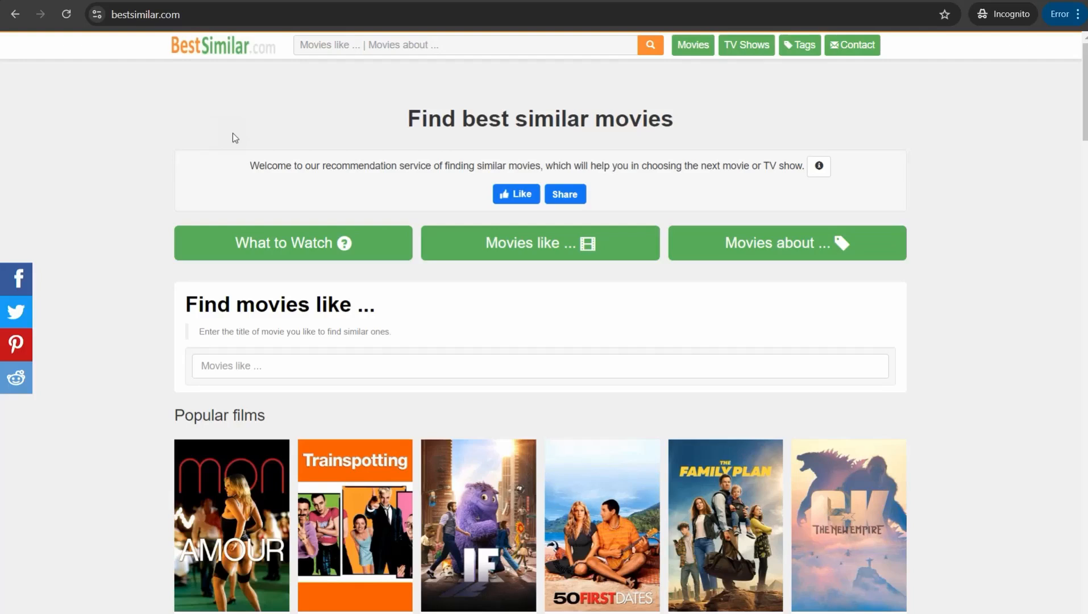
Step: Enter 'troy' in the Movies like search box to list Troy (2004) suggestions
{"action": "scroll", "scroll_direction": "down", "scroll_amount": 3}
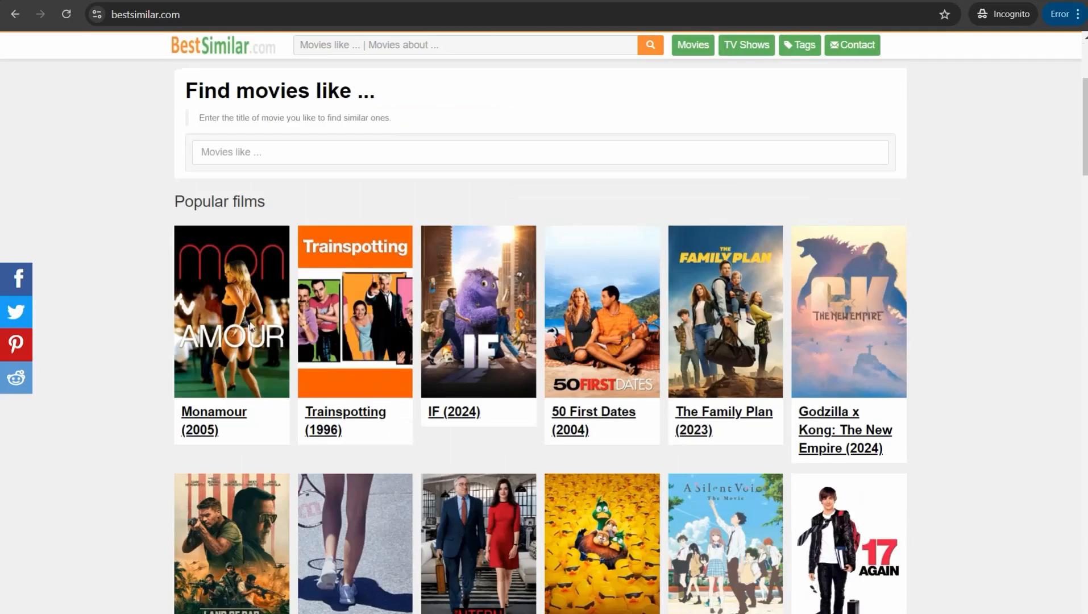
{"action": "mouse_move", "coordinate": [252, 325]}
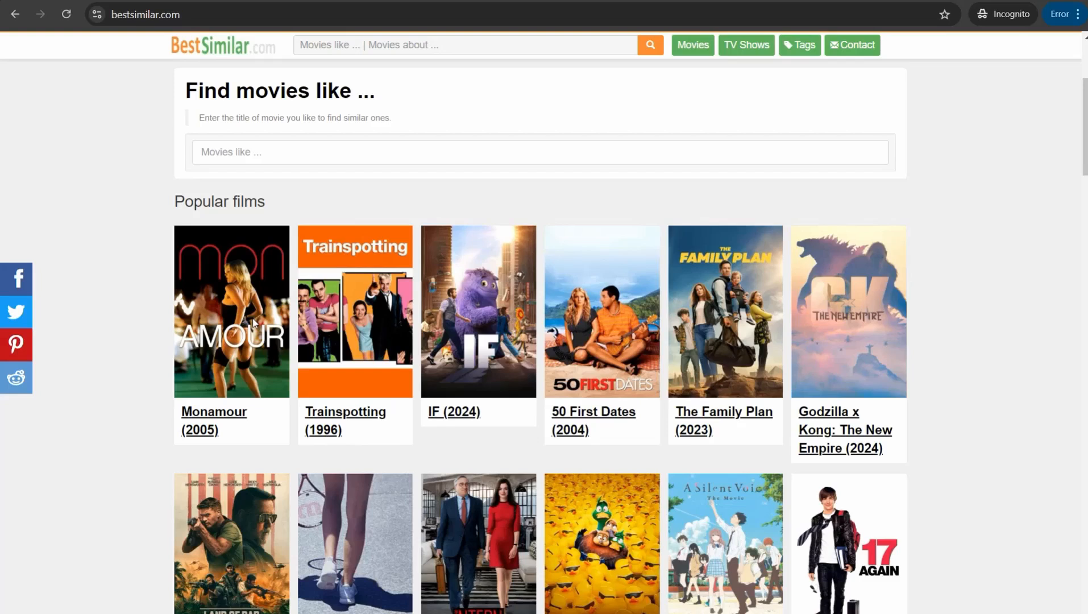
{"action": "mouse_move", "coordinate": [261, 318]}
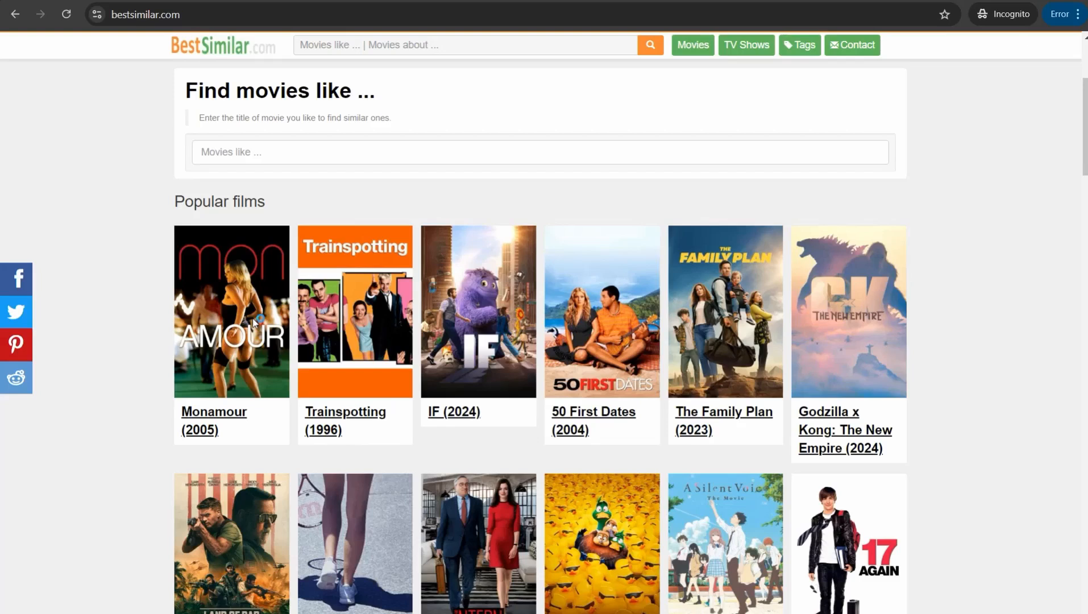
{"action": "mouse_move", "coordinate": [175, 253]}
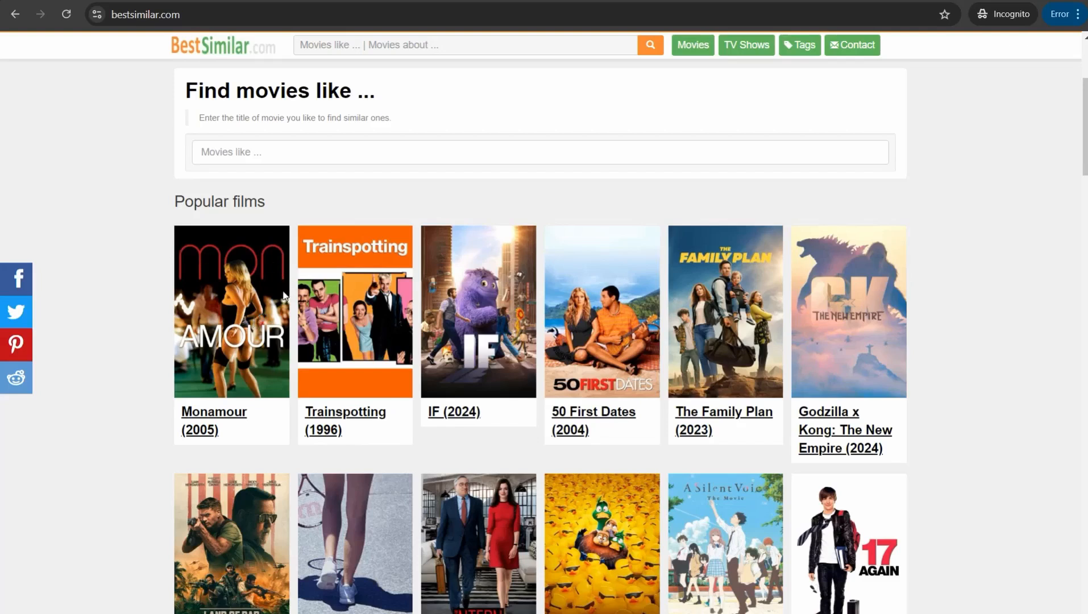
{"action": "mouse_move", "coordinate": [176, 150]}
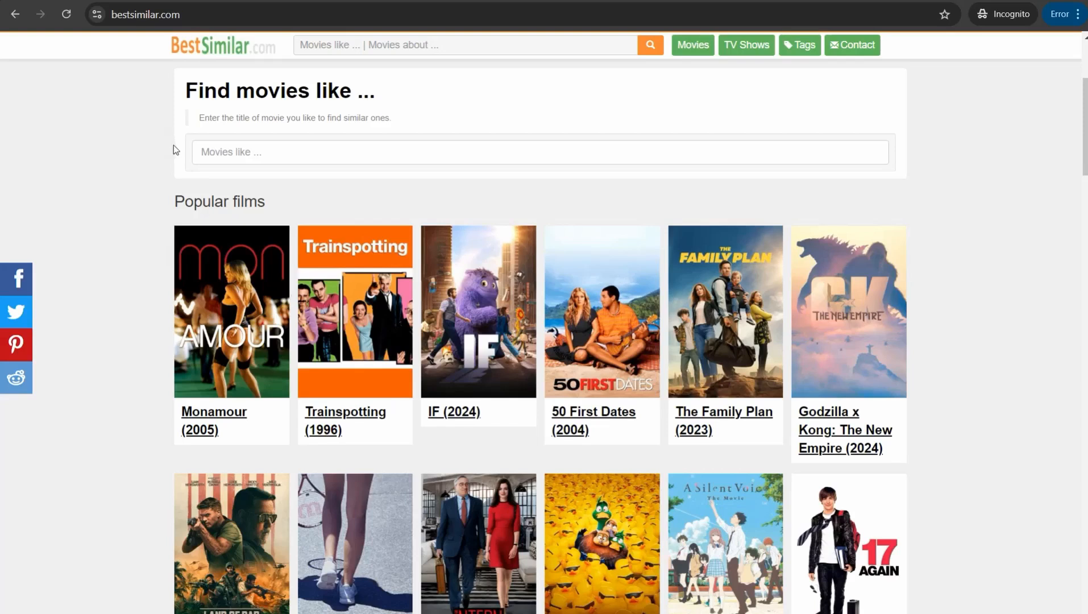
{"action": "scroll", "scroll_direction": "down", "scroll_amount": 3}
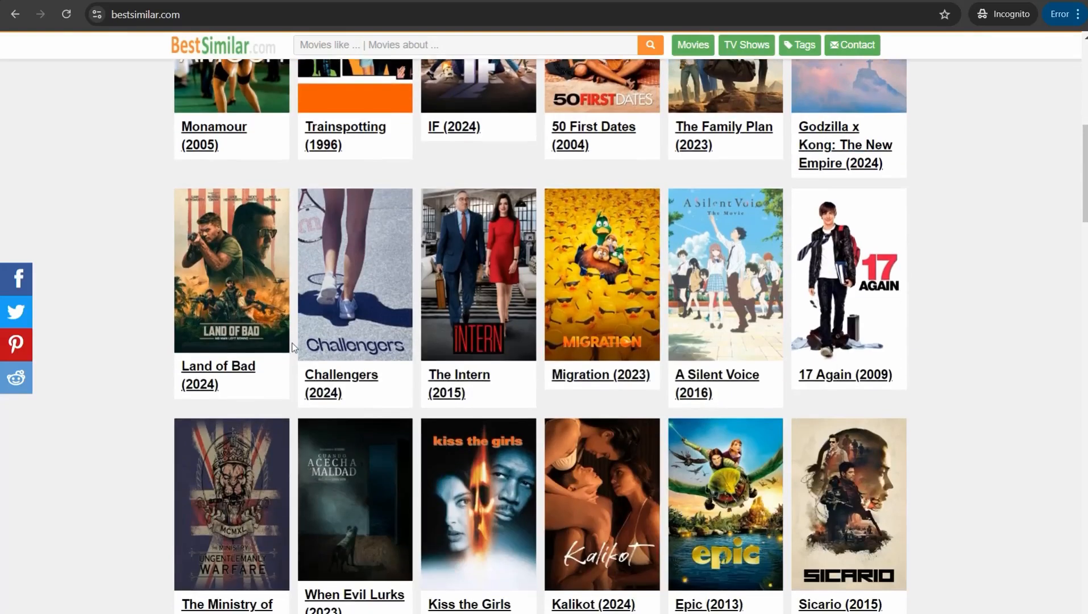
{"action": "scroll", "scroll_direction": "down", "scroll_amount": 3}
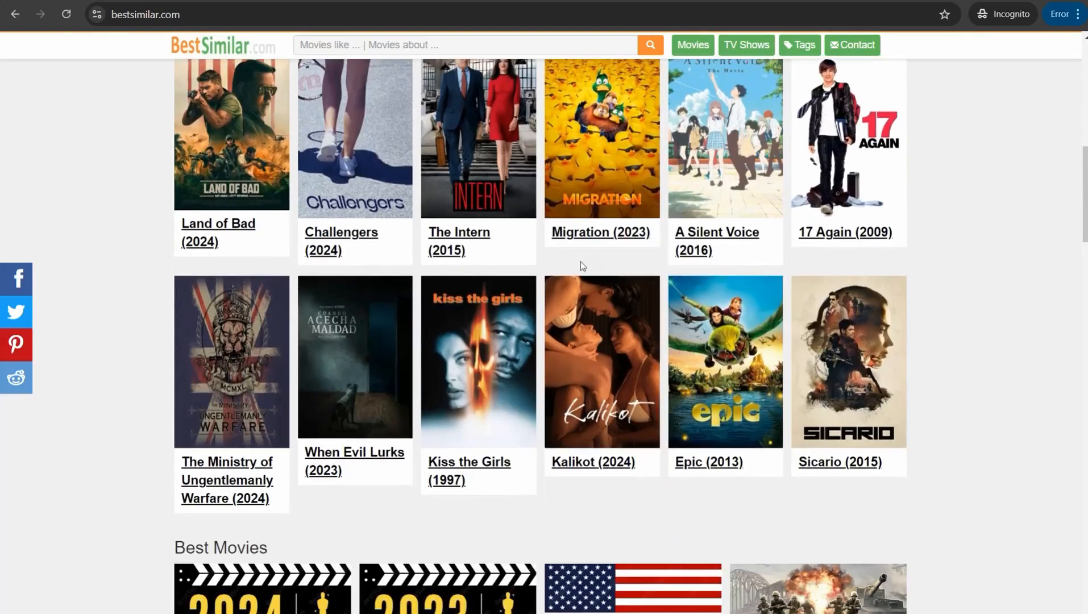
{"action": "mouse_move", "coordinate": [329, 257]}
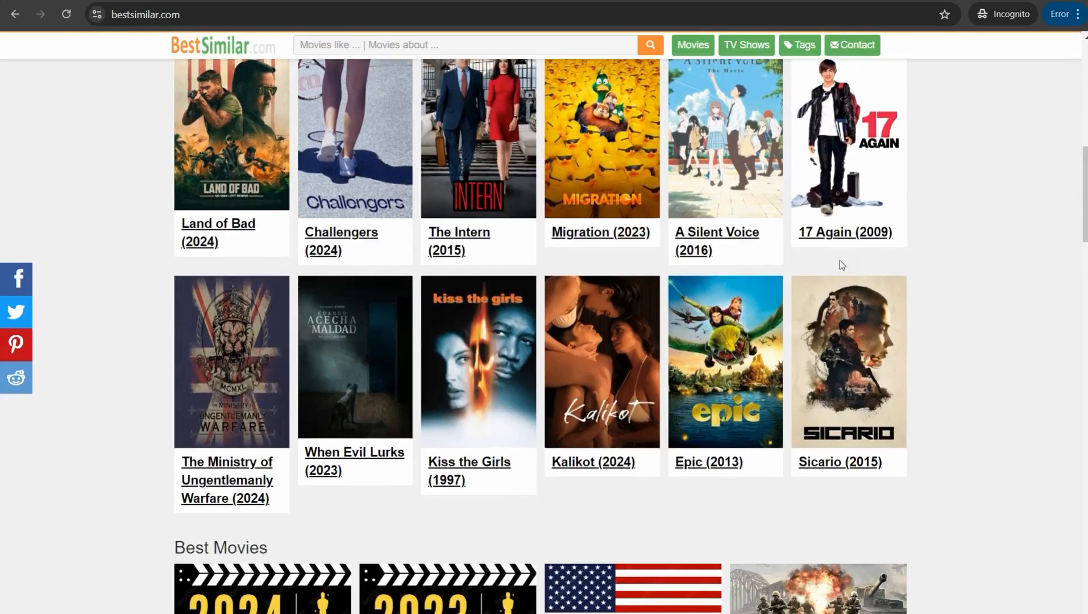
{"action": "mouse_move", "coordinate": [414, 366]}
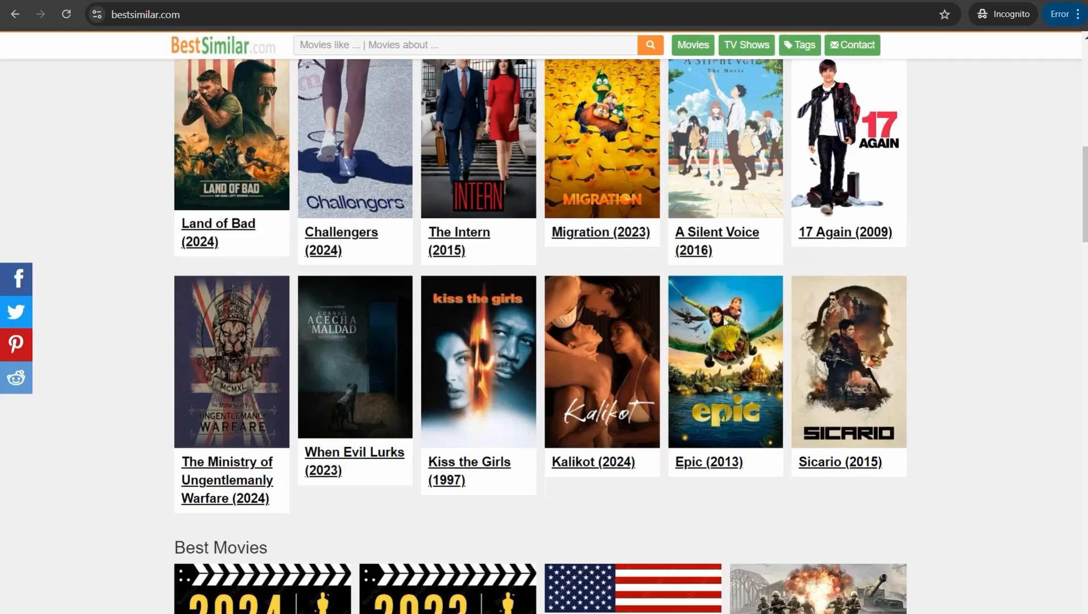
{"action": "mouse_move", "coordinate": [698, 294]}
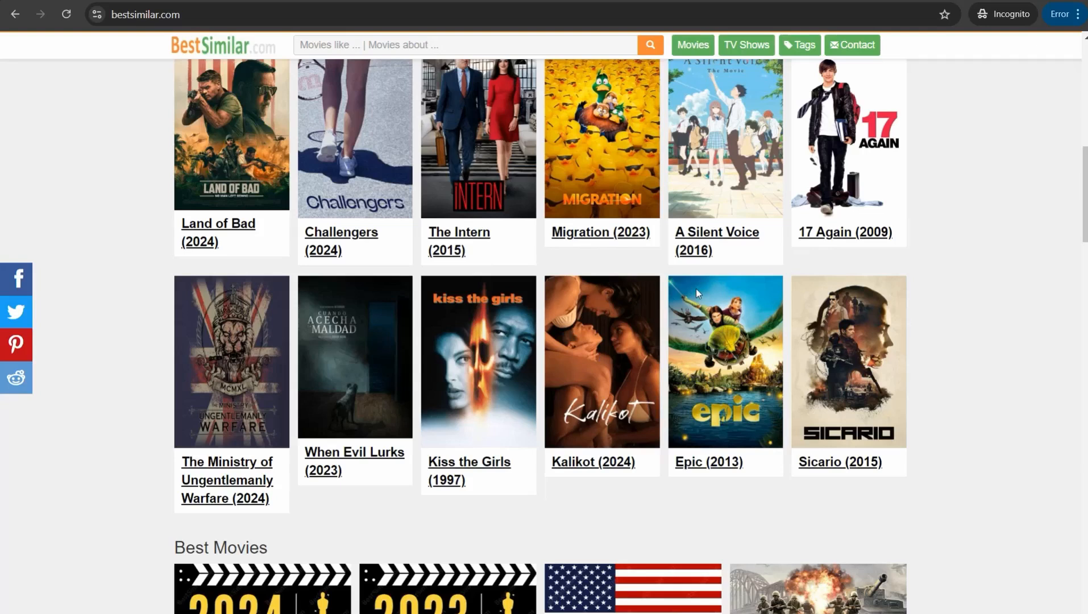
{"action": "mouse_move", "coordinate": [600, 352]}
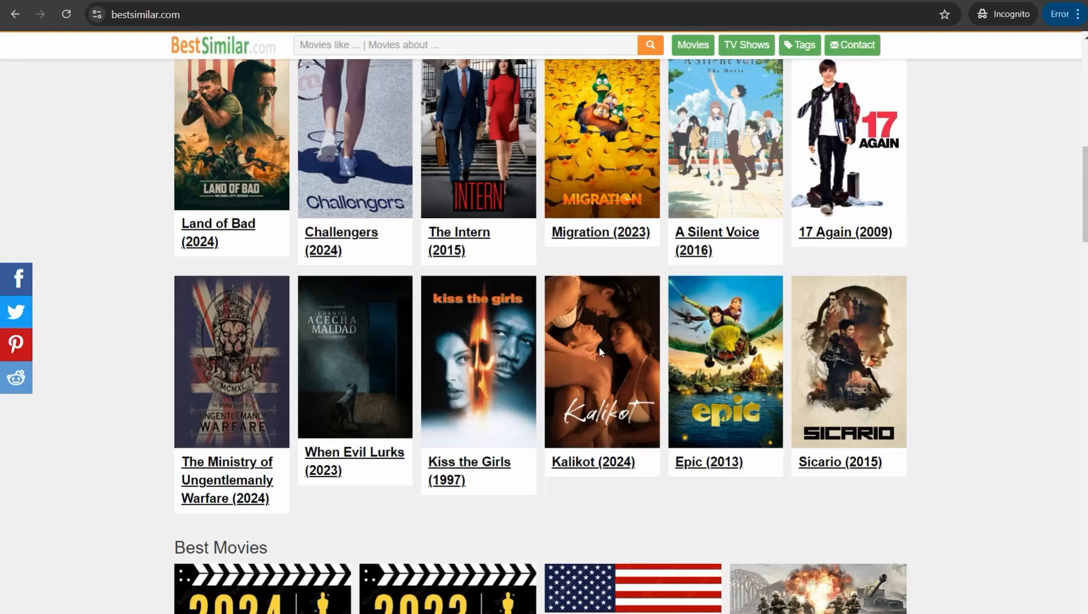
{"action": "mouse_move", "coordinate": [585, 353]}
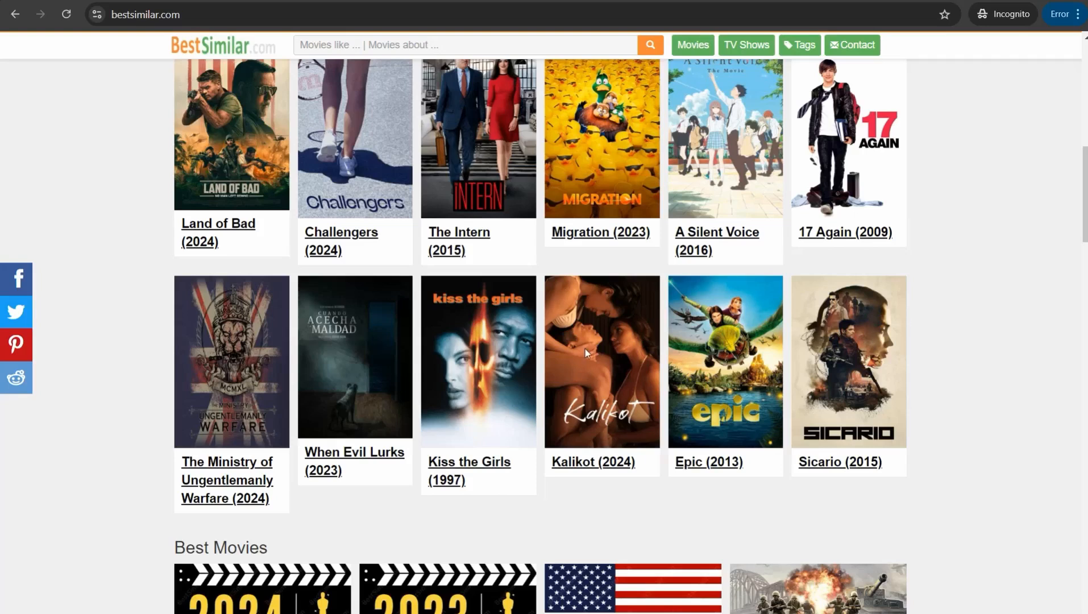
{"action": "mouse_move", "coordinate": [472, 357]}
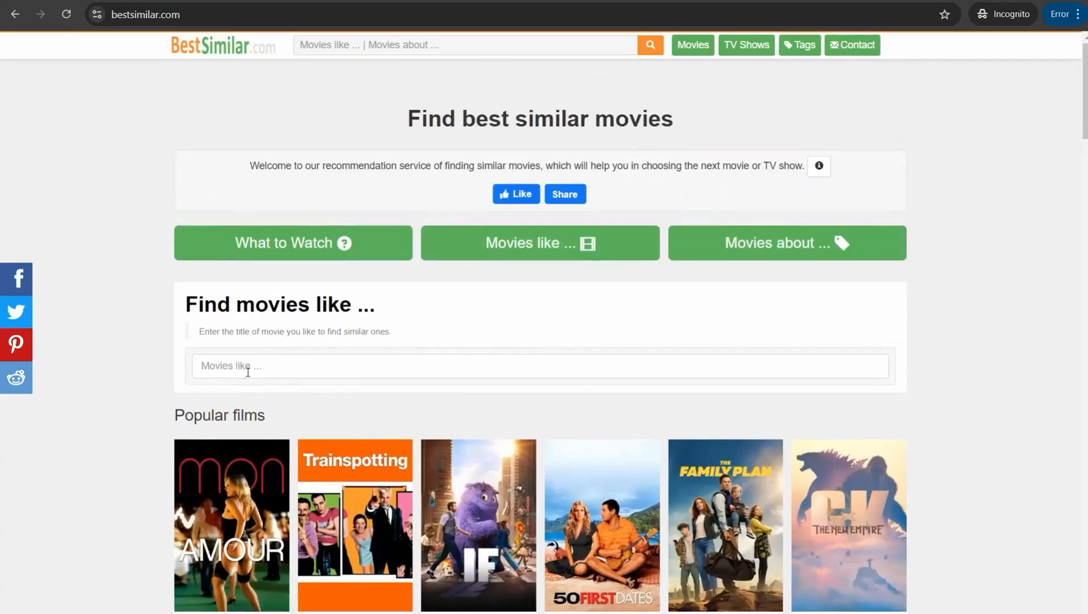
{"action": "mouse_move", "coordinate": [256, 359]}
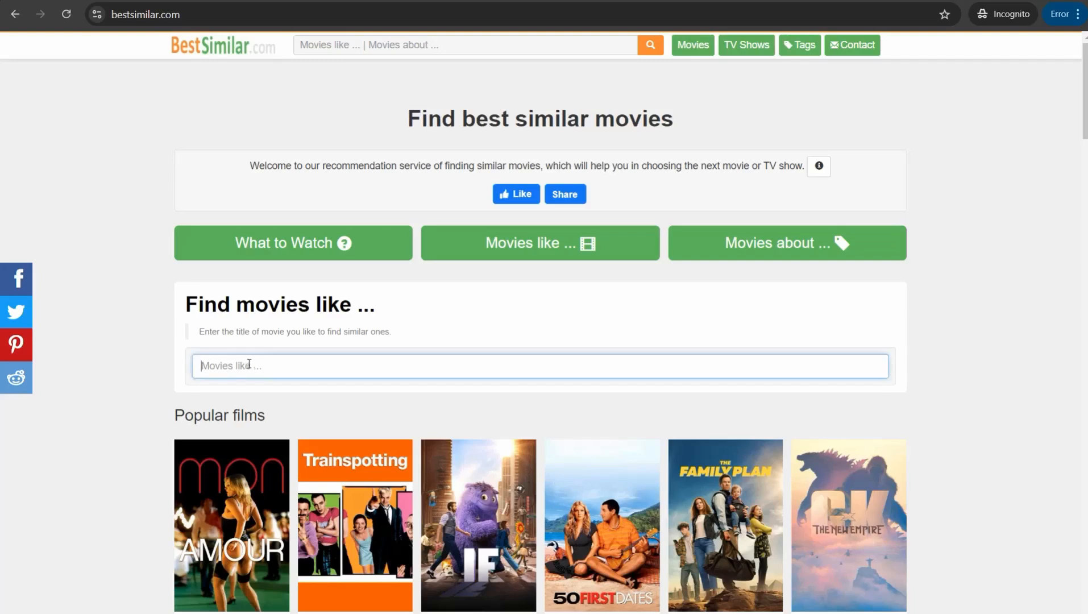
{"action": "type", "text": "tr"}
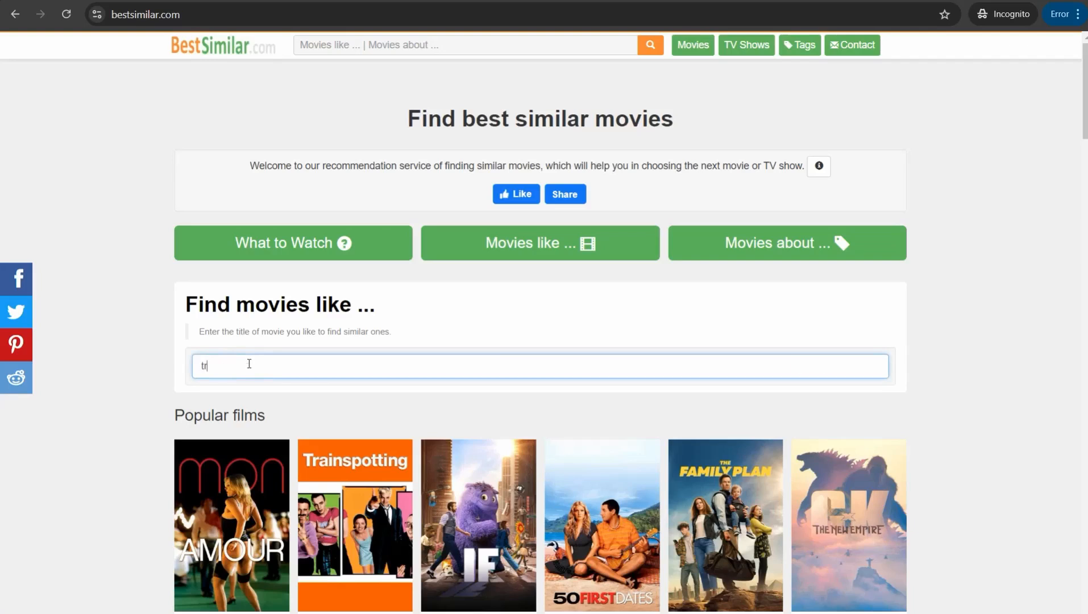
{"action": "type", "text": "roy"}
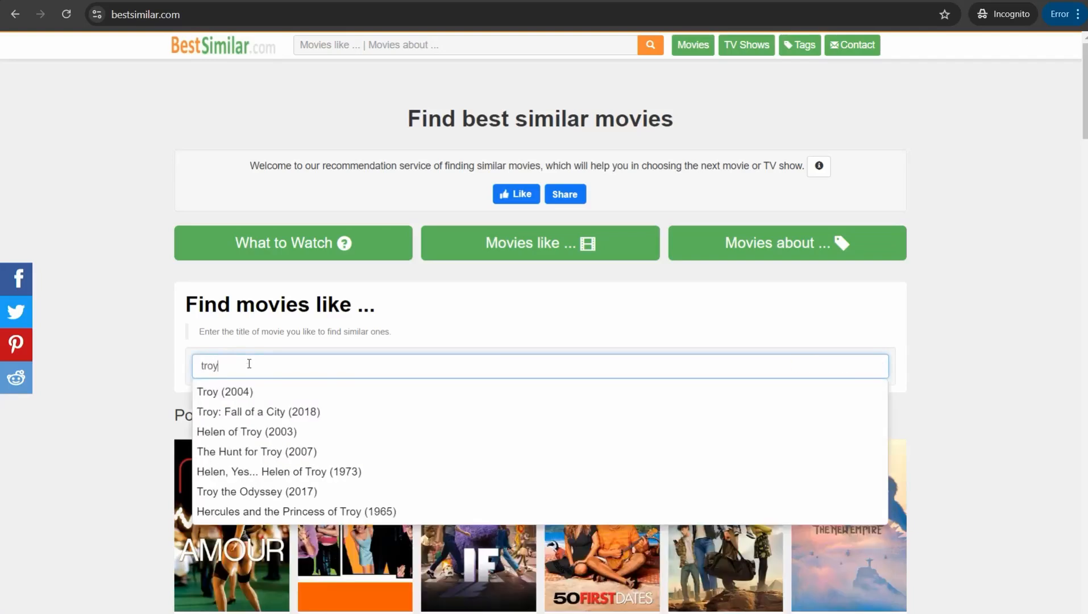
{"action": "mouse_move", "coordinate": [224, 391]}
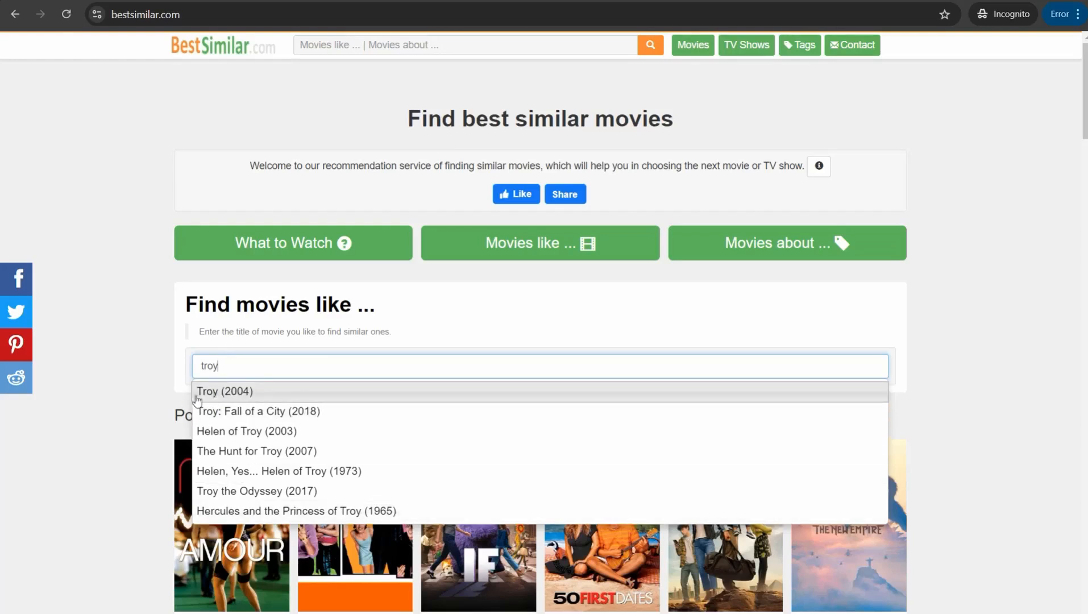
Step: Open the Troy (2004) page and scroll down to its Movie in categories section
{"action": "left_click", "coordinate": [224, 392]}
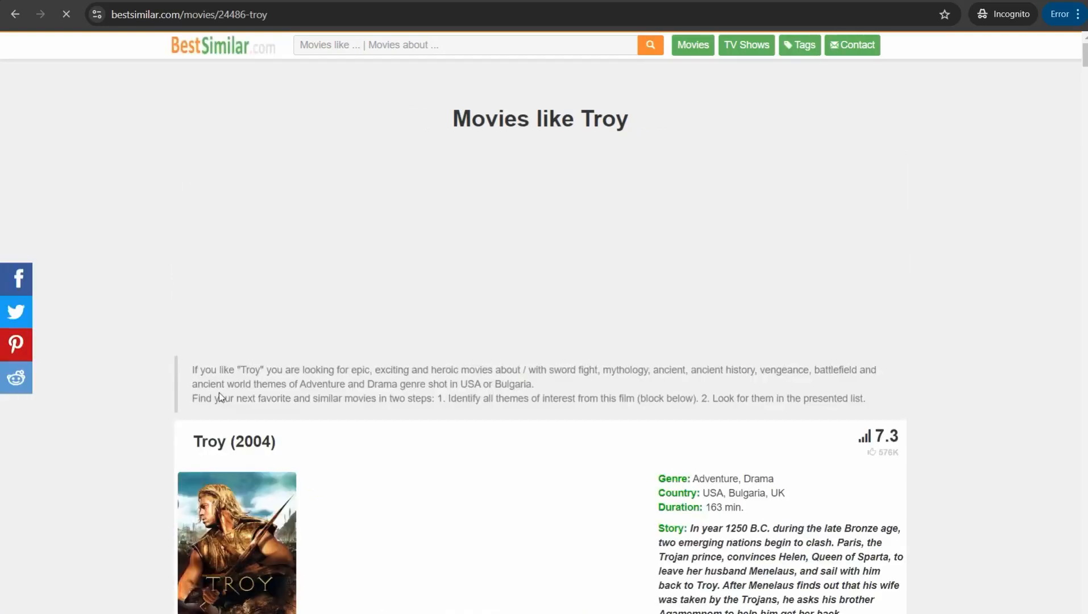
{"action": "scroll", "scroll_direction": "down", "scroll_amount": 3}
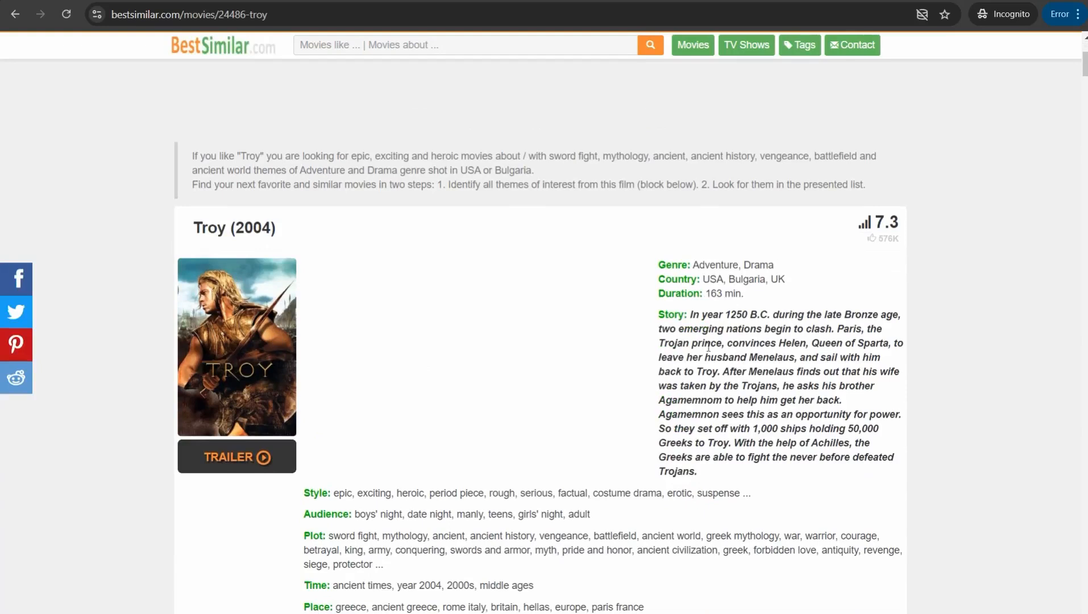
{"action": "scroll", "scroll_direction": "down", "scroll_amount": 3}
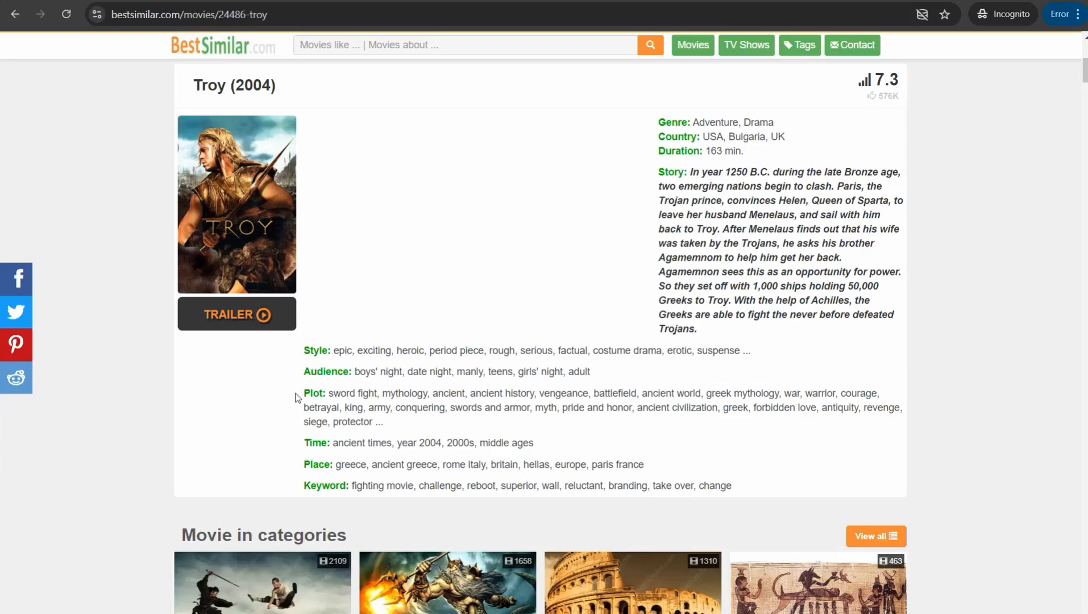
{"action": "scroll", "scroll_direction": "down", "scroll_amount": 3}
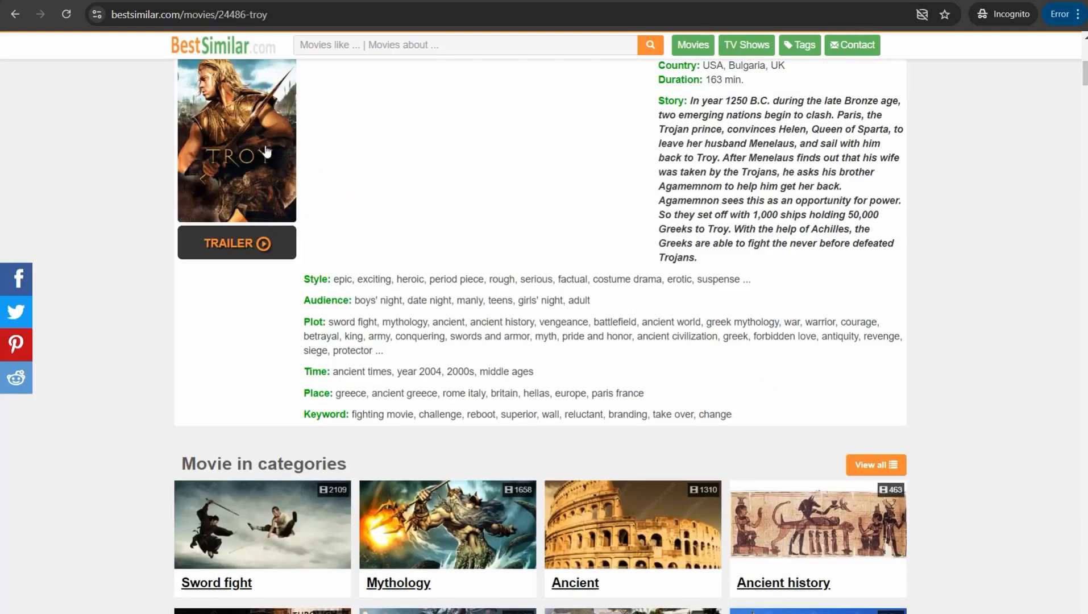
{"action": "scroll", "scroll_direction": "down", "scroll_amount": 3}
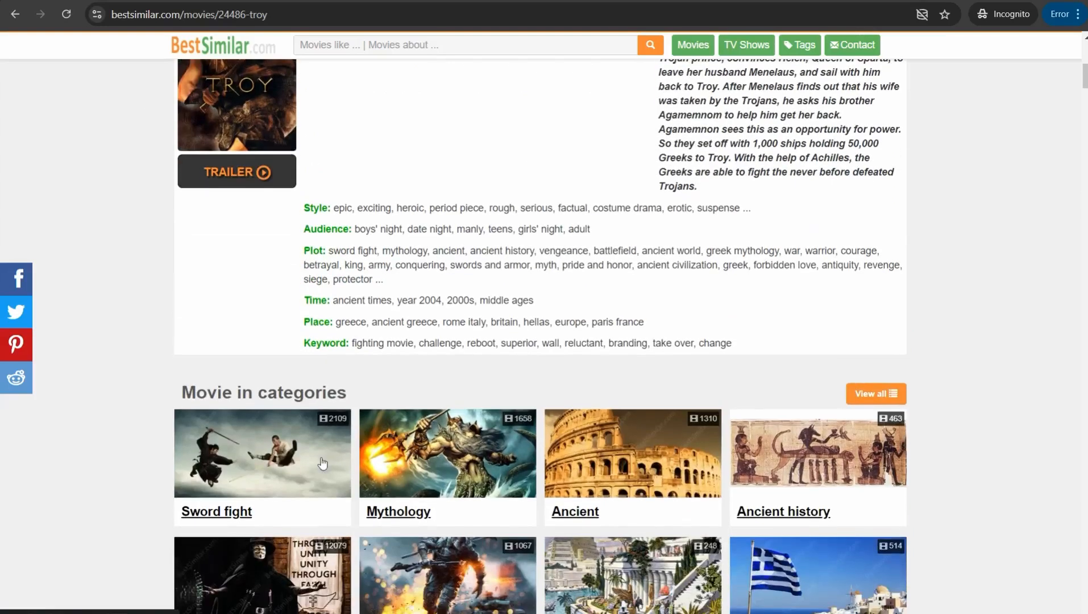
{"action": "mouse_move", "coordinate": [417, 478]}
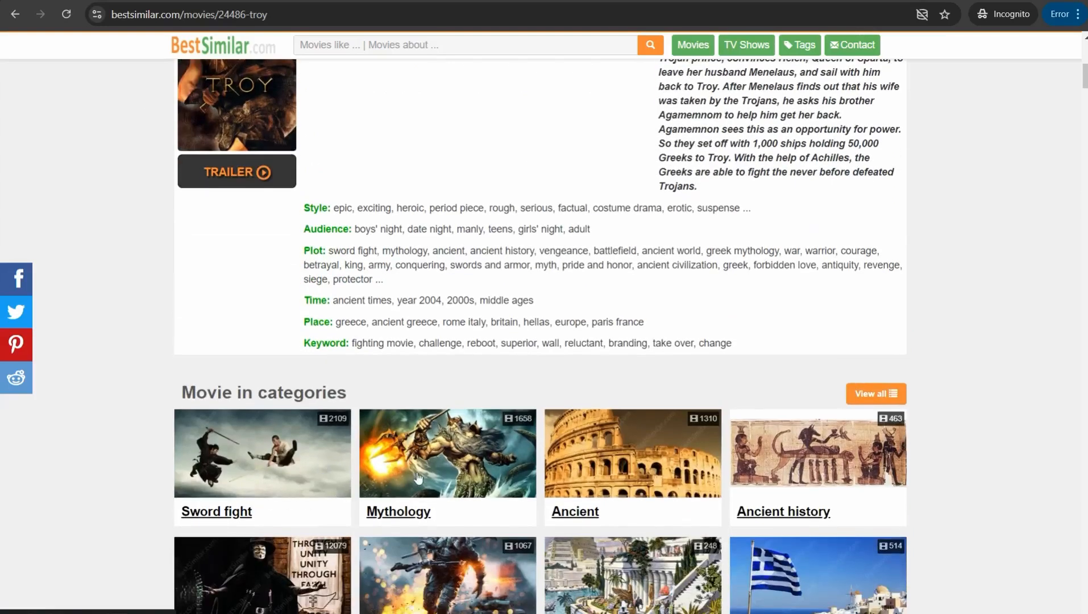
Step: Open the Sword fight category listing 2109 titles from the Troy page
{"action": "scroll", "scroll_direction": "down", "scroll_amount": 3}
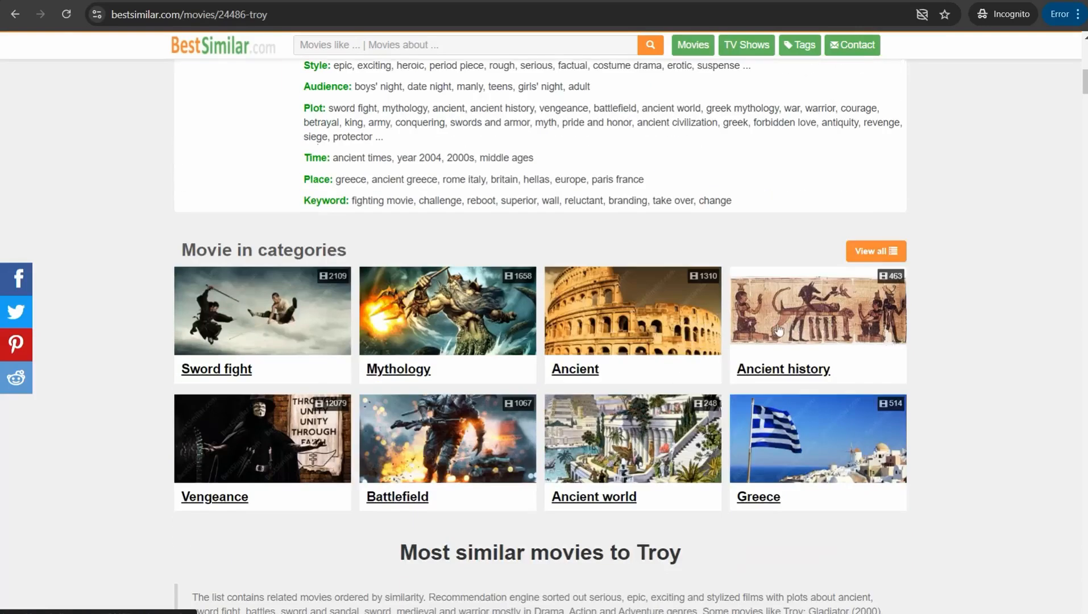
{"action": "mouse_move", "coordinate": [396, 472]}
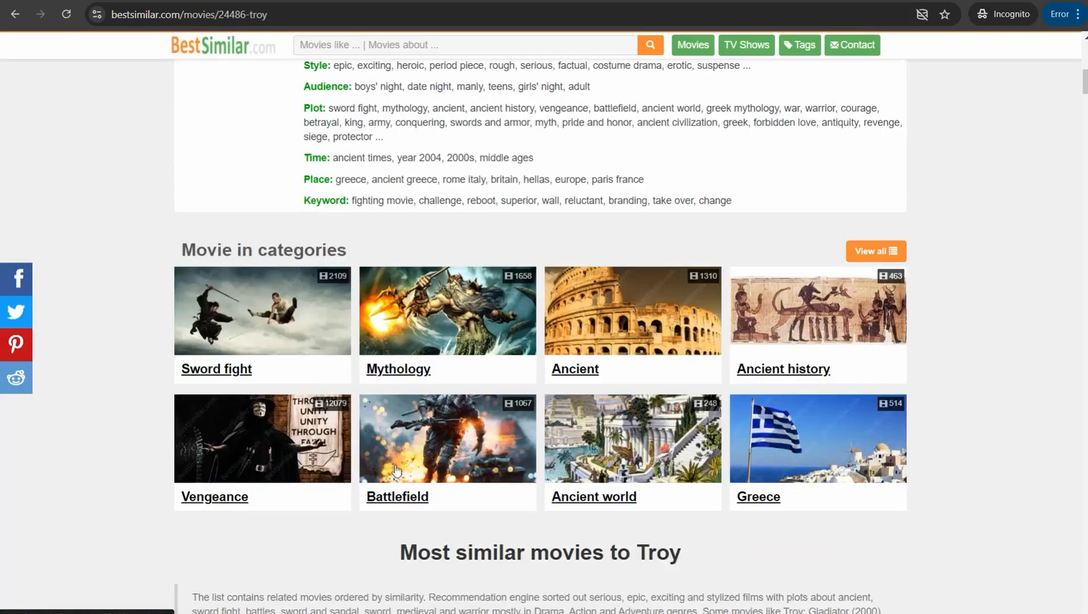
{"action": "mouse_move", "coordinate": [233, 473]}
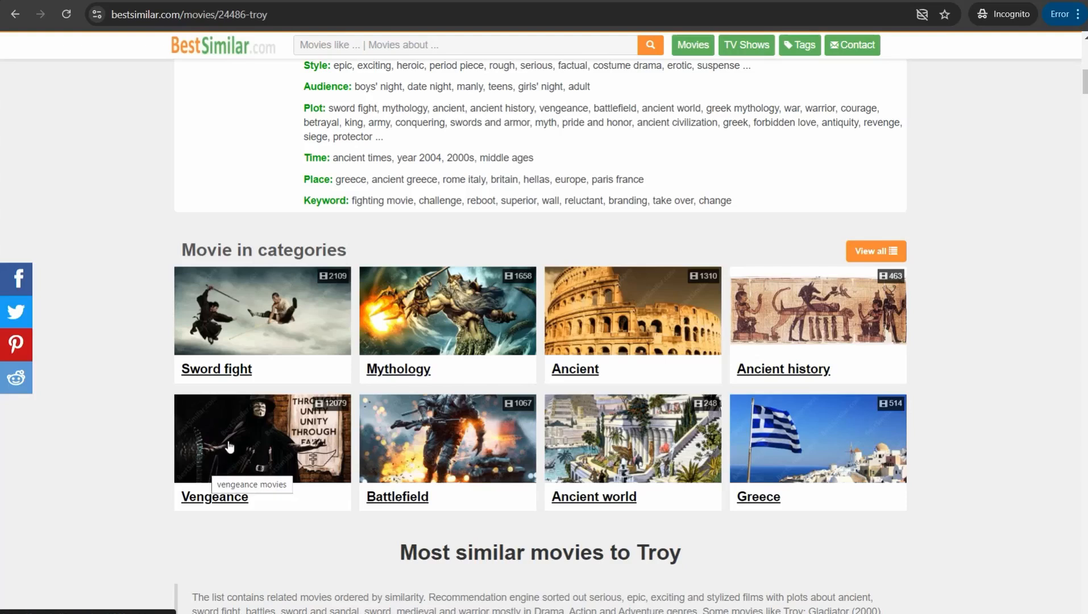
{"action": "mouse_move", "coordinate": [436, 419]}
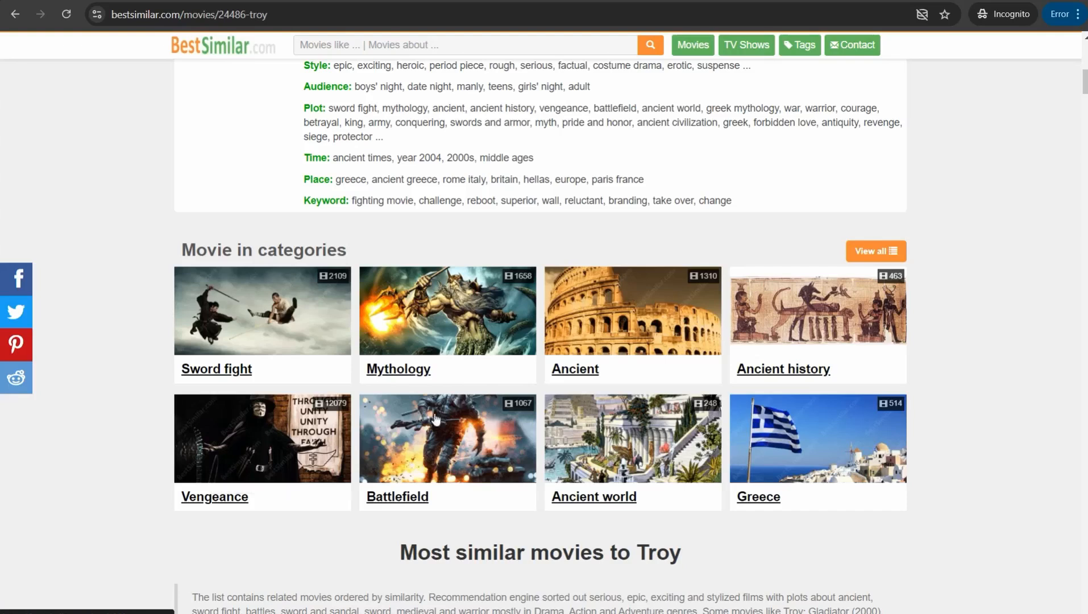
{"action": "mouse_move", "coordinate": [613, 376]}
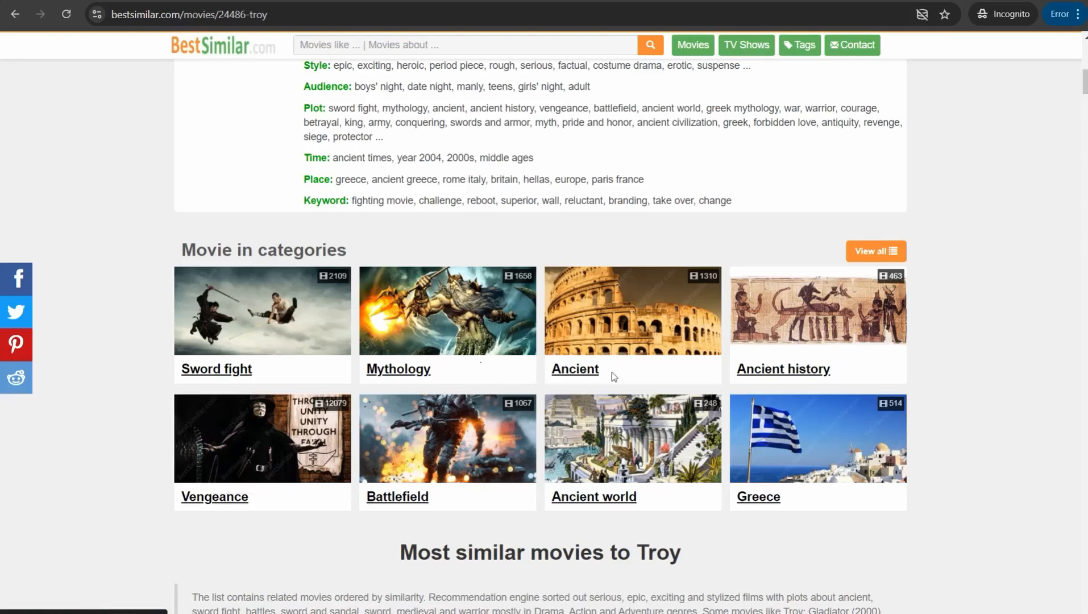
{"action": "mouse_move", "coordinate": [621, 339]}
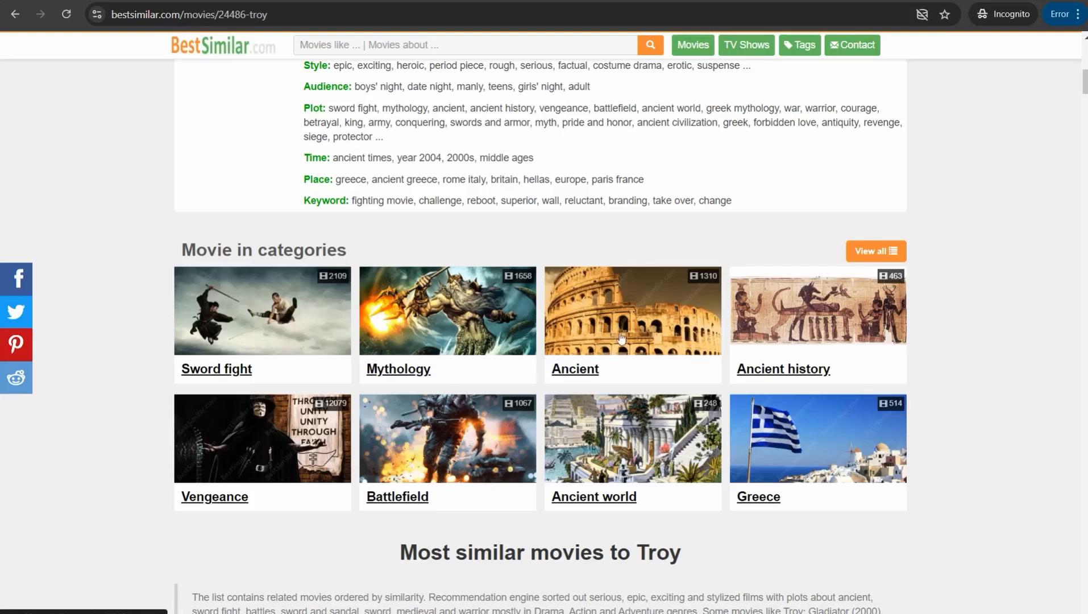
{"action": "mouse_move", "coordinate": [619, 314]}
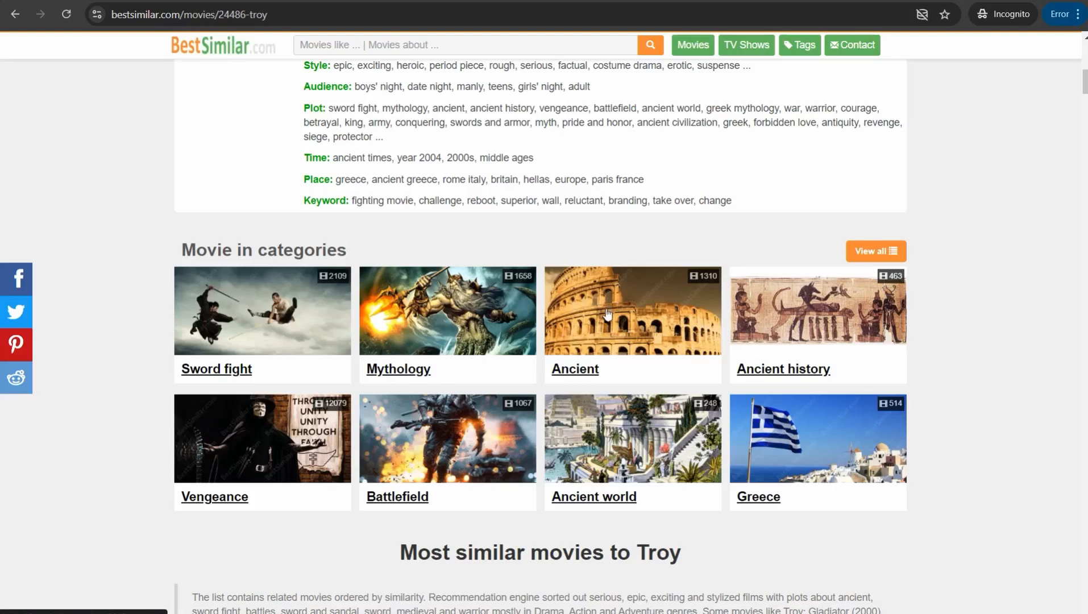
{"action": "mouse_move", "coordinate": [387, 558]}
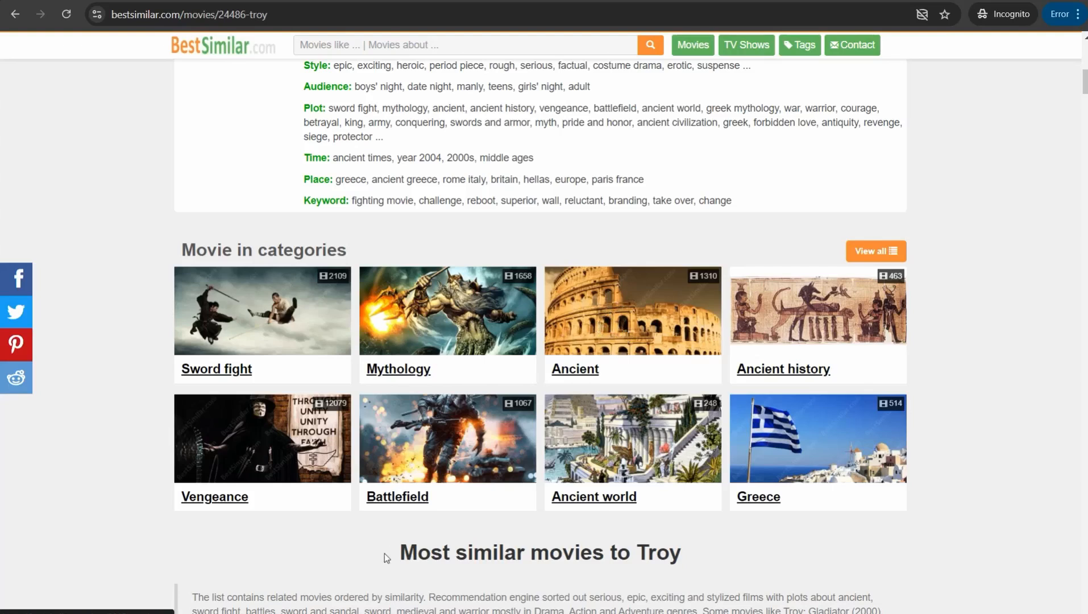
{"action": "mouse_move", "coordinate": [409, 470]}
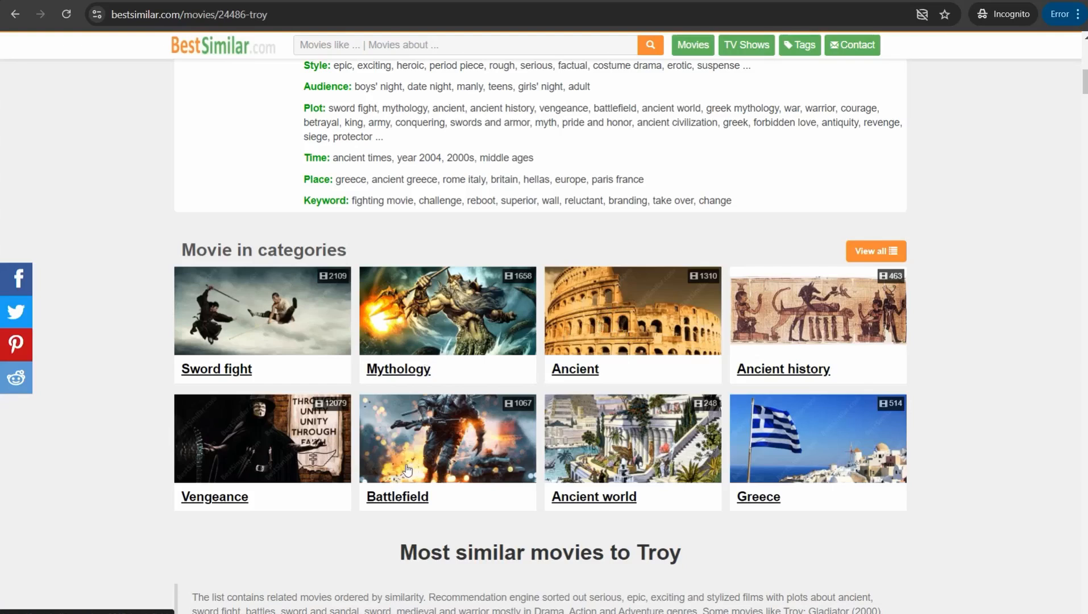
{"action": "mouse_move", "coordinate": [353, 365]}
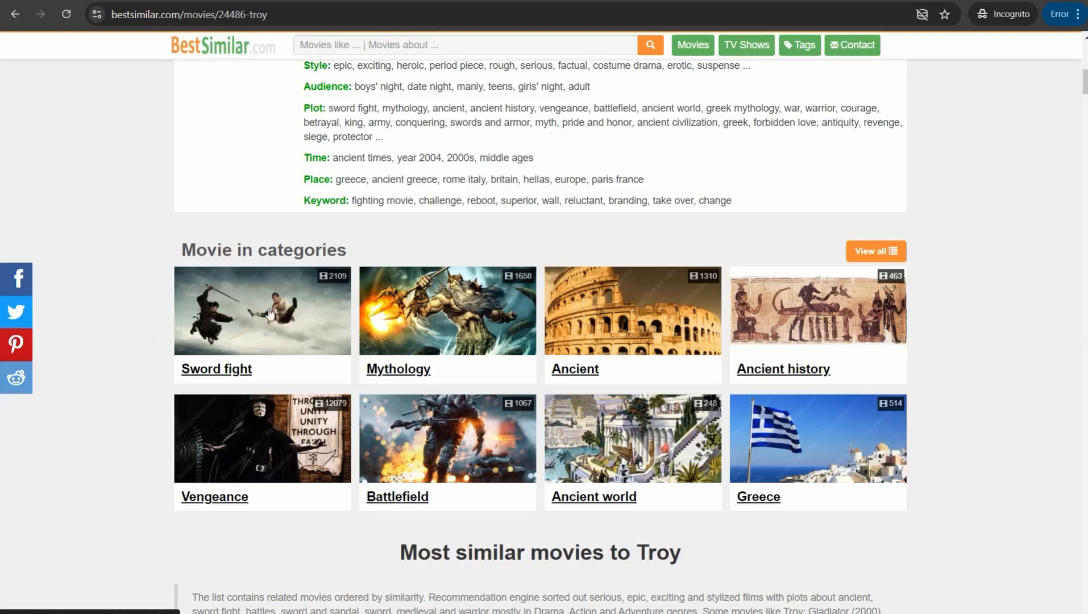
{"action": "mouse_move", "coordinate": [264, 318]}
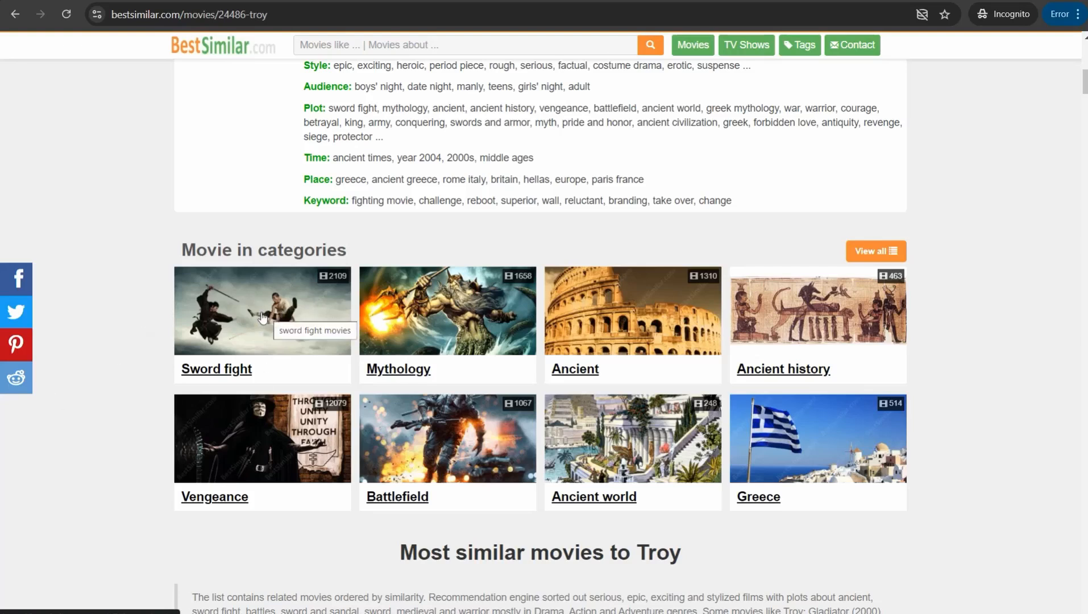
{"action": "left_click", "coordinate": [216, 368]}
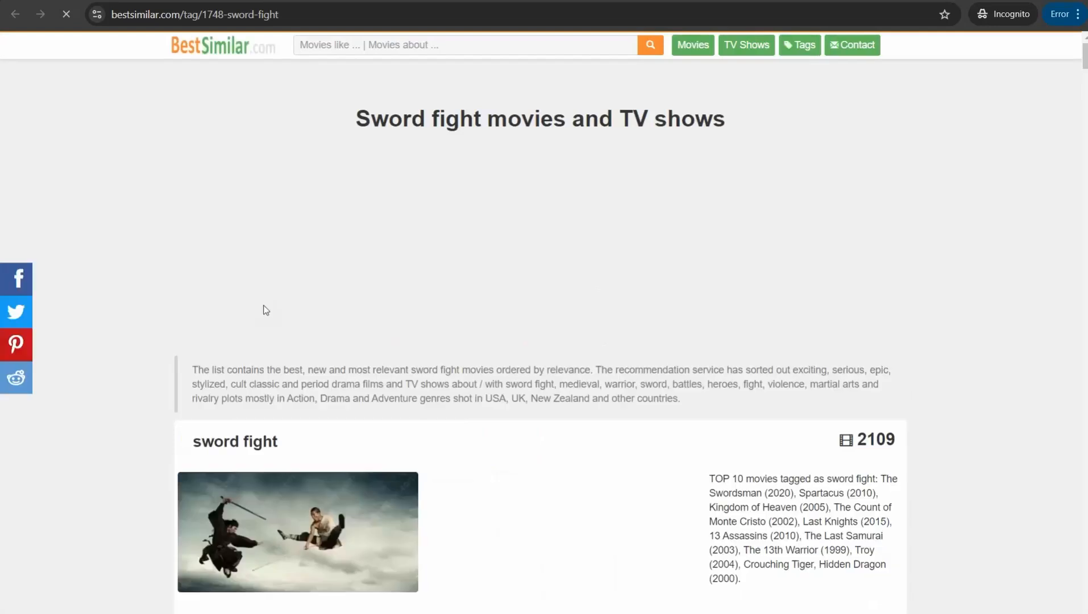
Step: Scroll the Sword fight page to the Best films and New films tables
{"action": "scroll", "scroll_direction": "down", "scroll_amount": 3}
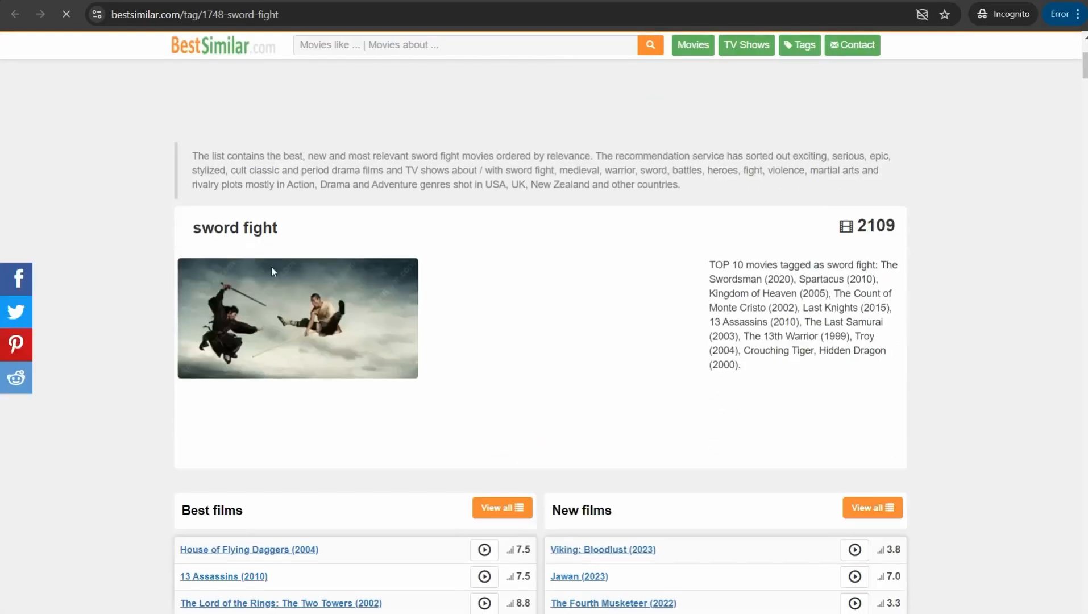
{"action": "scroll", "scroll_direction": "down", "scroll_amount": 3}
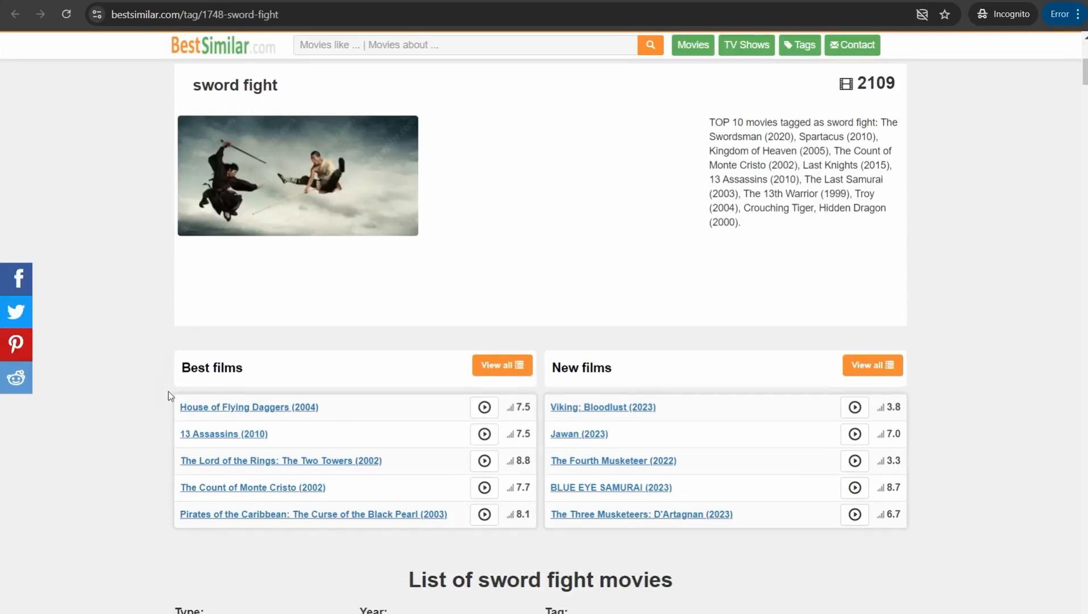
{"action": "mouse_move", "coordinate": [173, 422]}
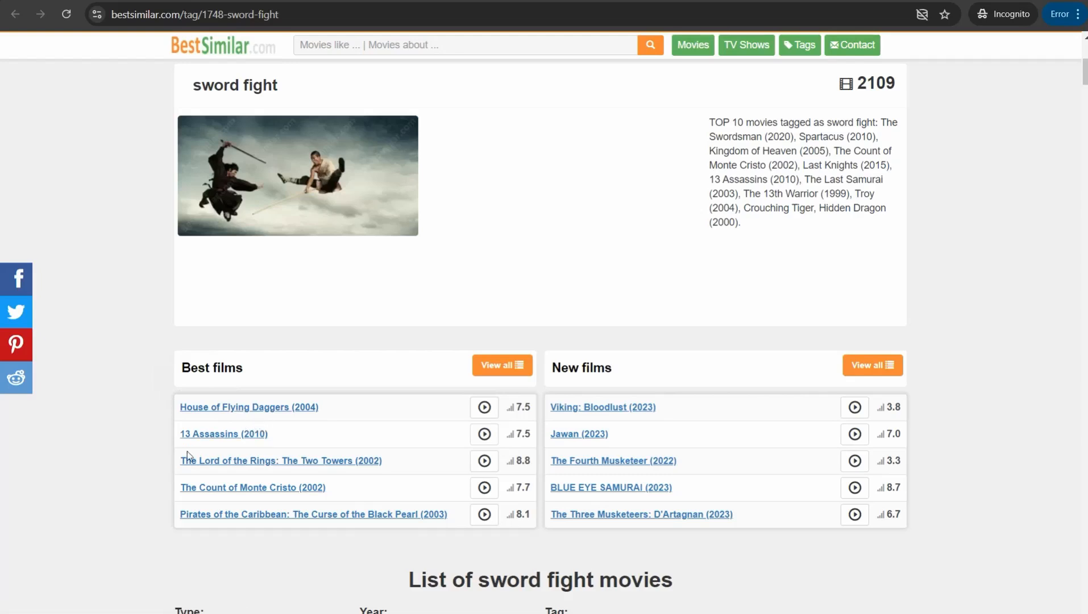
{"action": "mouse_move", "coordinate": [264, 475]}
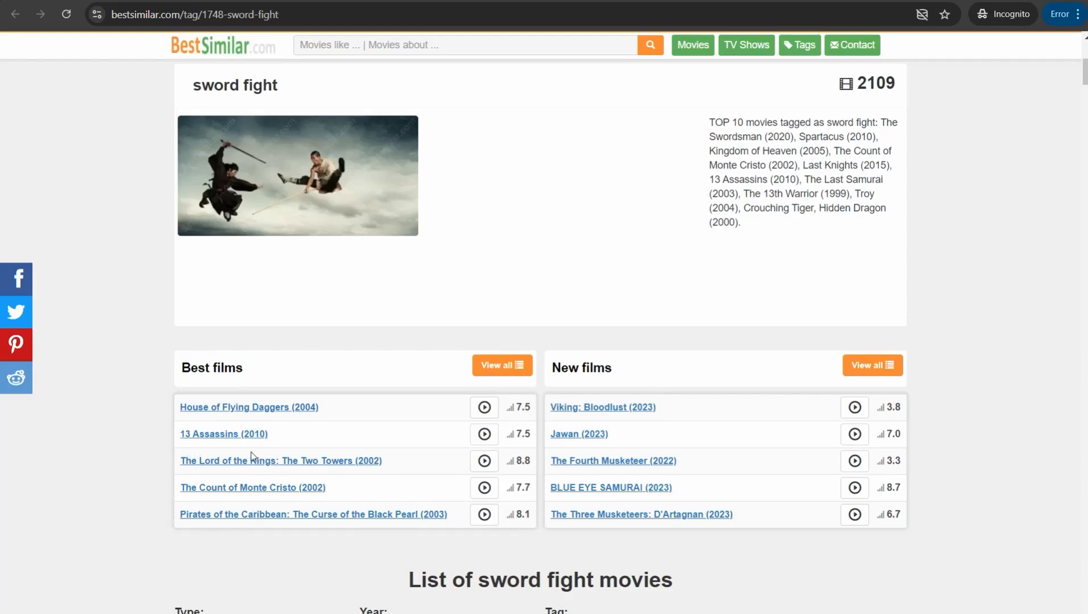
{"action": "mouse_move", "coordinate": [251, 458]}
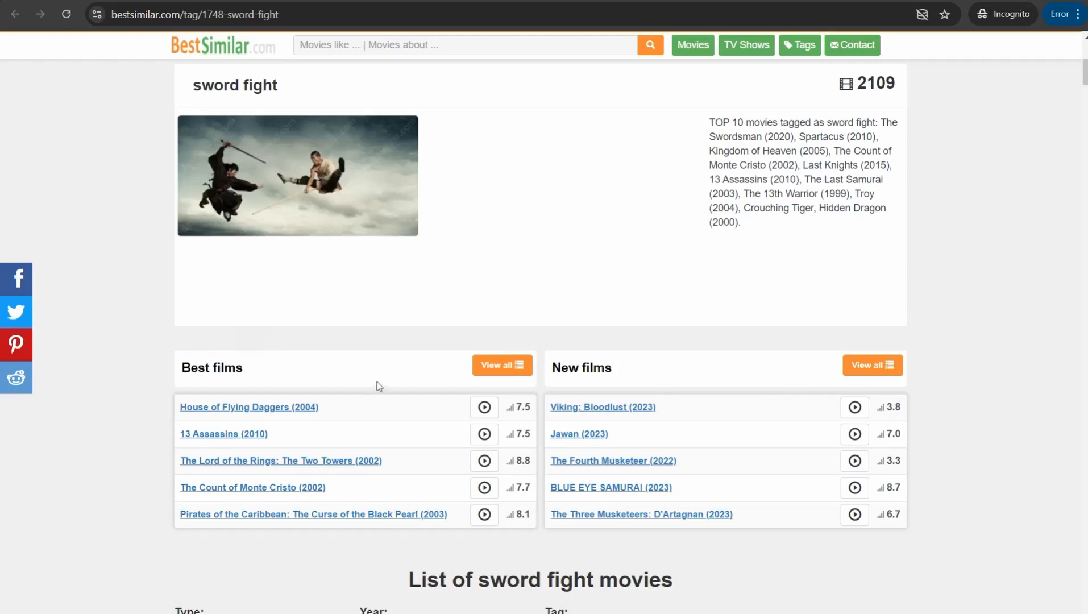
{"action": "mouse_move", "coordinate": [568, 394]}
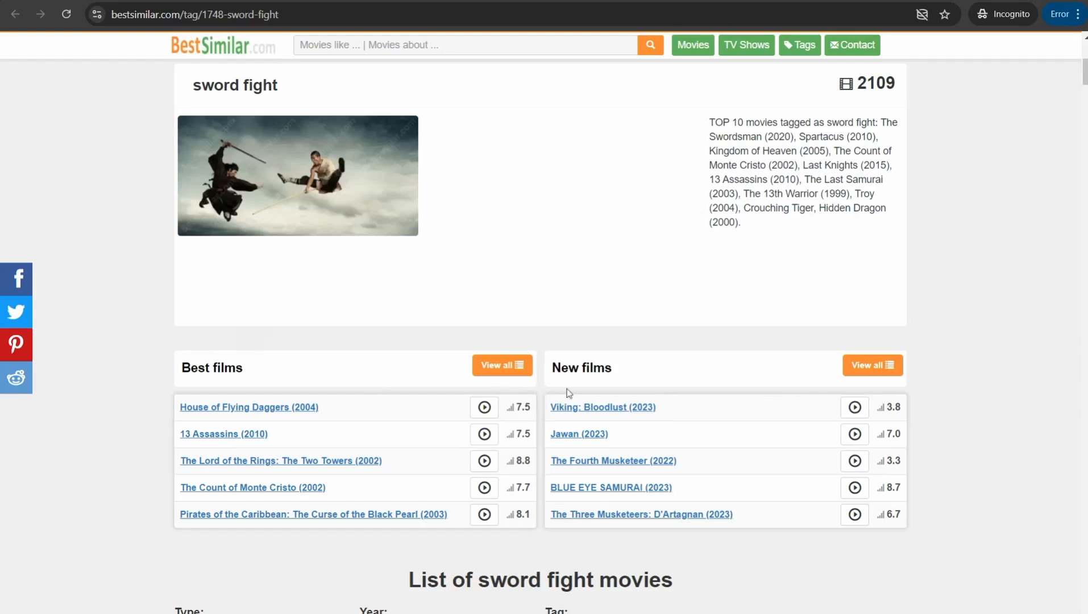
{"action": "mouse_move", "coordinate": [596, 428]}
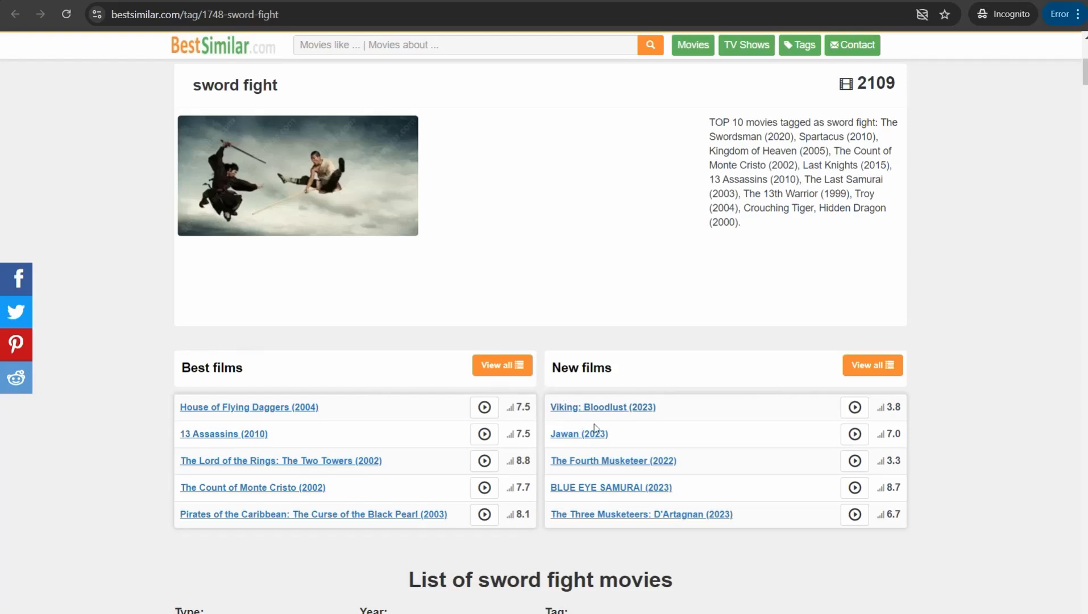
{"action": "mouse_move", "coordinate": [599, 475]}
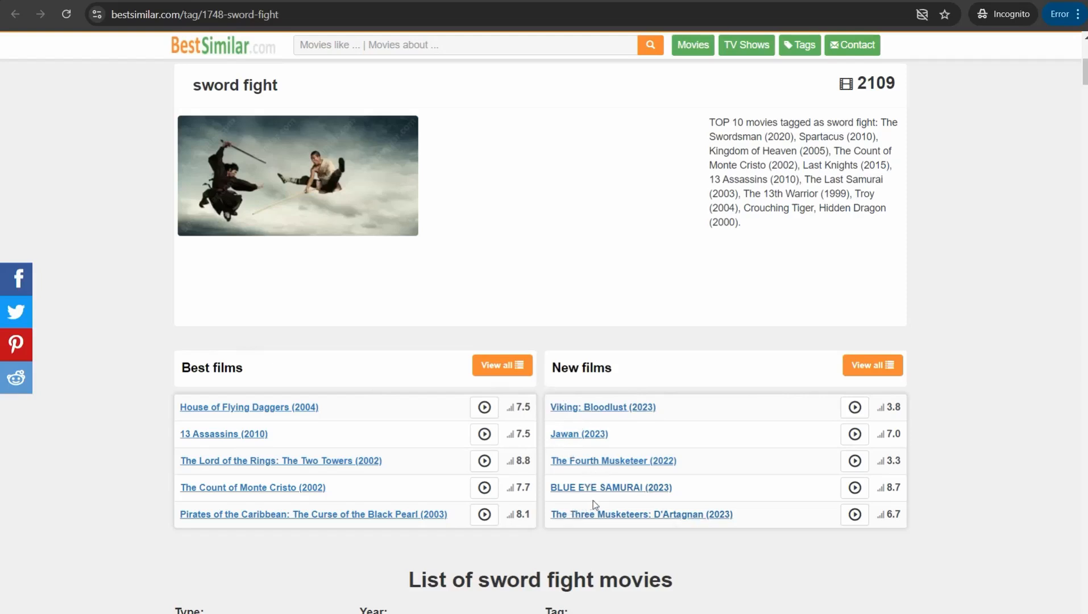
{"action": "mouse_move", "coordinate": [586, 526]}
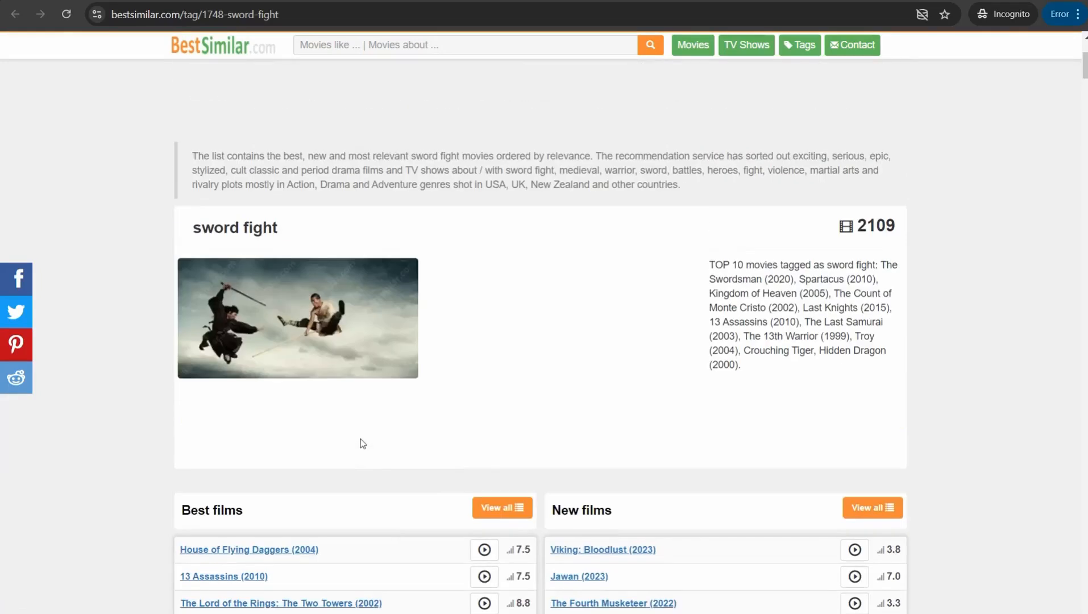
{"action": "mouse_move", "coordinate": [318, 219]}
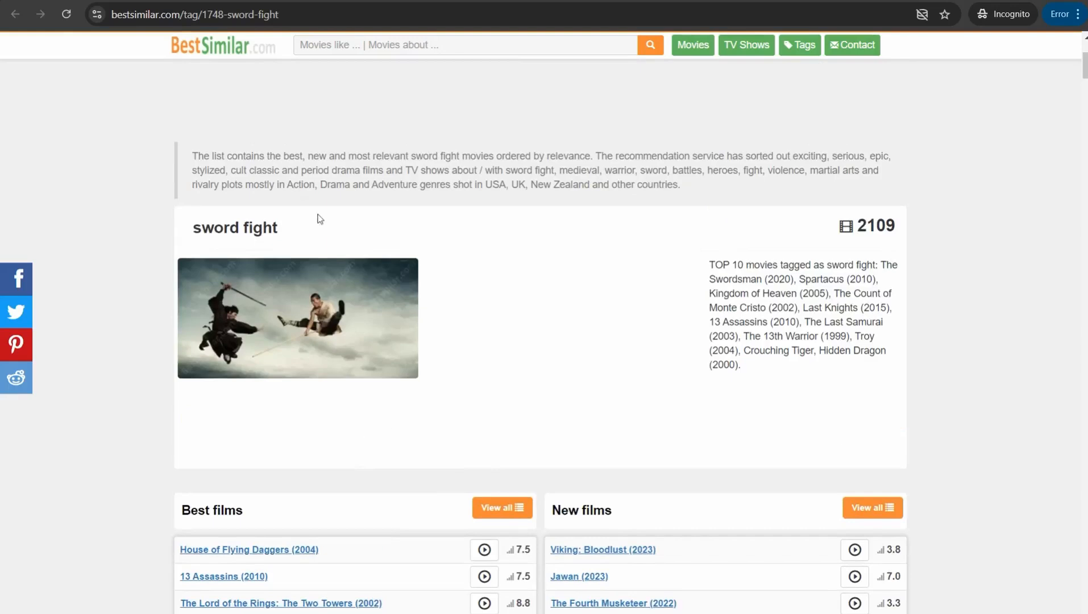
{"action": "mouse_move", "coordinate": [133, 106]}
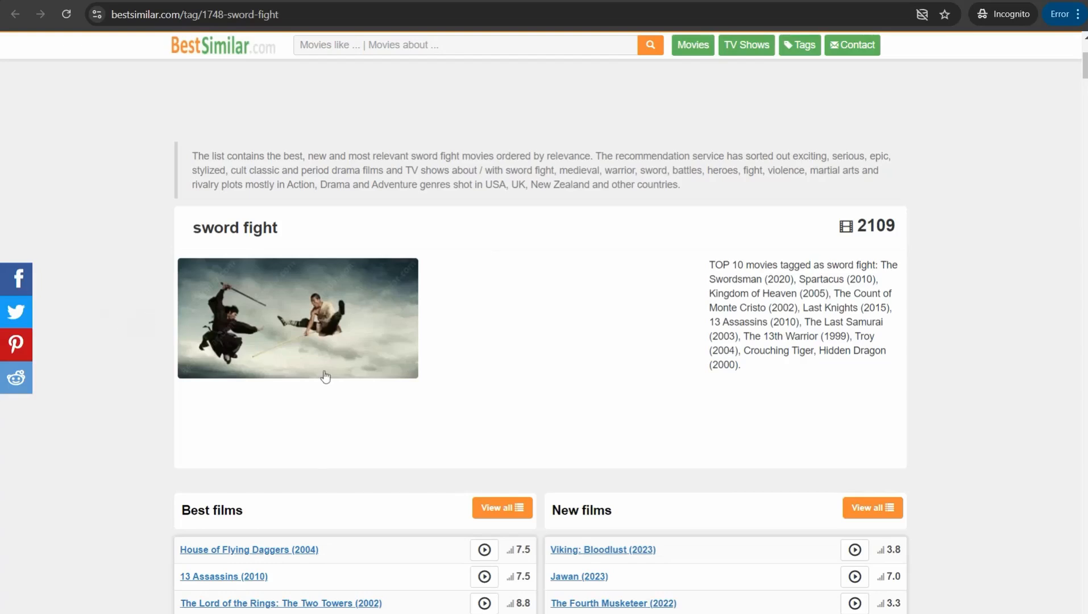
Step: Open the 13 Assassins (2010) page from the Sword fight Best films list
{"action": "scroll", "scroll_direction": "down", "scroll_amount": 3}
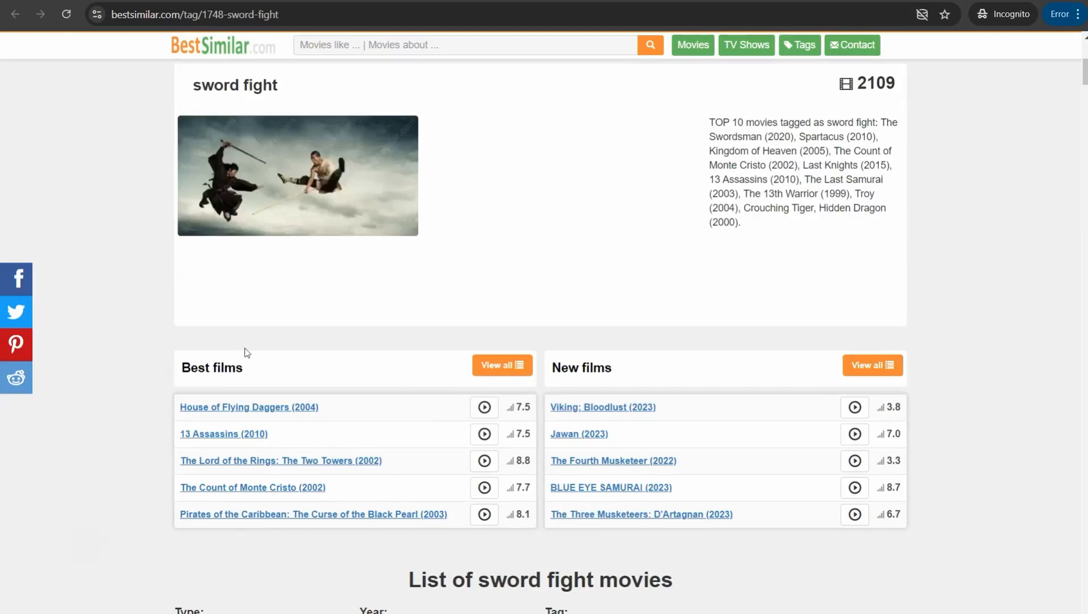
{"action": "mouse_move", "coordinate": [252, 487]}
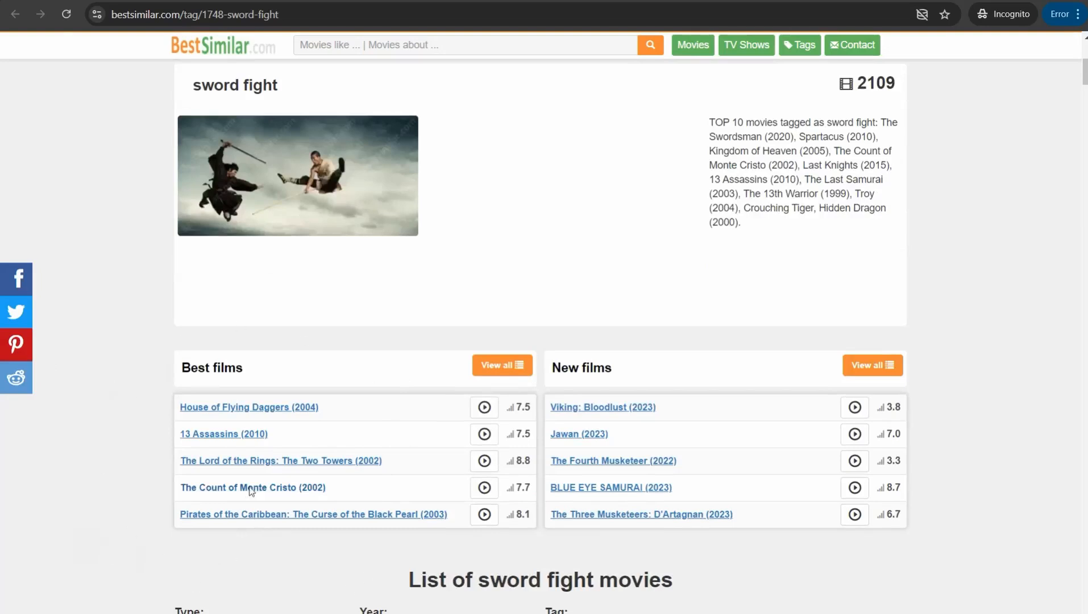
{"action": "mouse_move", "coordinate": [297, 417]}
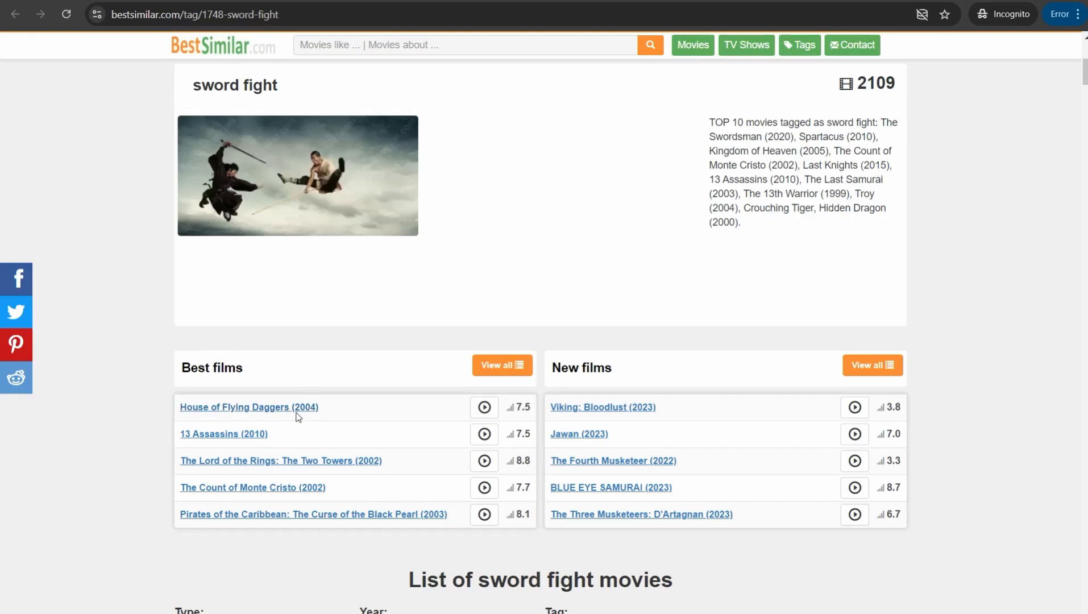
{"action": "mouse_move", "coordinate": [381, 318]}
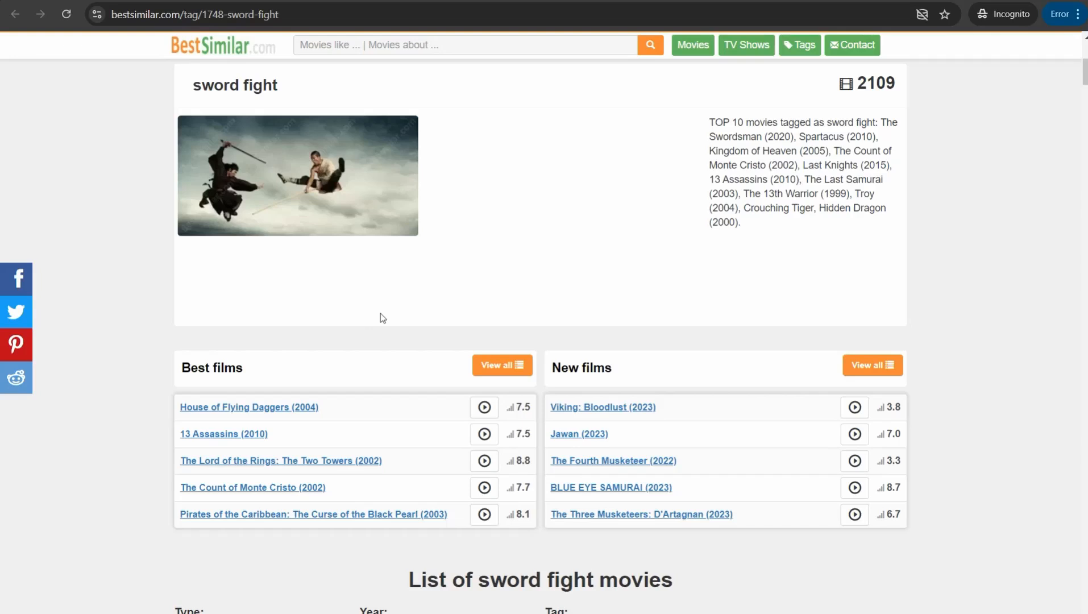
{"action": "scroll", "scroll_direction": "down", "scroll_amount": 3}
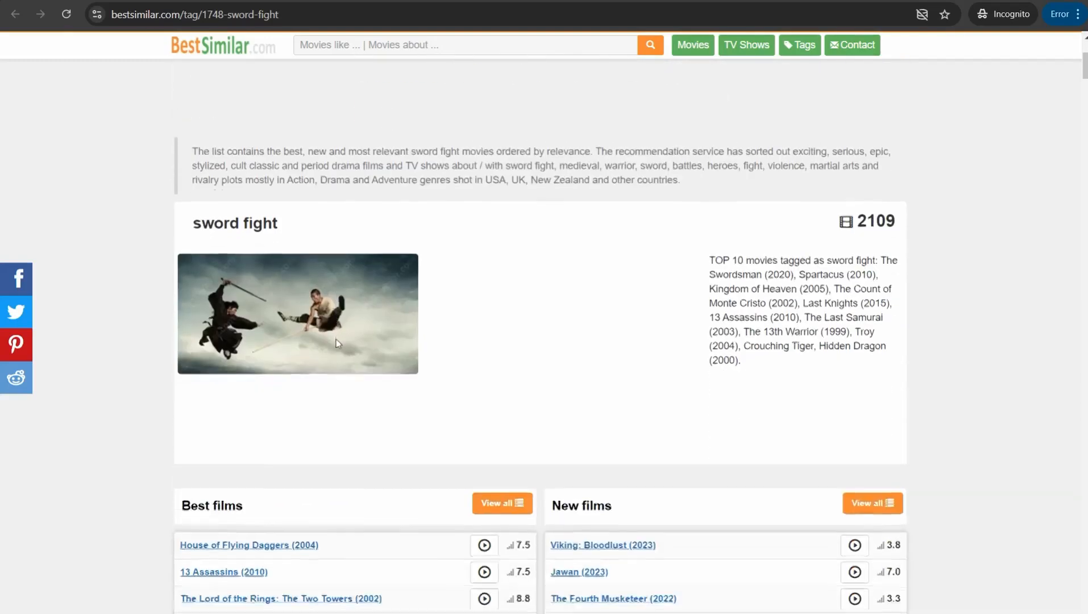
{"action": "scroll", "scroll_direction": "down", "scroll_amount": 3}
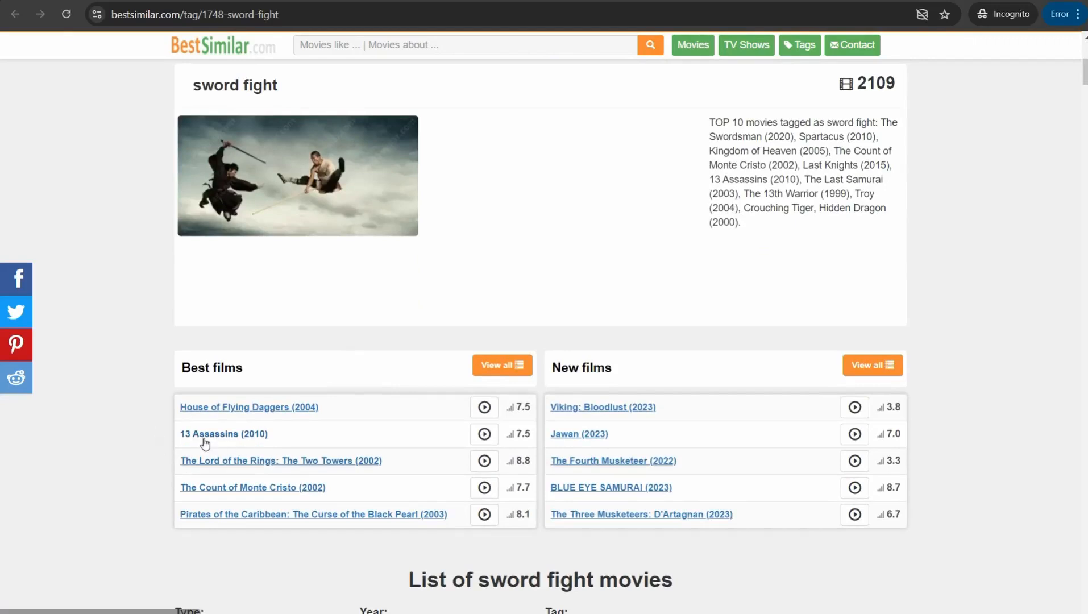
{"action": "left_click", "coordinate": [224, 434]}
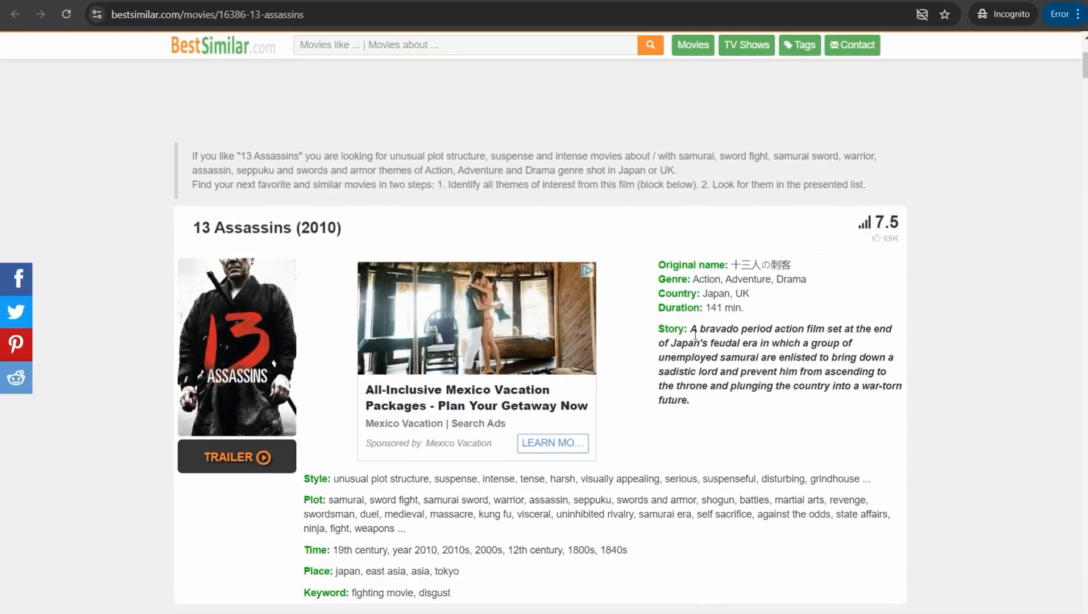
Step: Select the 13 Assassins story text and scroll toward categories like Samurai and Japan
{"action": "left_click_drag", "start_coordinate": [693, 328], "coordinate": [690, 401]}
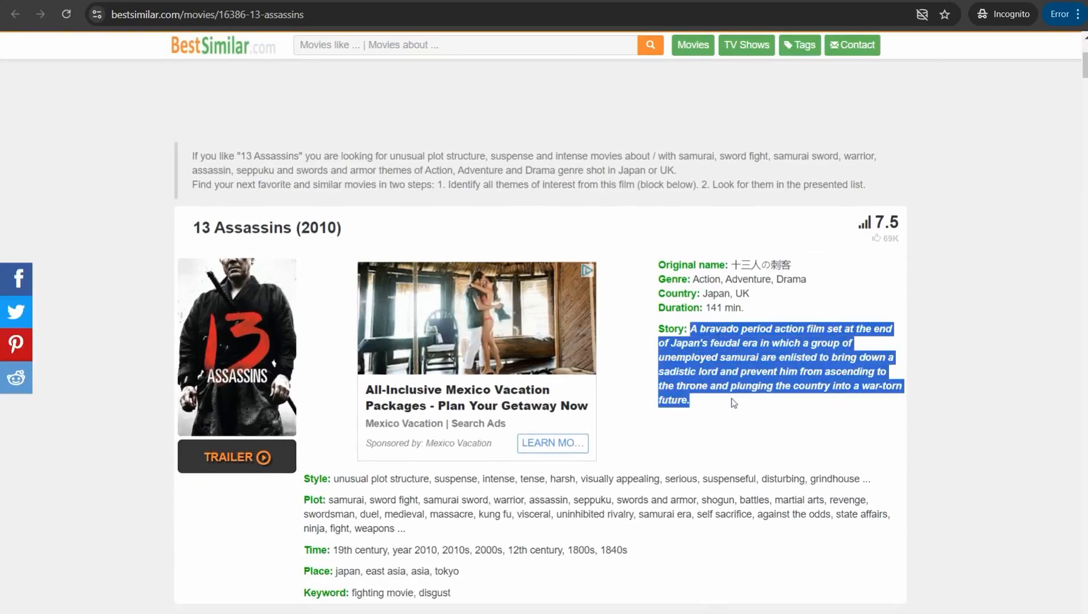
{"action": "scroll", "scroll_direction": "down", "scroll_amount": 3}
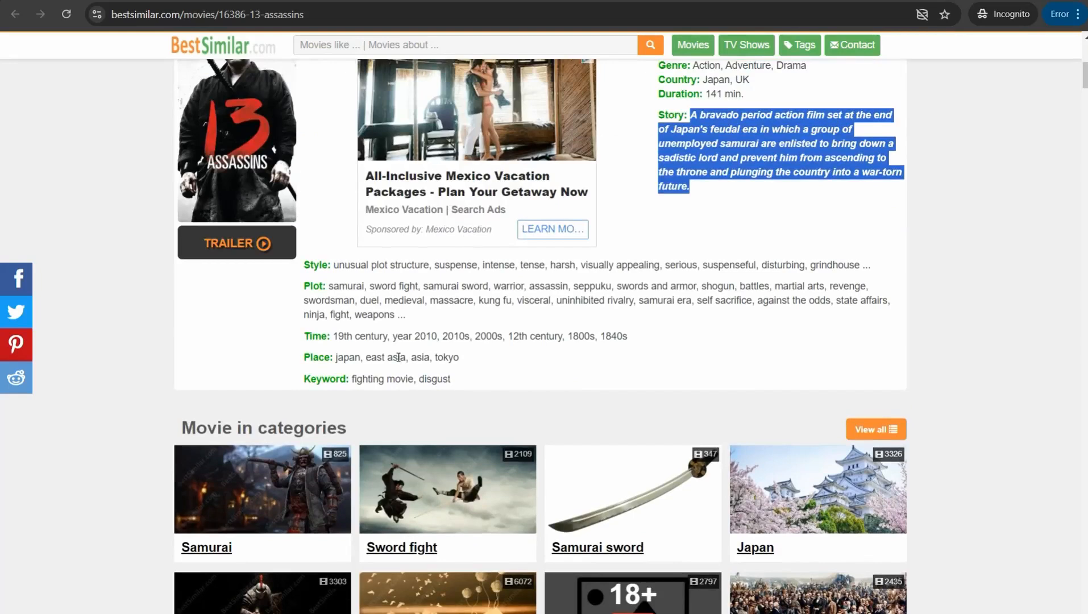
{"action": "mouse_move", "coordinate": [267, 160]}
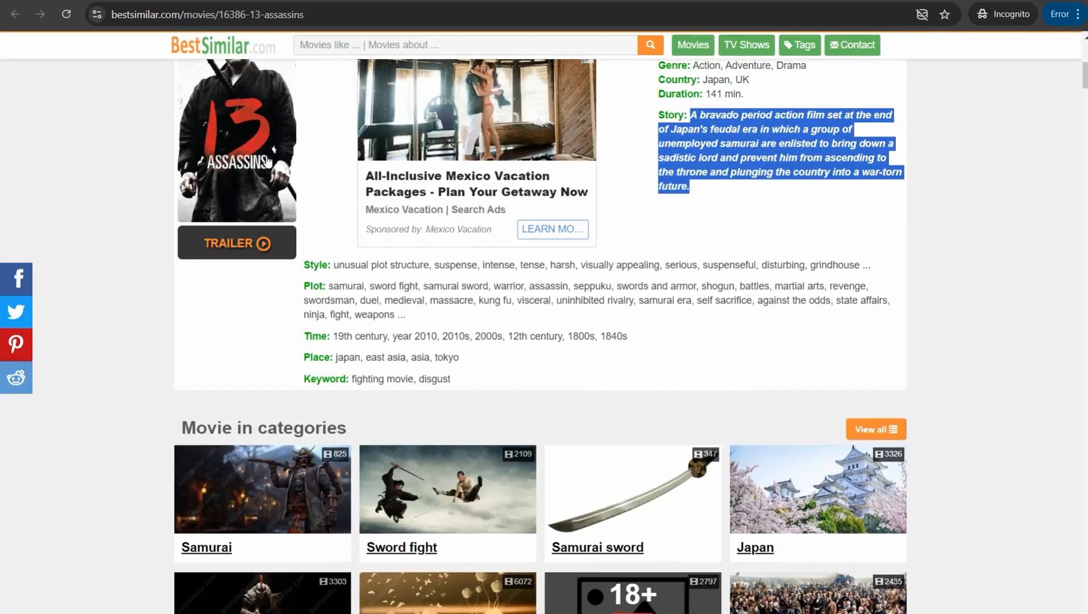
{"action": "scroll", "scroll_direction": "down", "scroll_amount": 3}
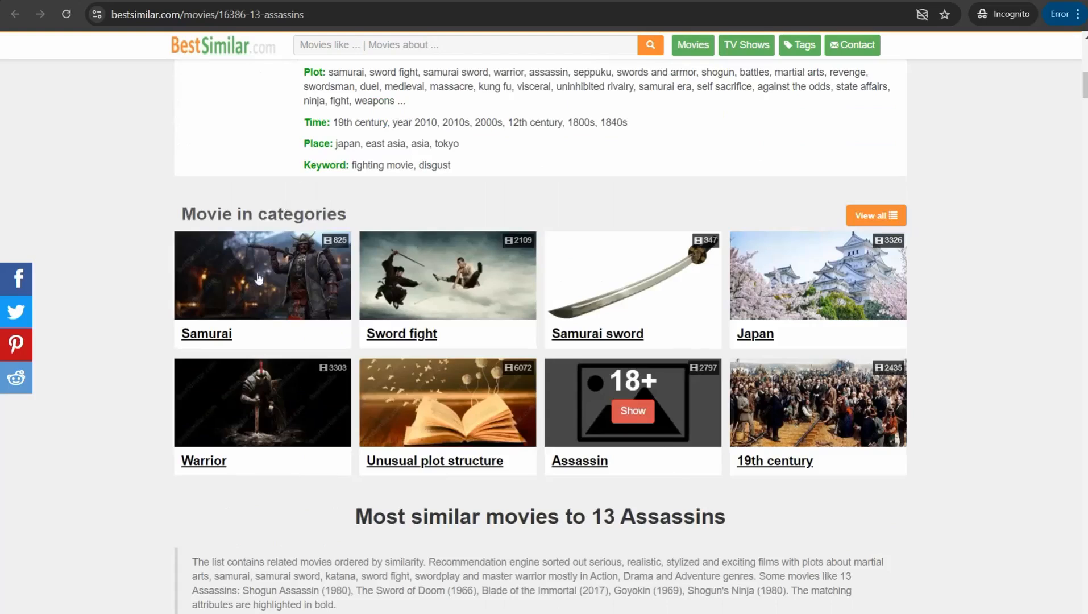
{"action": "mouse_move", "coordinate": [285, 406]}
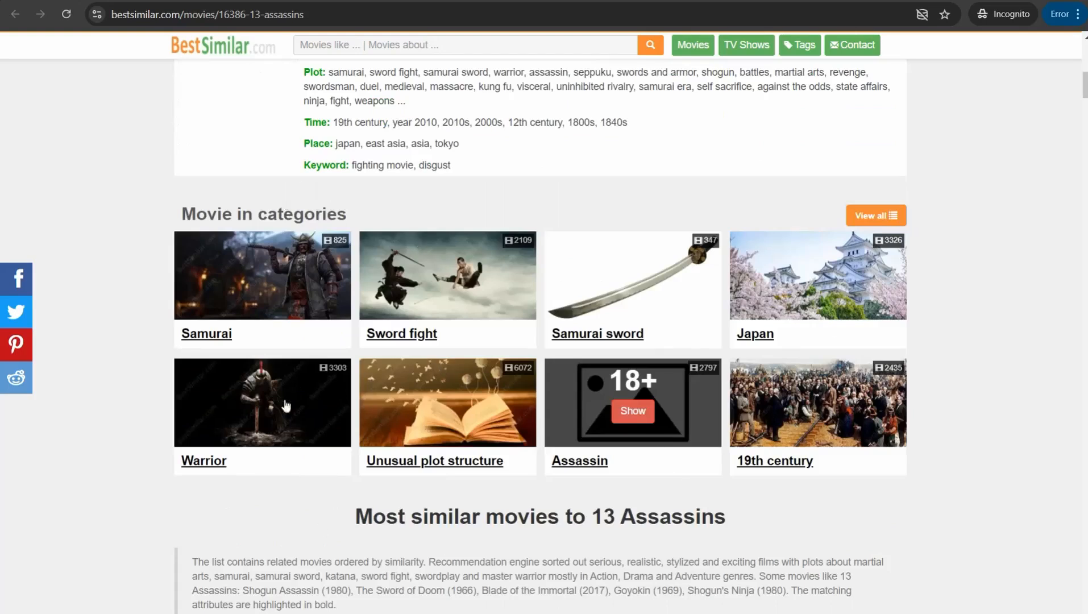
{"action": "mouse_move", "coordinate": [336, 359]}
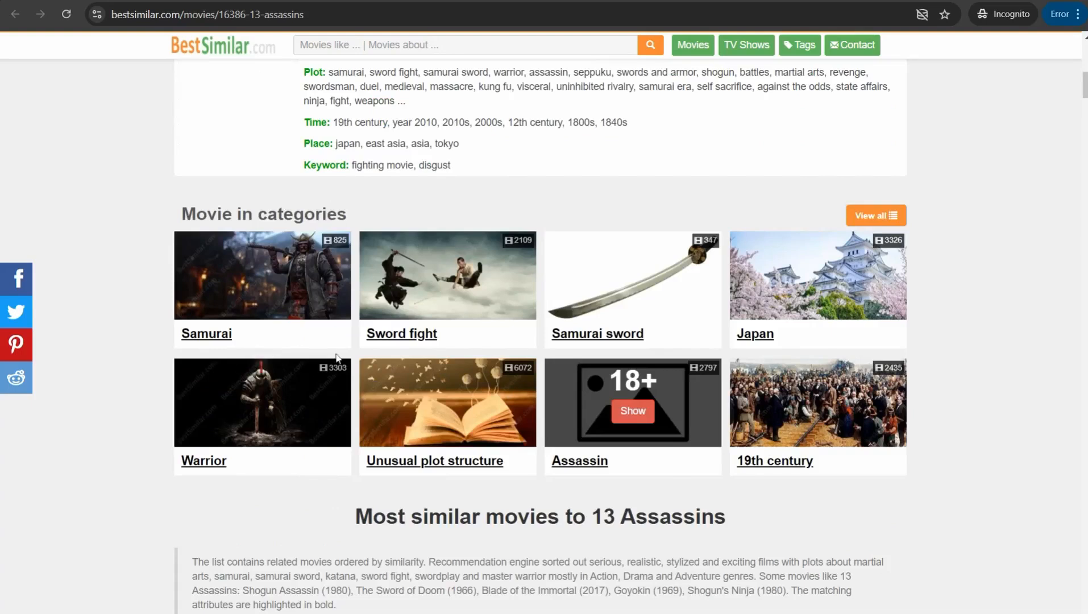
{"action": "mouse_move", "coordinate": [513, 439]}
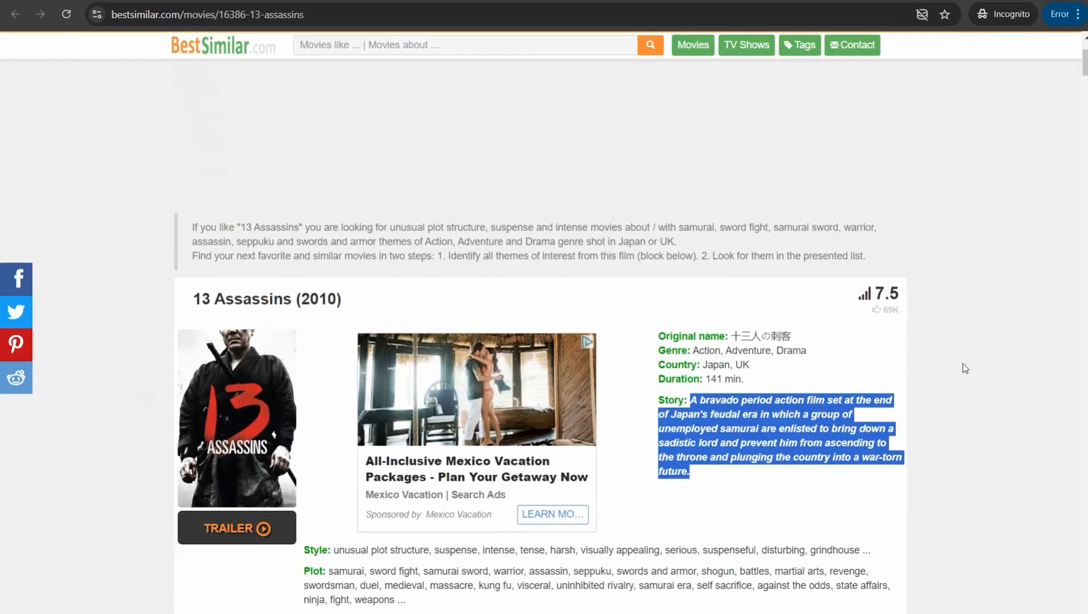
{"action": "left_click", "coordinate": [694, 400]}
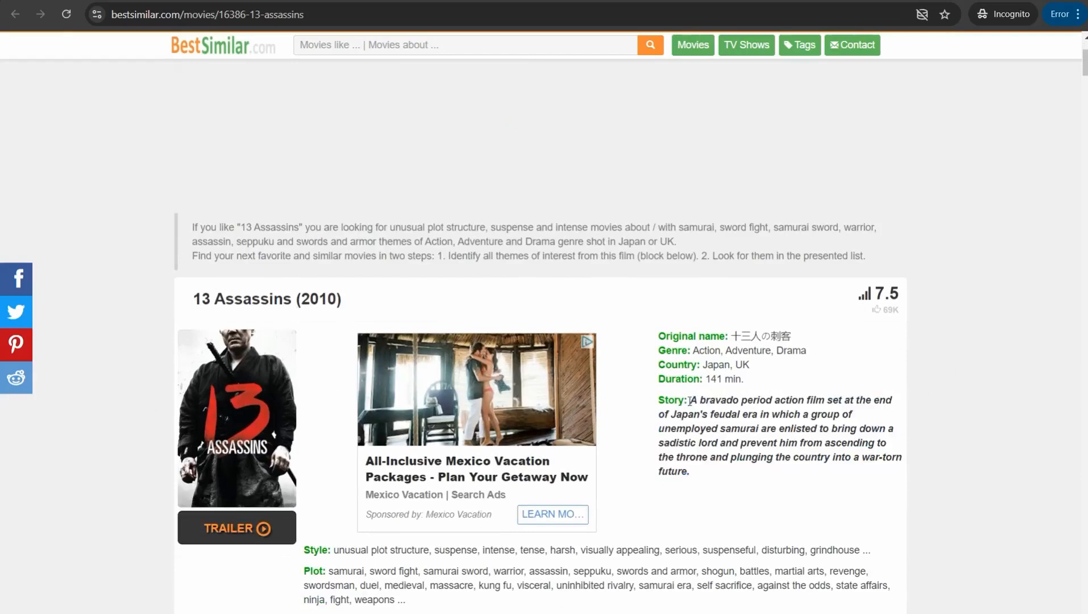
{"action": "left_click_drag", "start_coordinate": [691, 400], "coordinate": [690, 472]}
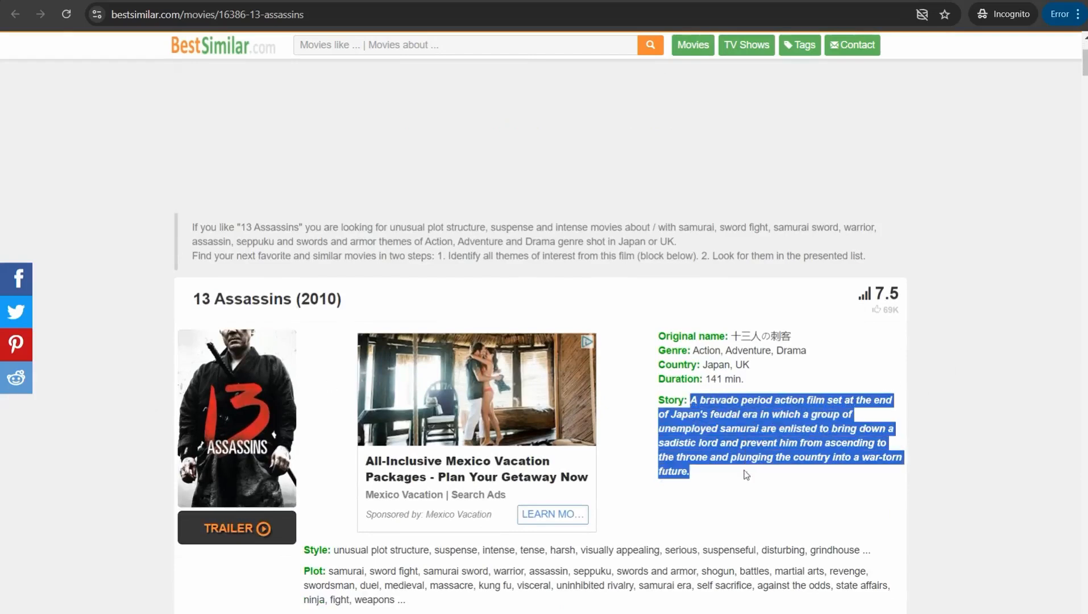
{"action": "mouse_move", "coordinate": [229, 423]}
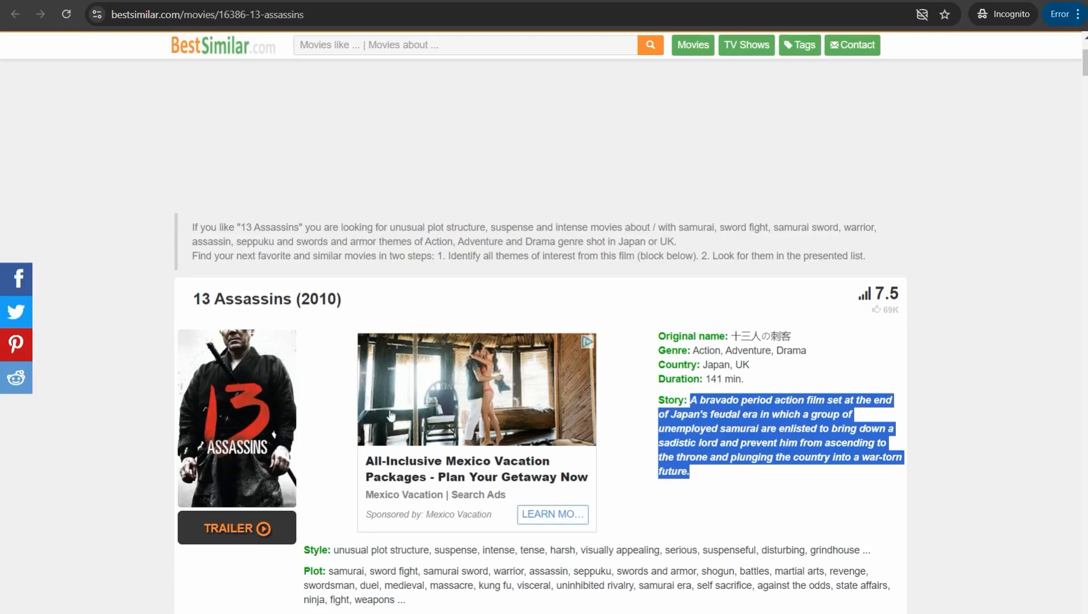
{"action": "mouse_move", "coordinate": [503, 330]}
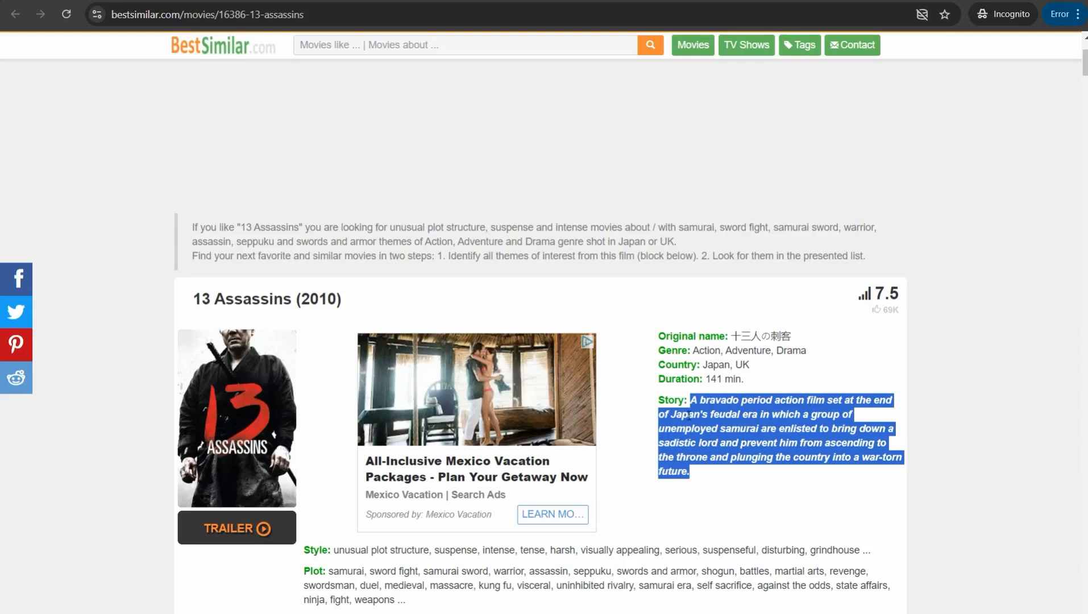
{"action": "mouse_move", "coordinate": [239, 406]}
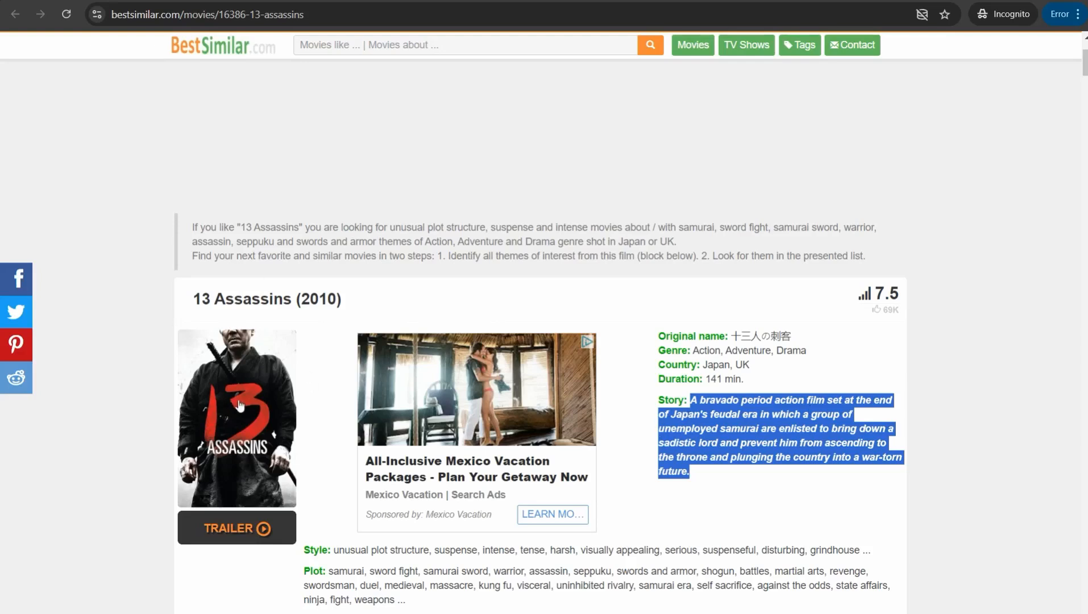
{"action": "mouse_move", "coordinate": [250, 404]}
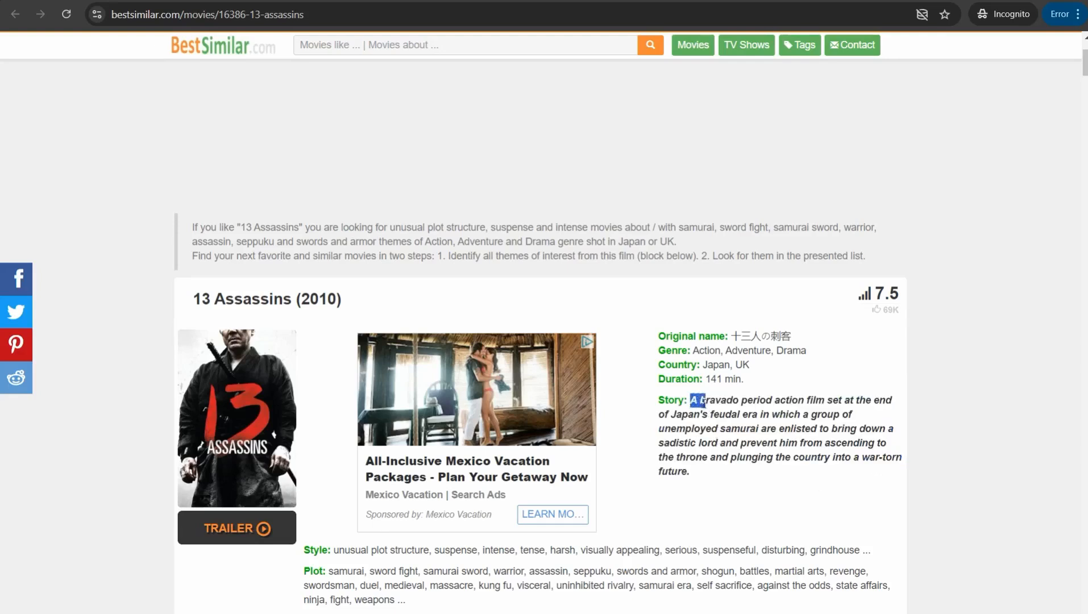
{"action": "left_click_drag", "start_coordinate": [694, 400], "coordinate": [691, 471]}
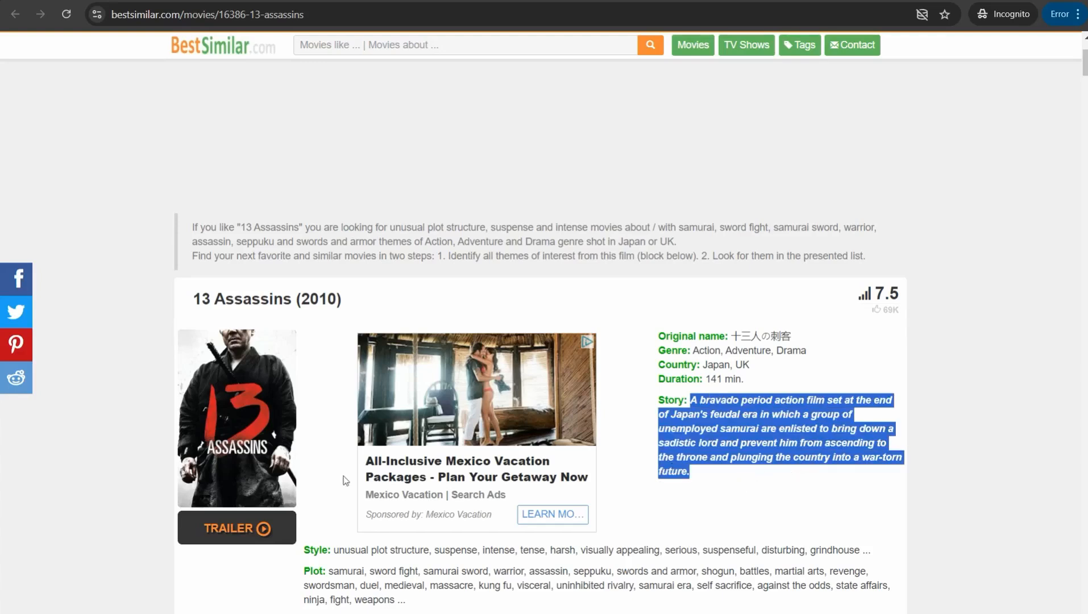
{"action": "mouse_move", "coordinate": [192, 380]}
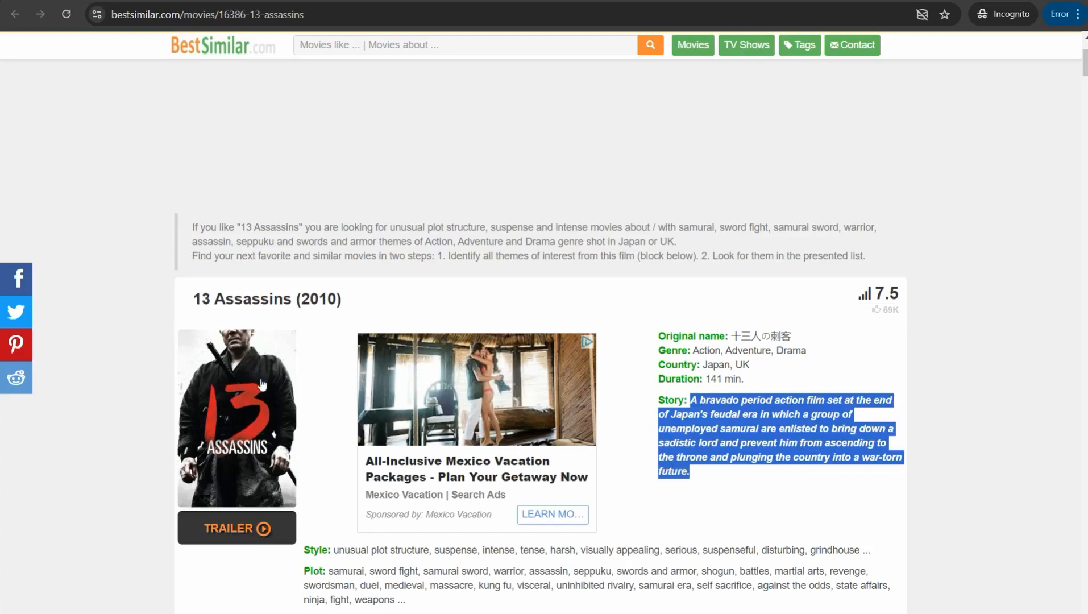
{"action": "mouse_move", "coordinate": [262, 375]}
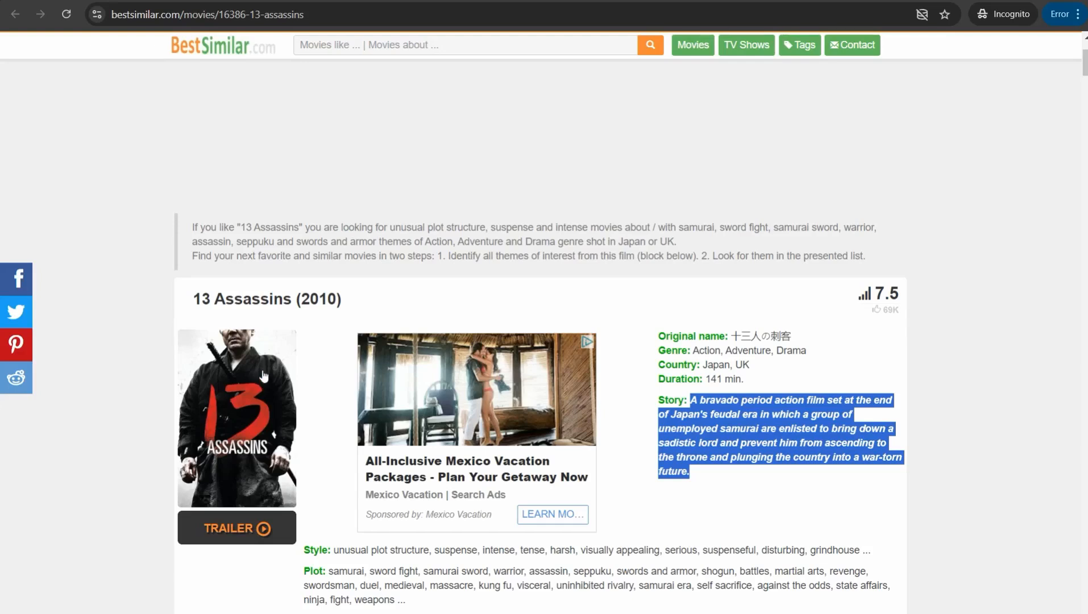
{"action": "mouse_move", "coordinate": [264, 383]}
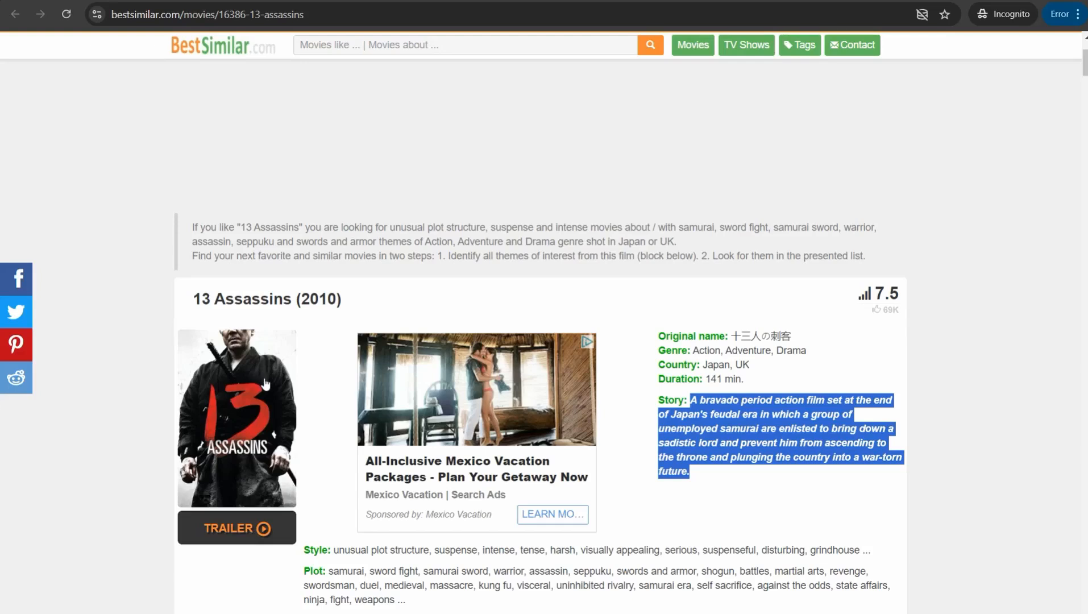
{"action": "mouse_move", "coordinate": [121, 381]}
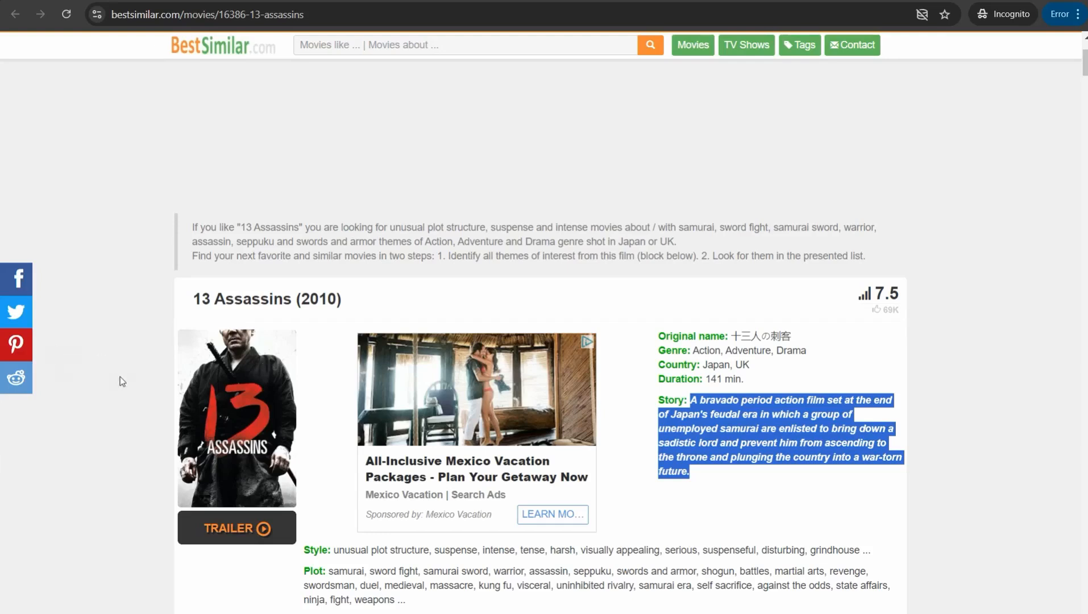
{"action": "mouse_move", "coordinate": [148, 391]}
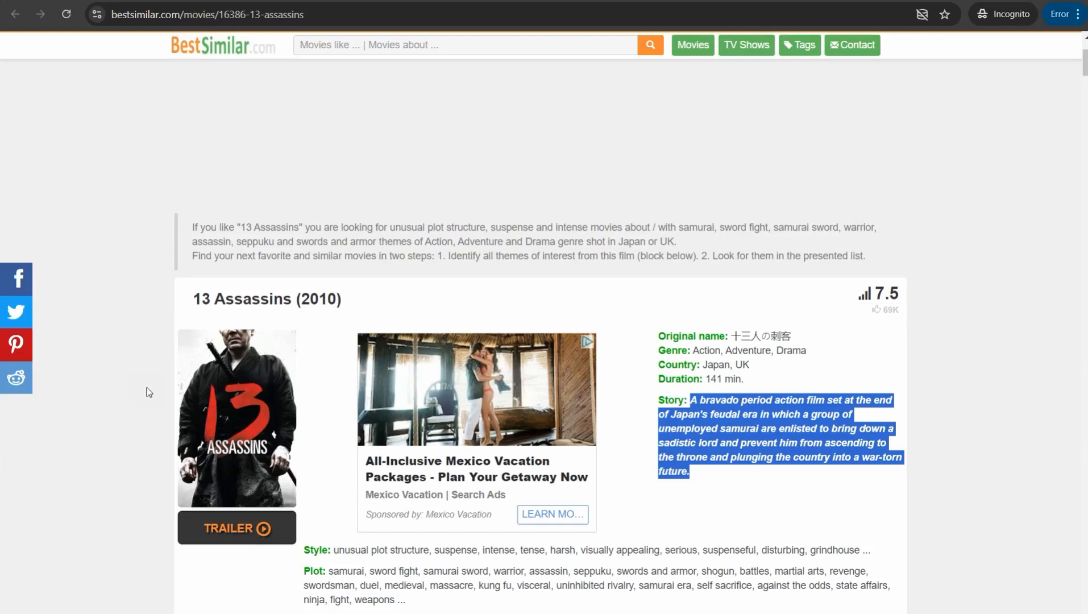
{"action": "mouse_move", "coordinate": [224, 382]}
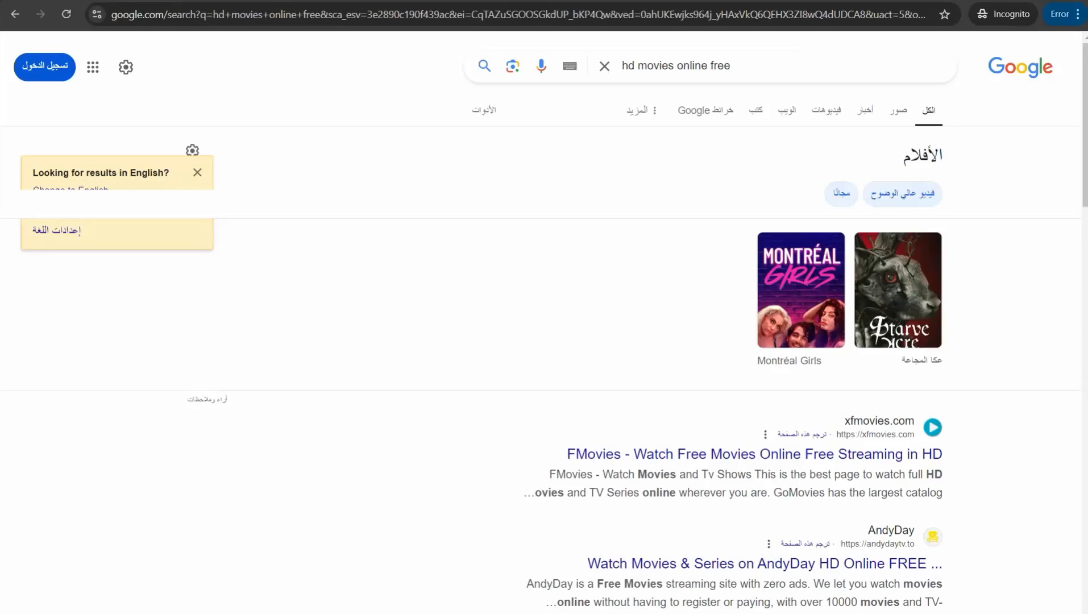
{"action": "mouse_move", "coordinate": [738, 102]}
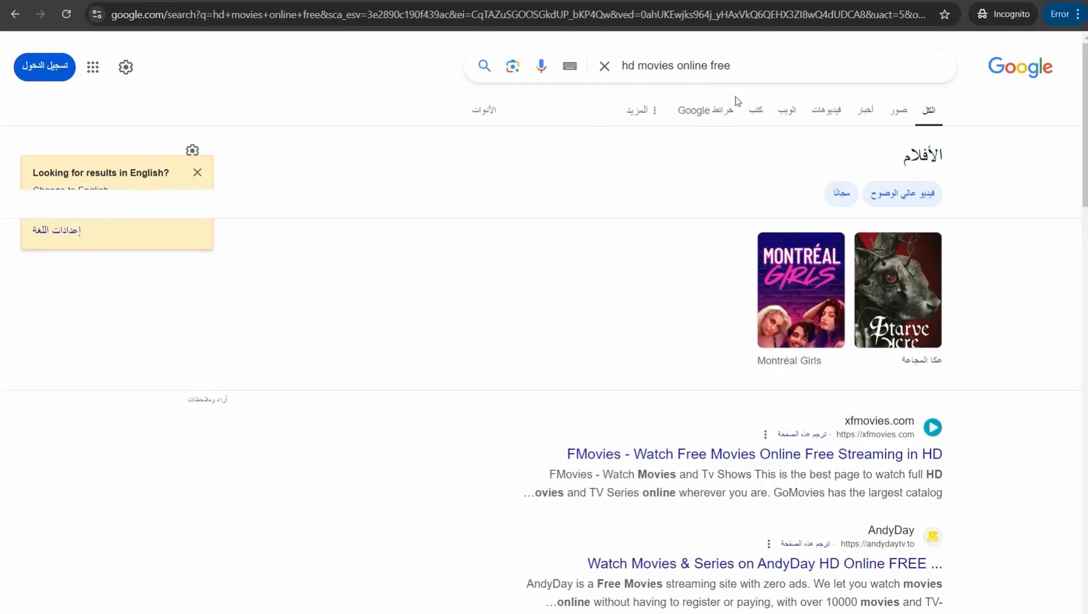
Step: Scroll the 'hd movies online free' results past FMovies, SFlix, Plex and WatchMoviesHD
{"action": "scroll", "scroll_direction": "down", "scroll_amount": 3}
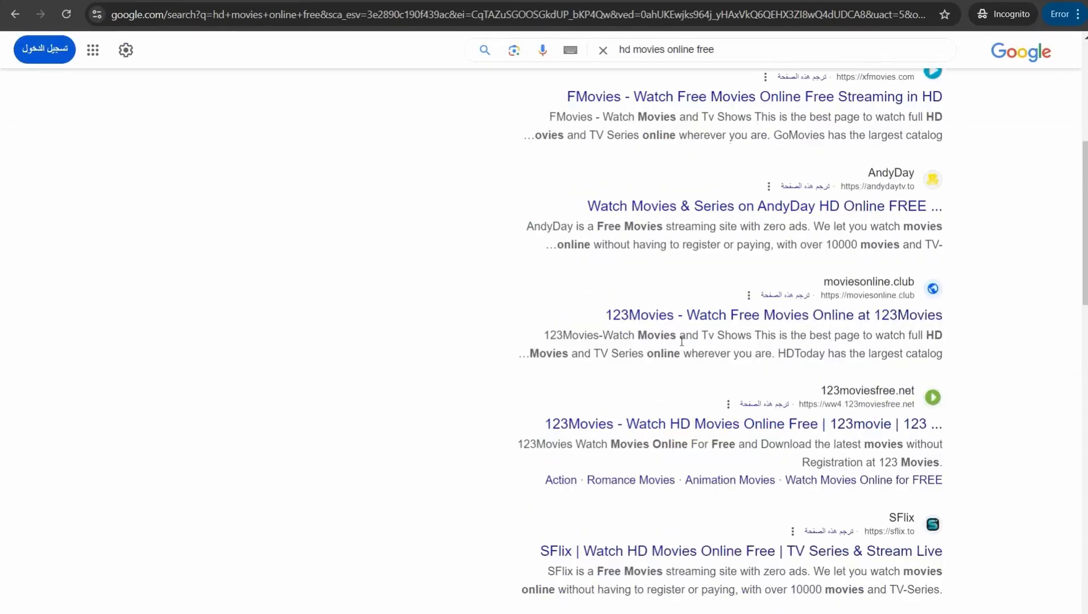
{"action": "scroll", "scroll_direction": "down", "scroll_amount": 3}
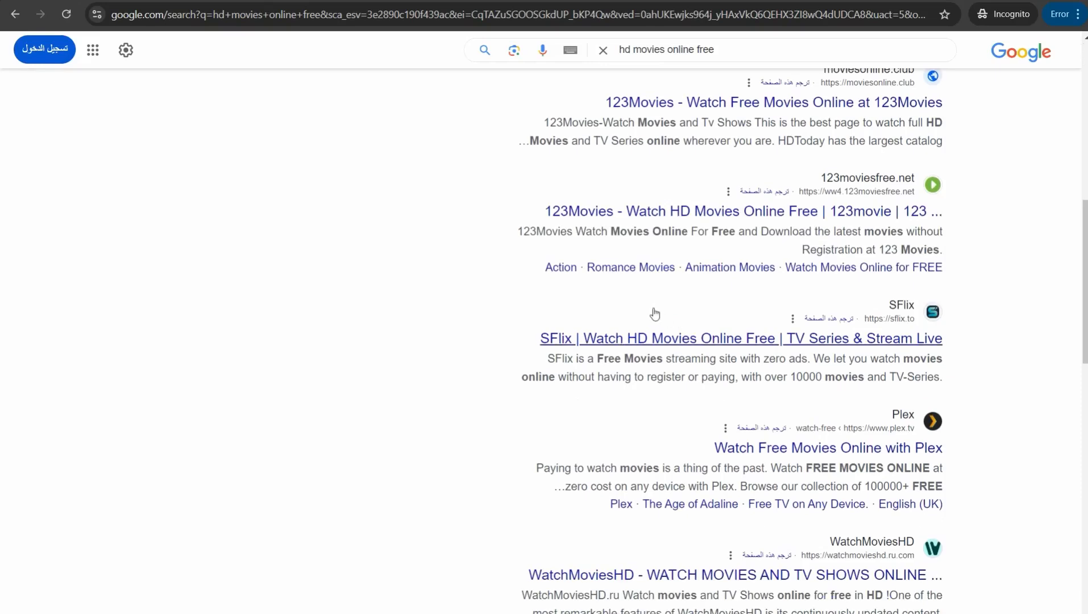
{"action": "scroll", "scroll_direction": "down", "scroll_amount": 3}
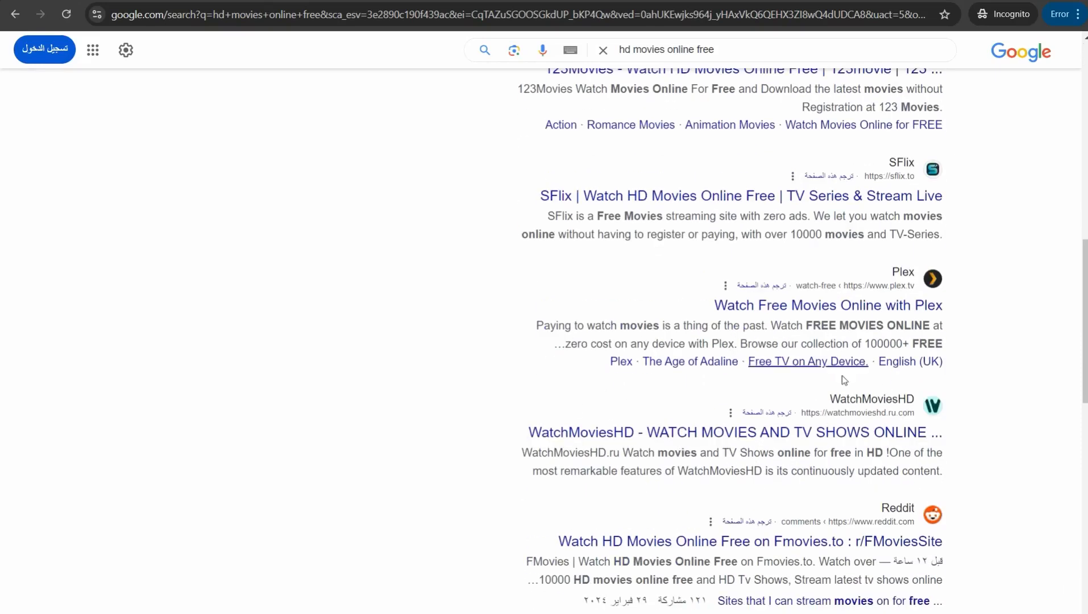
{"action": "mouse_move", "coordinate": [617, 442]}
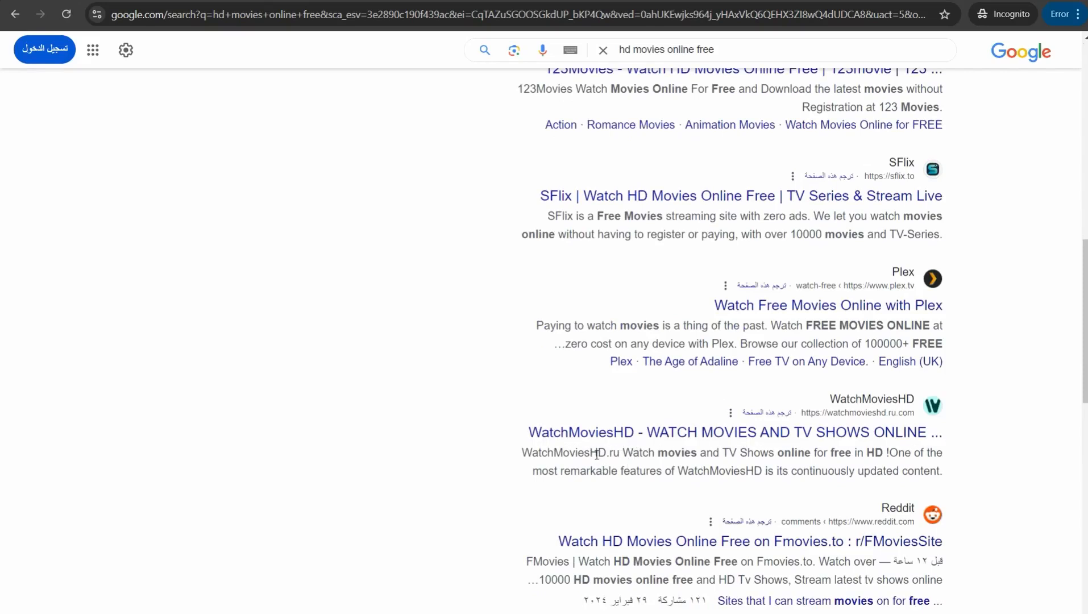
{"action": "mouse_move", "coordinate": [551, 207]}
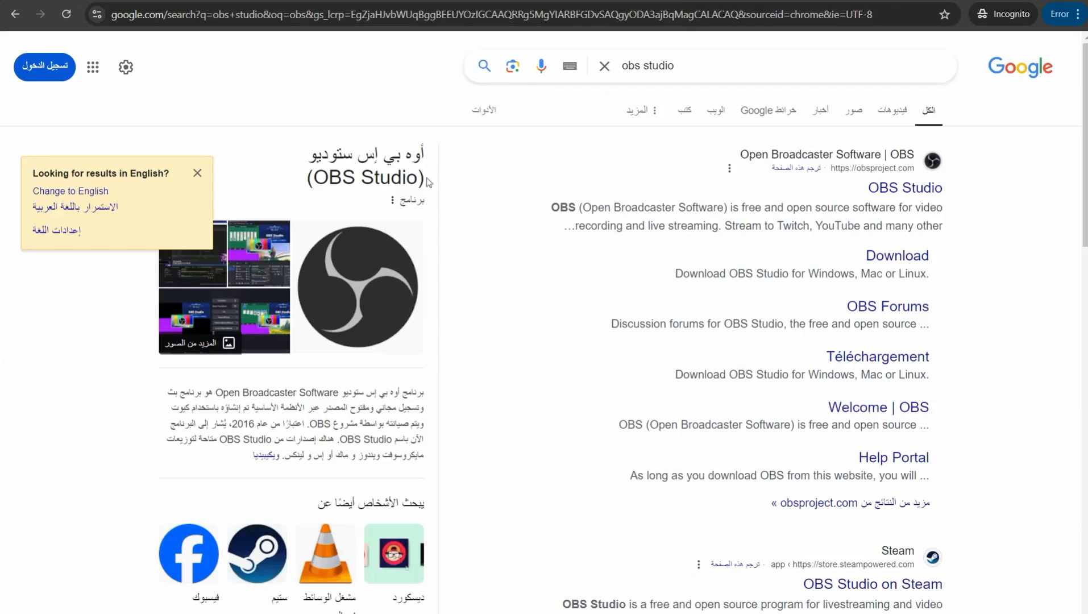
Step: Scroll the OBS Studio results, then search Google for 'imdp'
{"action": "scroll", "scroll_direction": "down", "scroll_amount": 3}
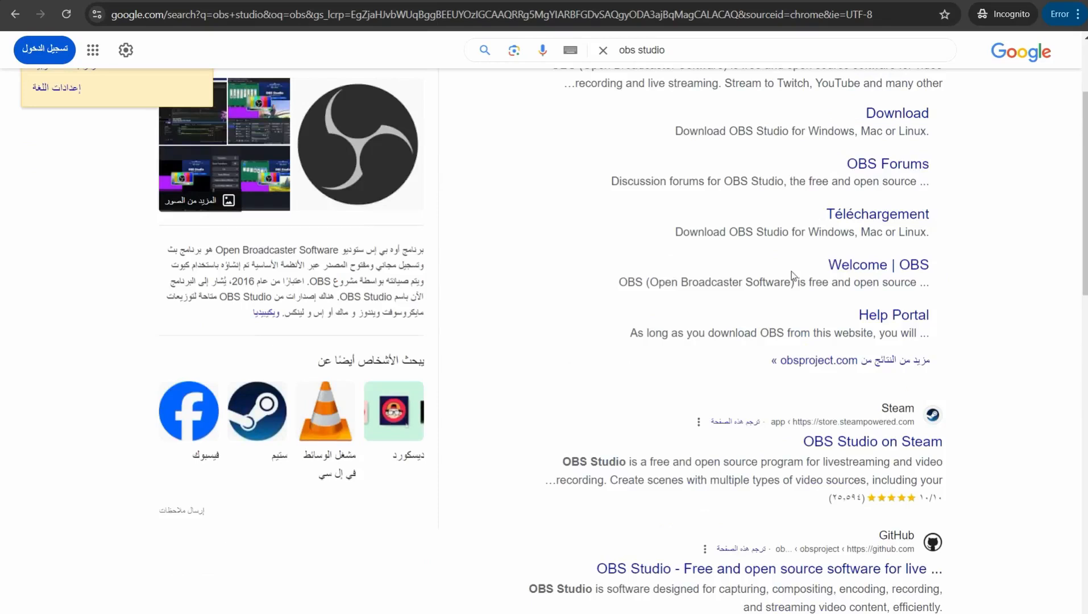
{"action": "mouse_move", "coordinate": [802, 272]}
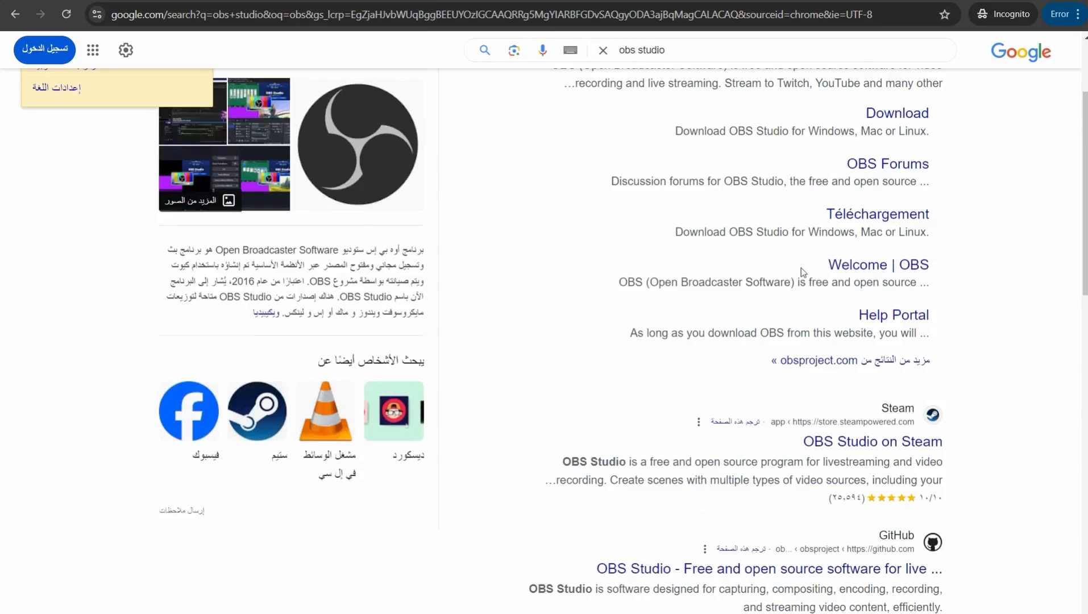
{"action": "mouse_move", "coordinate": [502, 298]}
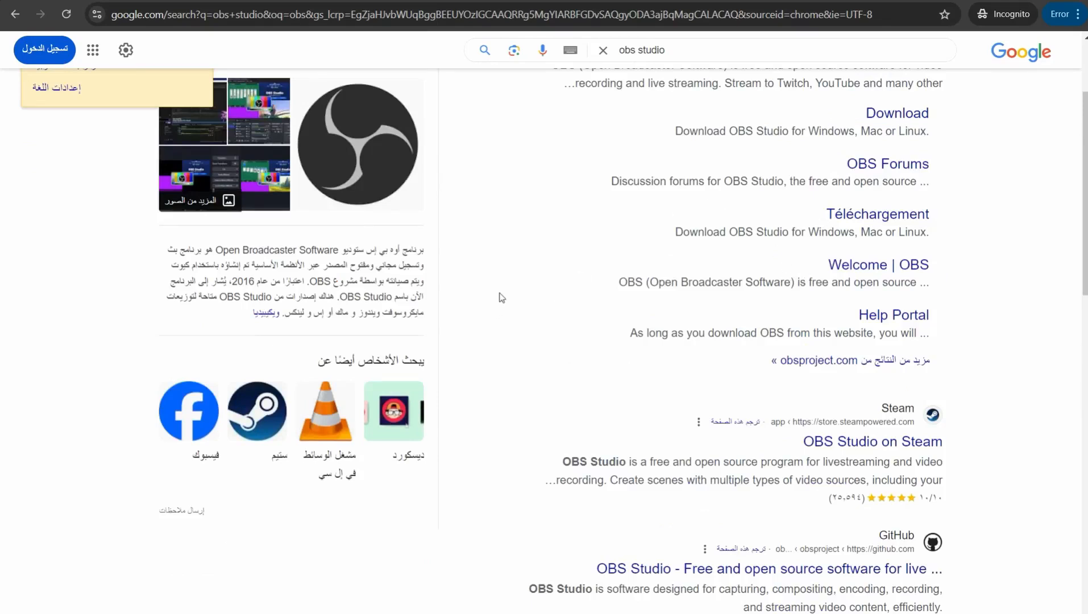
{"action": "mouse_move", "coordinate": [498, 298]}
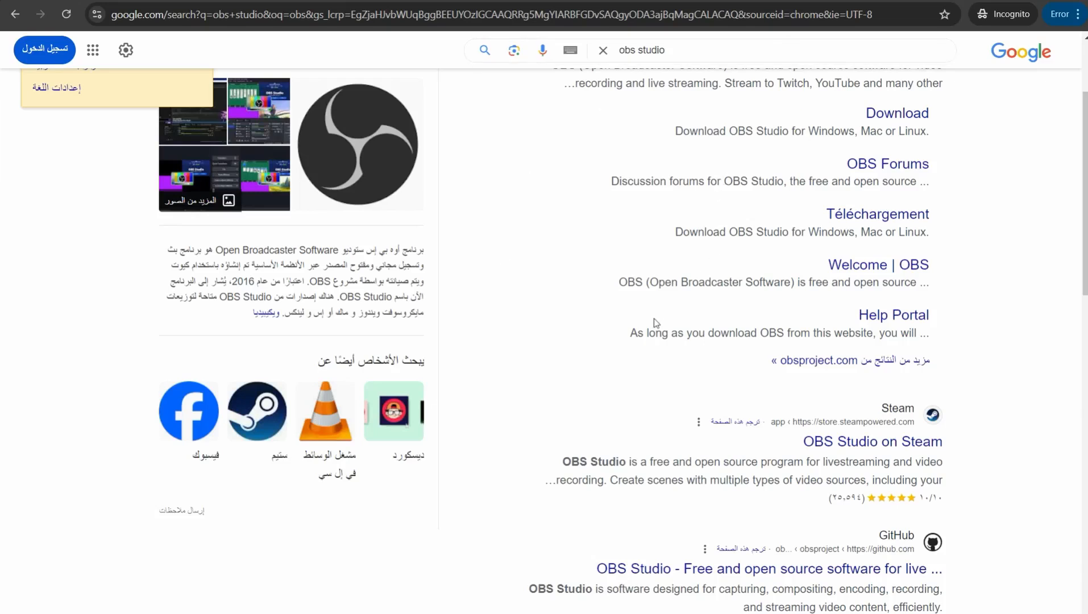
{"action": "mouse_move", "coordinate": [595, 341]}
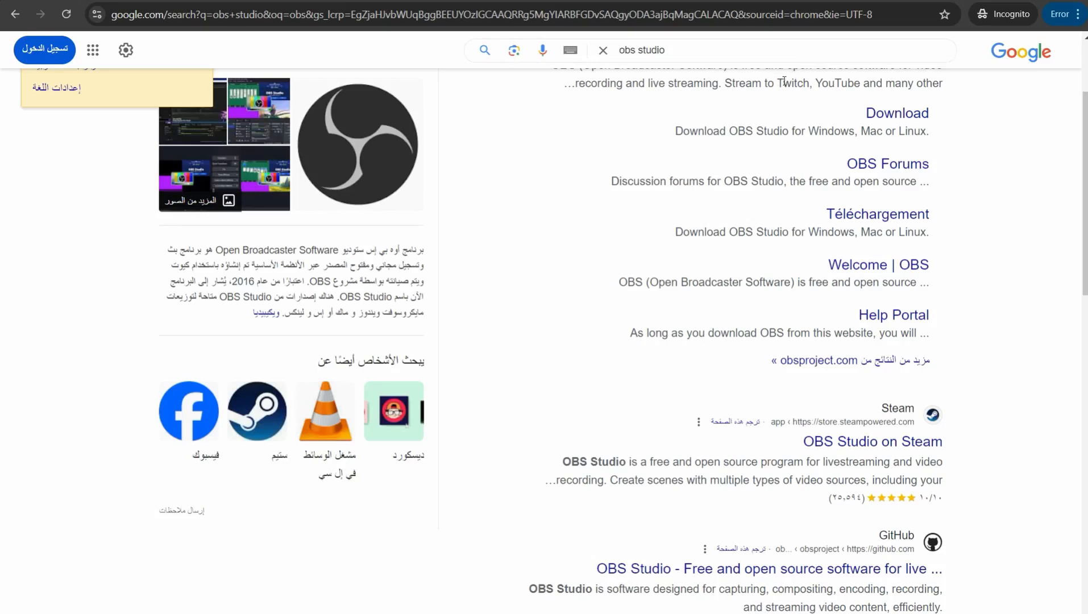
{"action": "mouse_move", "coordinate": [783, 82]}
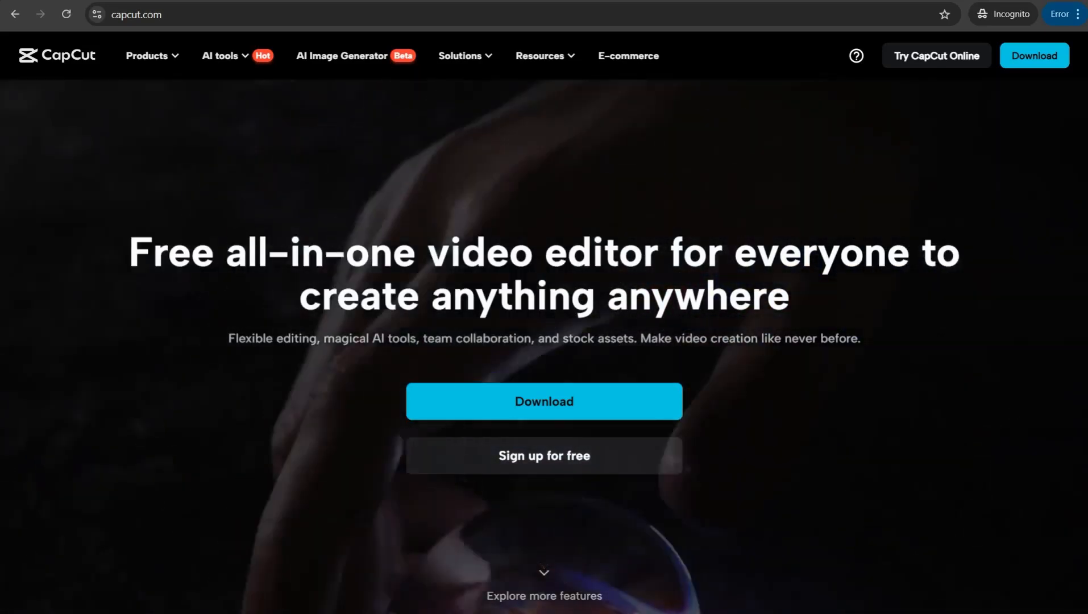
{"action": "type", "text": "imdp"}
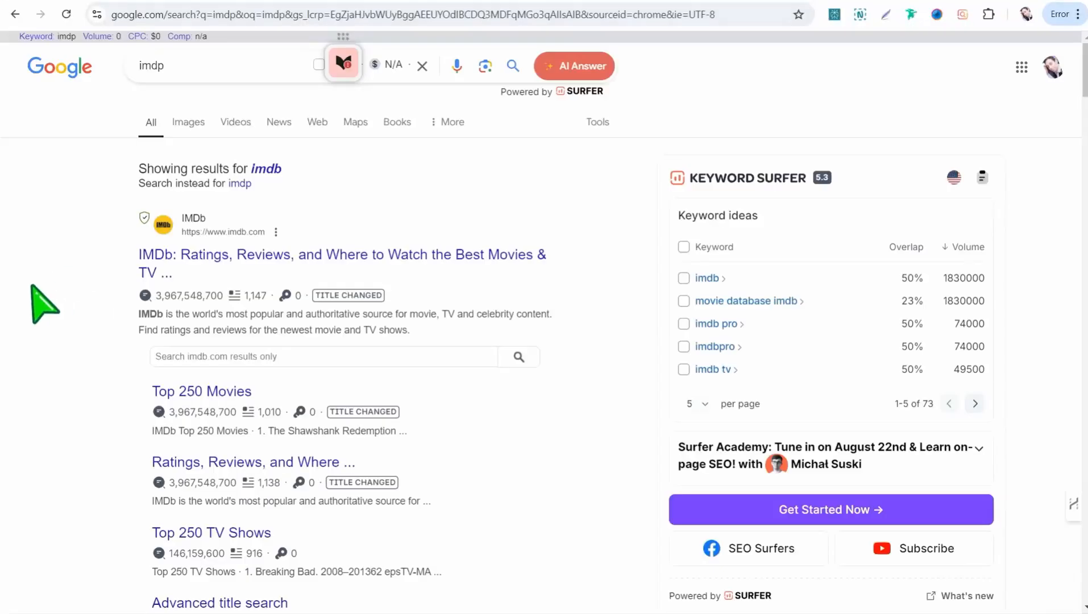
{"action": "mouse_move", "coordinate": [195, 118]}
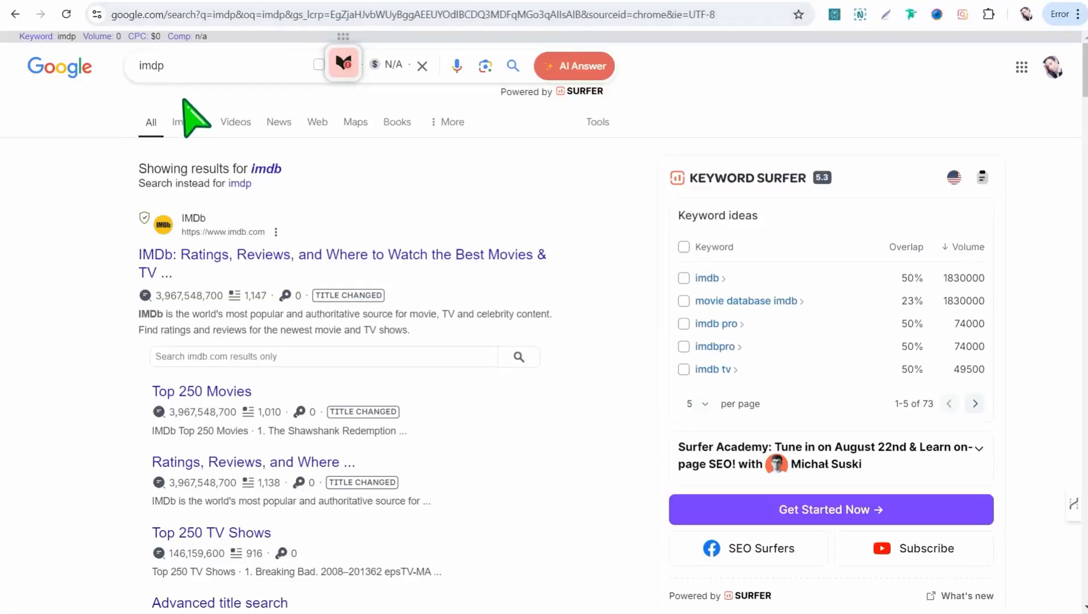
{"action": "mouse_move", "coordinate": [202, 110]}
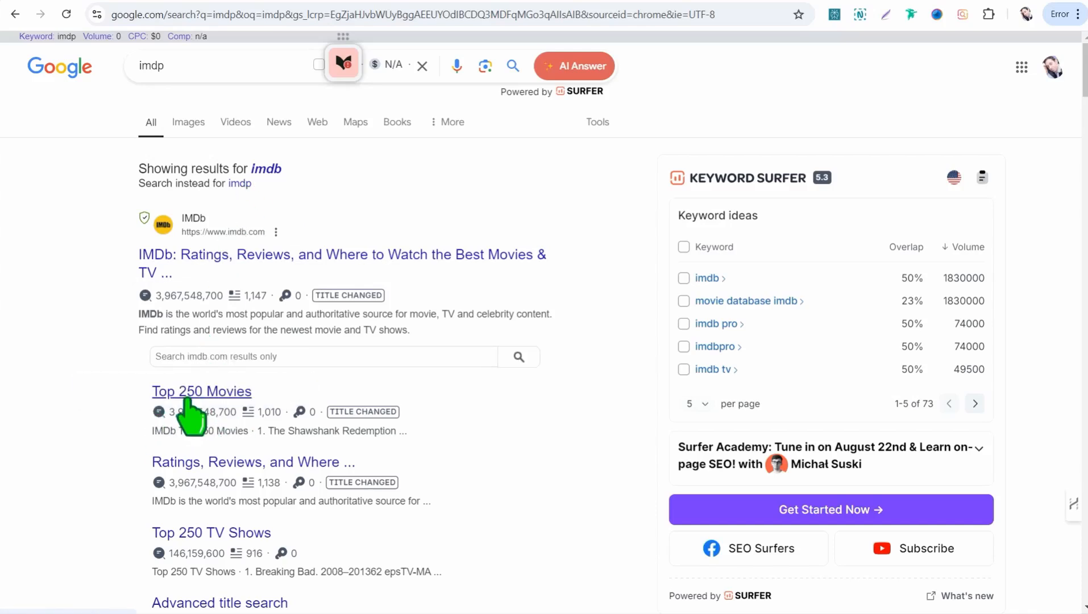
Step: Select the 'Top 250 Movies' sitelink under the IMDb result
{"action": "left_click", "coordinate": [201, 391]}
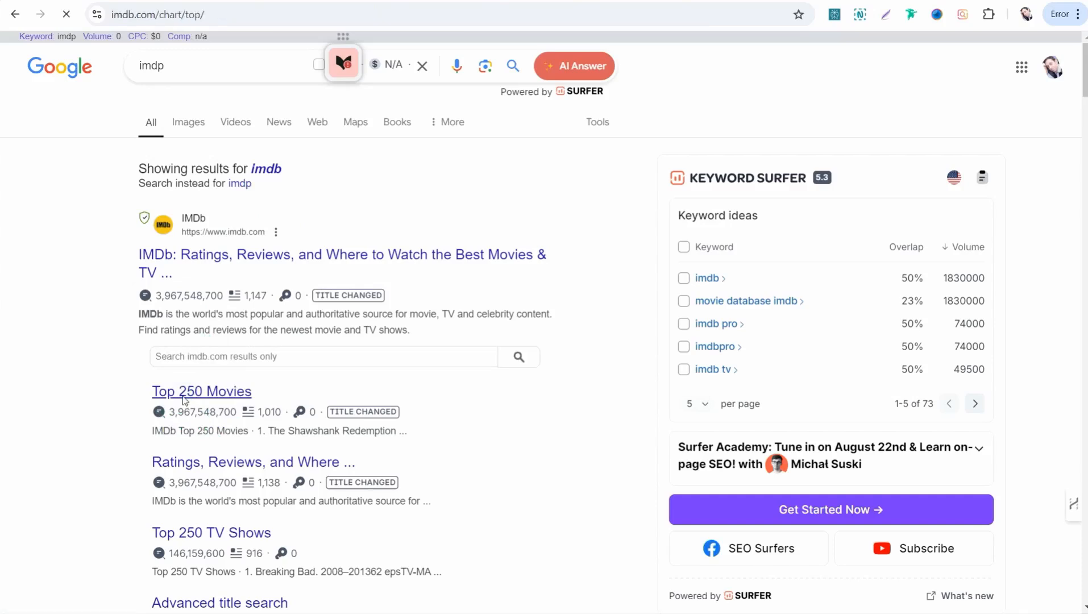
Step: Load the IMDb Top 250 chart and scroll down past City of God
{"action": "left_click", "coordinate": [201, 391]}
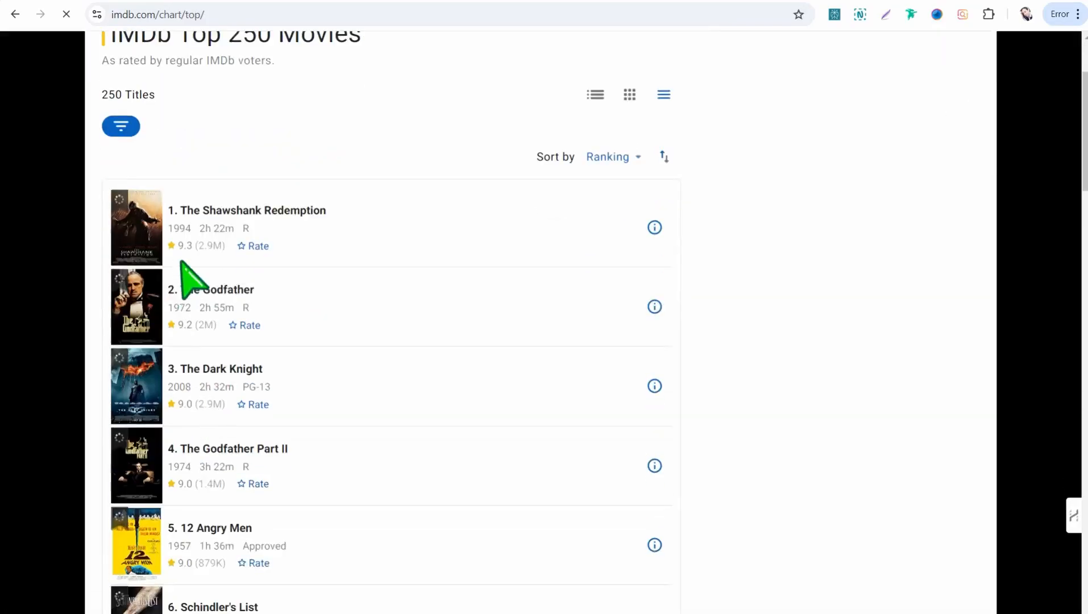
{"action": "scroll", "scroll_direction": "down", "scroll_amount": 3}
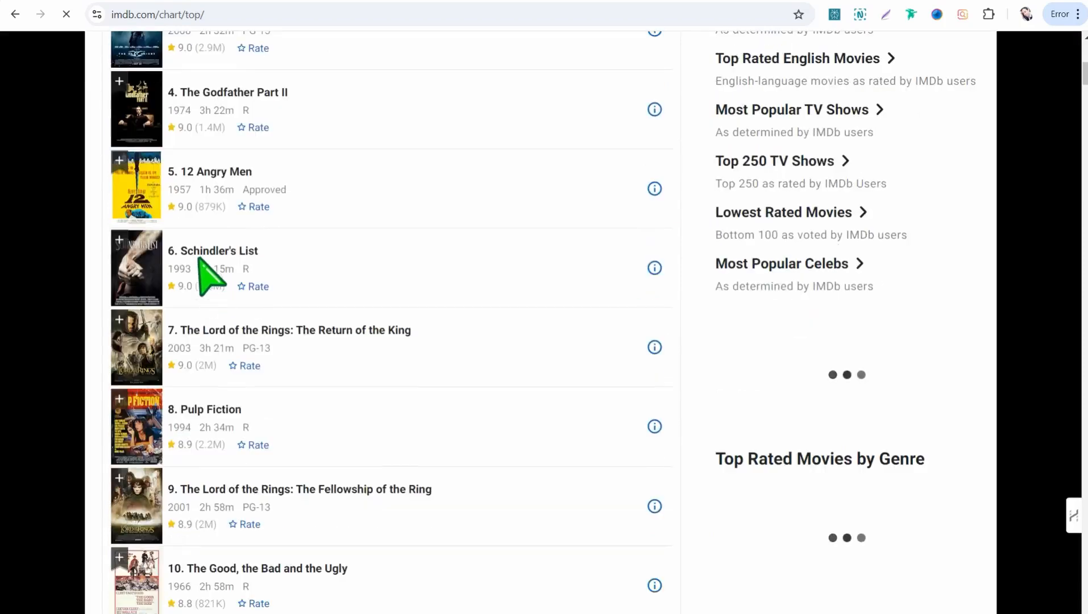
{"action": "scroll", "scroll_direction": "down", "scroll_amount": 3}
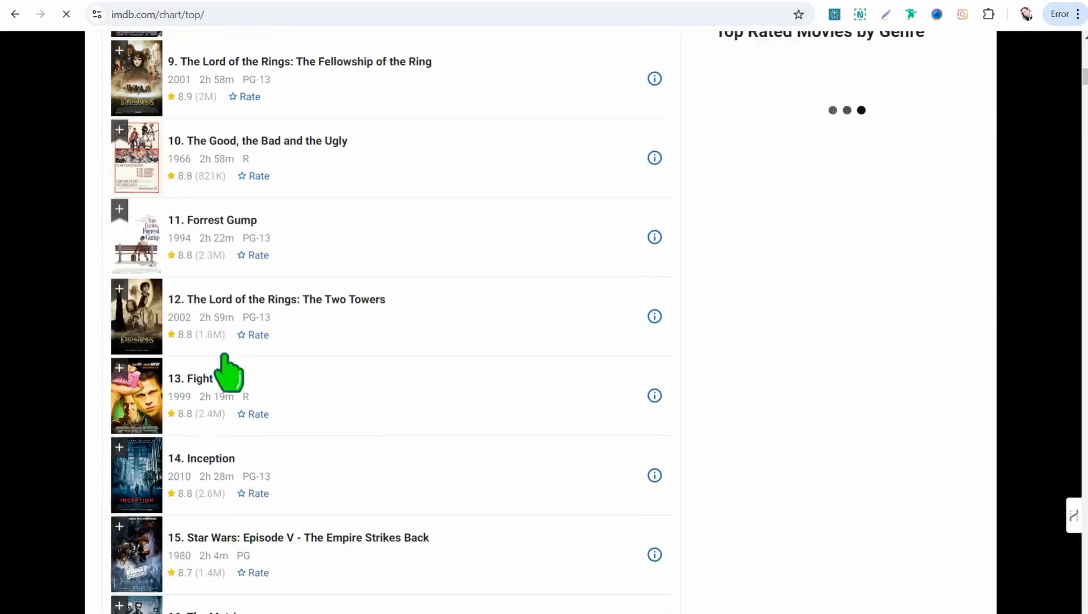
{"action": "scroll", "scroll_direction": "down", "scroll_amount": 3}
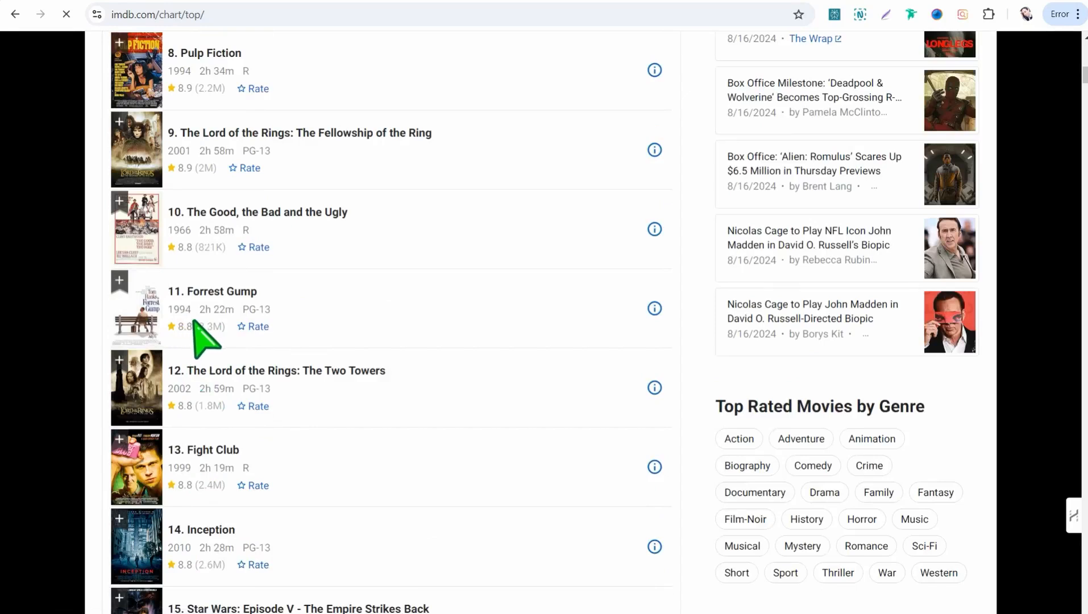
{"action": "mouse_move", "coordinate": [222, 344]}
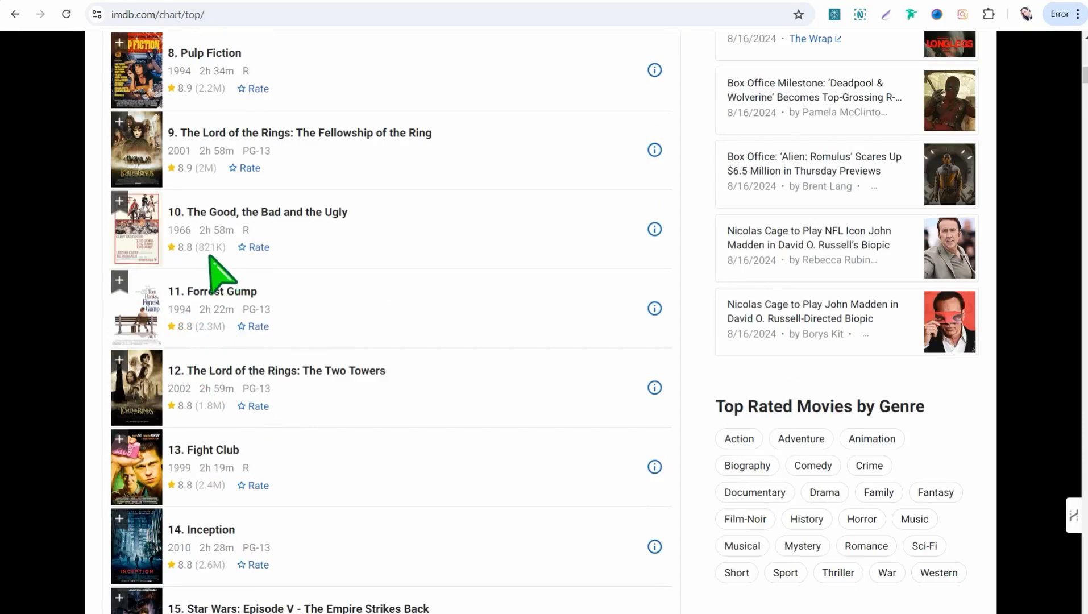
{"action": "mouse_move", "coordinate": [273, 447]}
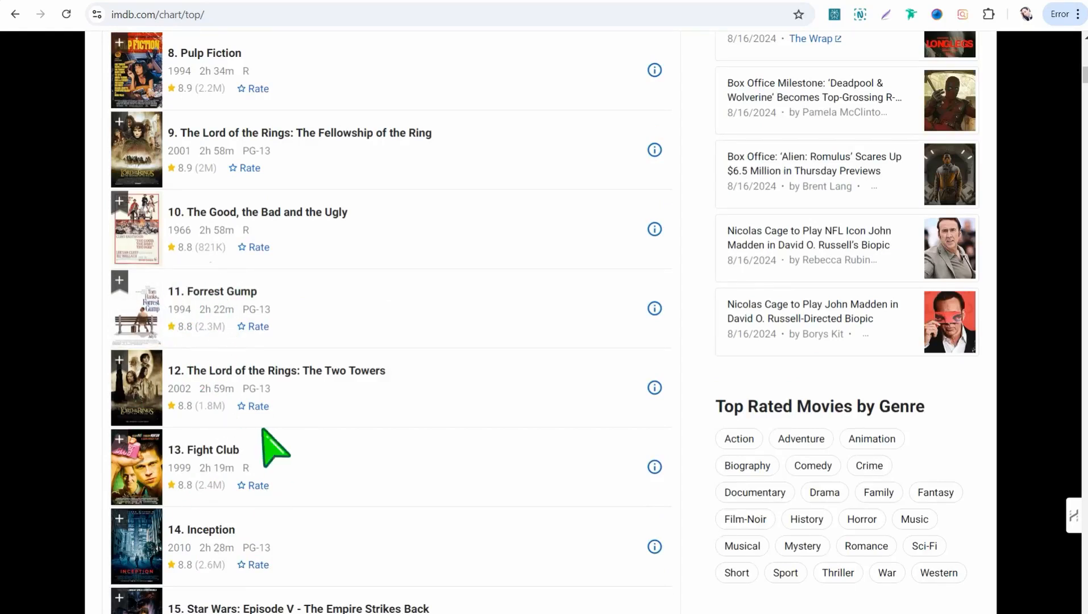
{"action": "scroll", "scroll_direction": "down", "scroll_amount": 3}
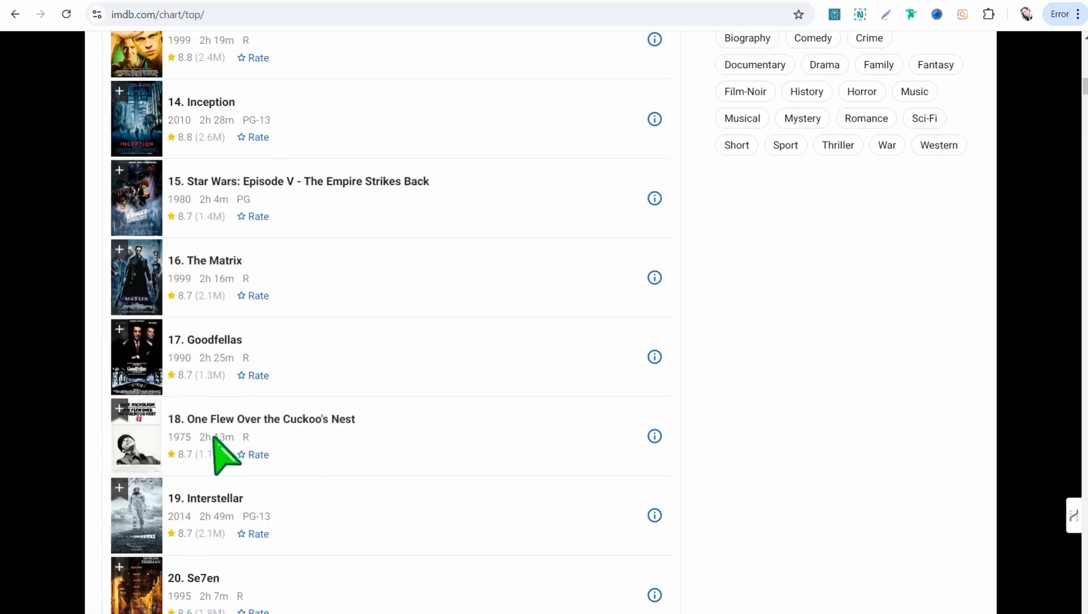
{"action": "mouse_move", "coordinate": [211, 538]}
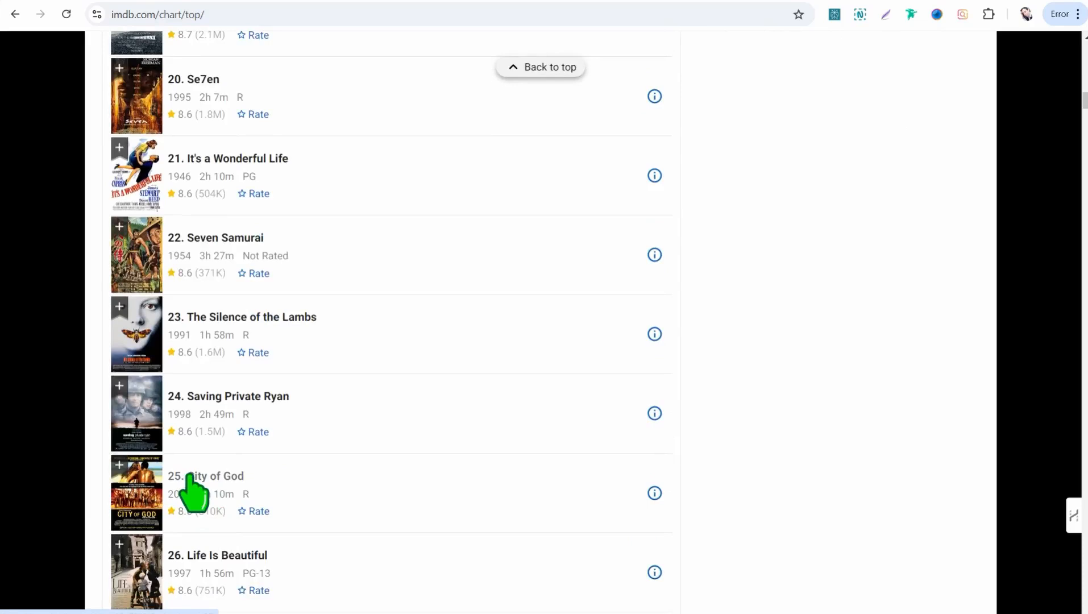
{"action": "mouse_move", "coordinate": [213, 340]}
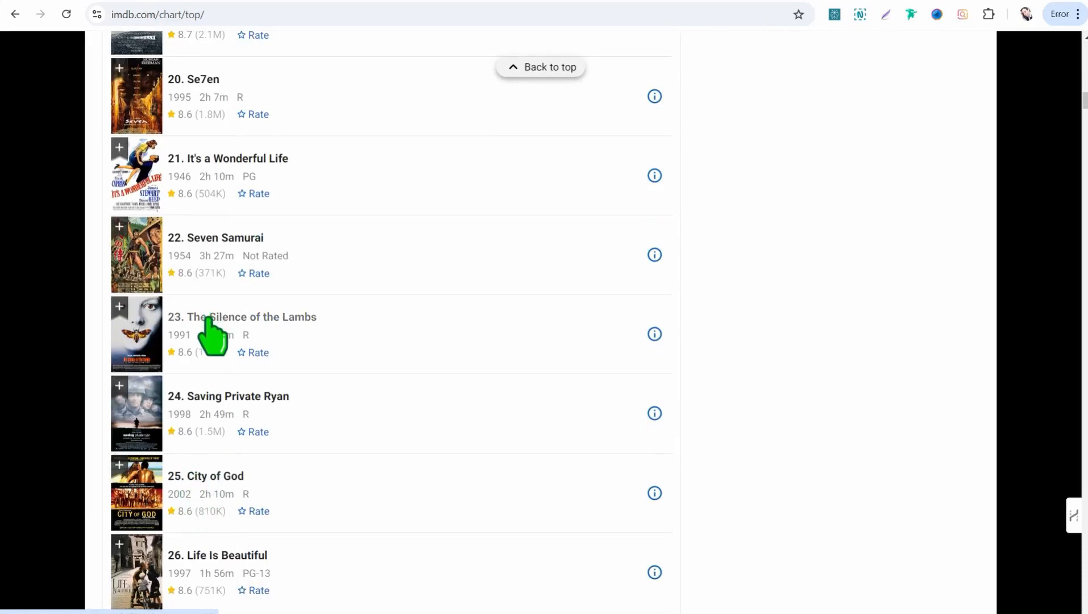
{"action": "scroll", "scroll_direction": "up", "scroll_amount": 3}
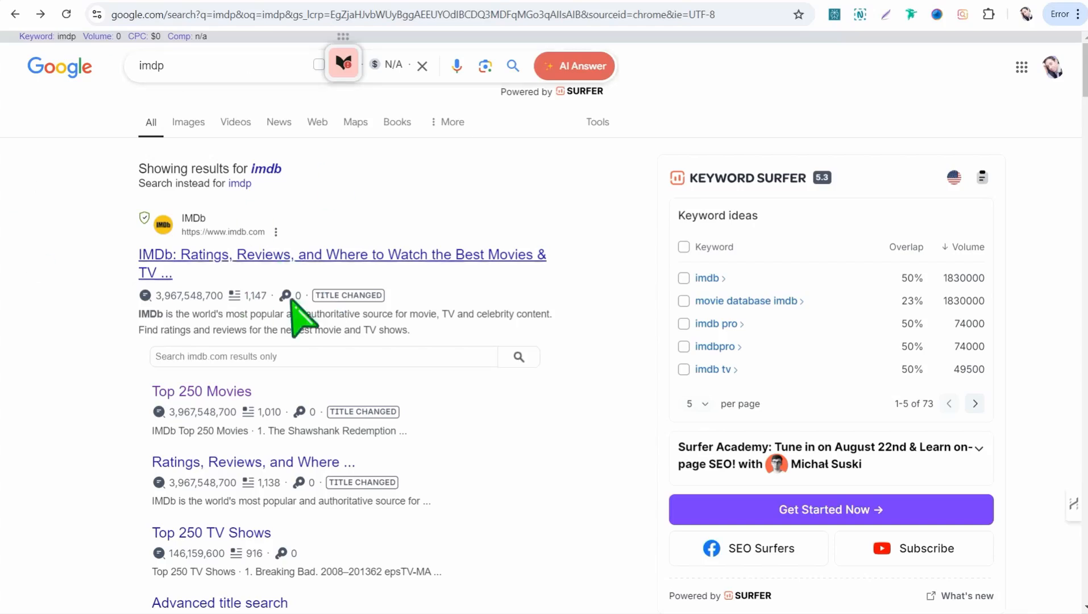
{"action": "mouse_move", "coordinate": [219, 240]}
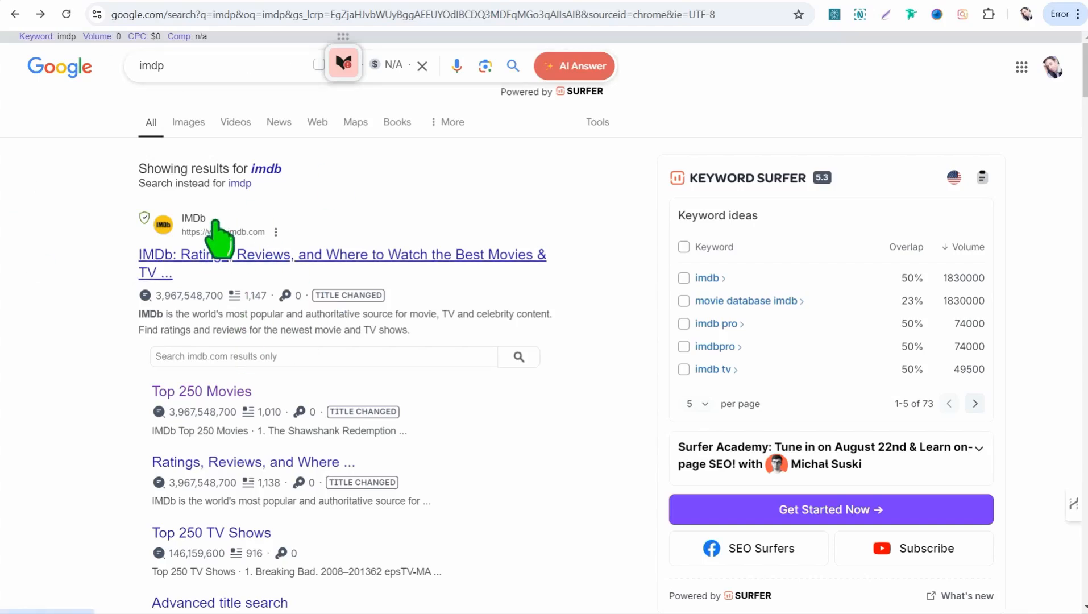